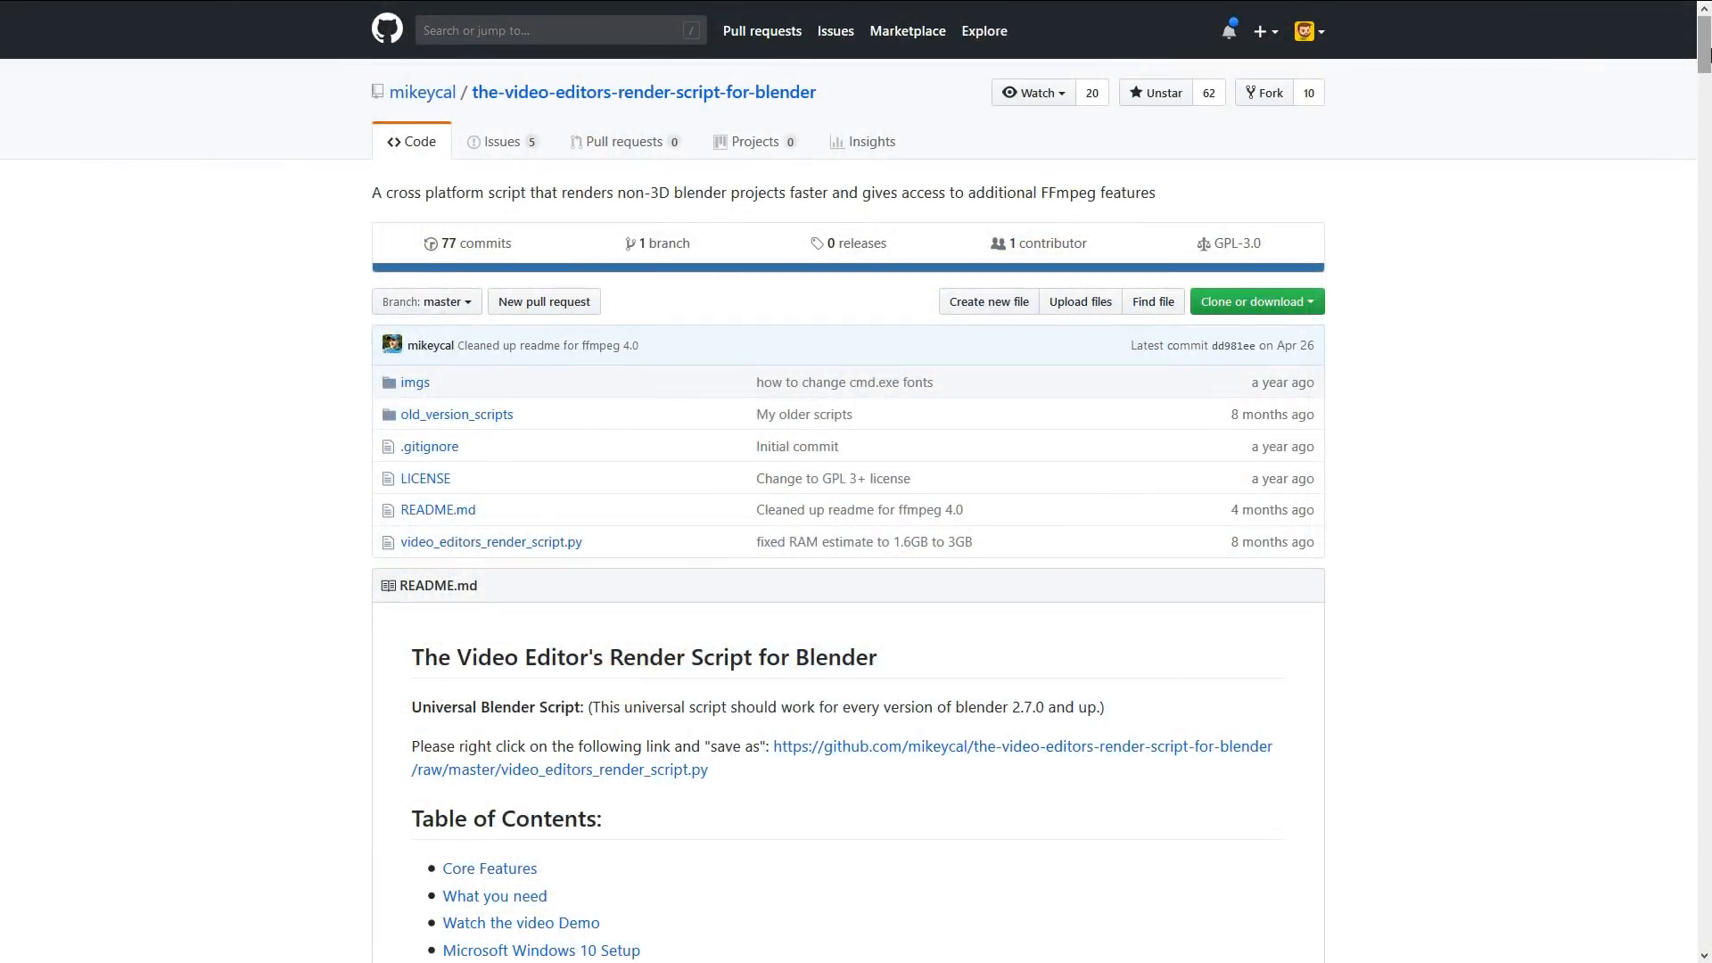
Step: Browse the bpsrender PyPI page and follow its Homepage link to the GitLab readme
scroll(down, 3)
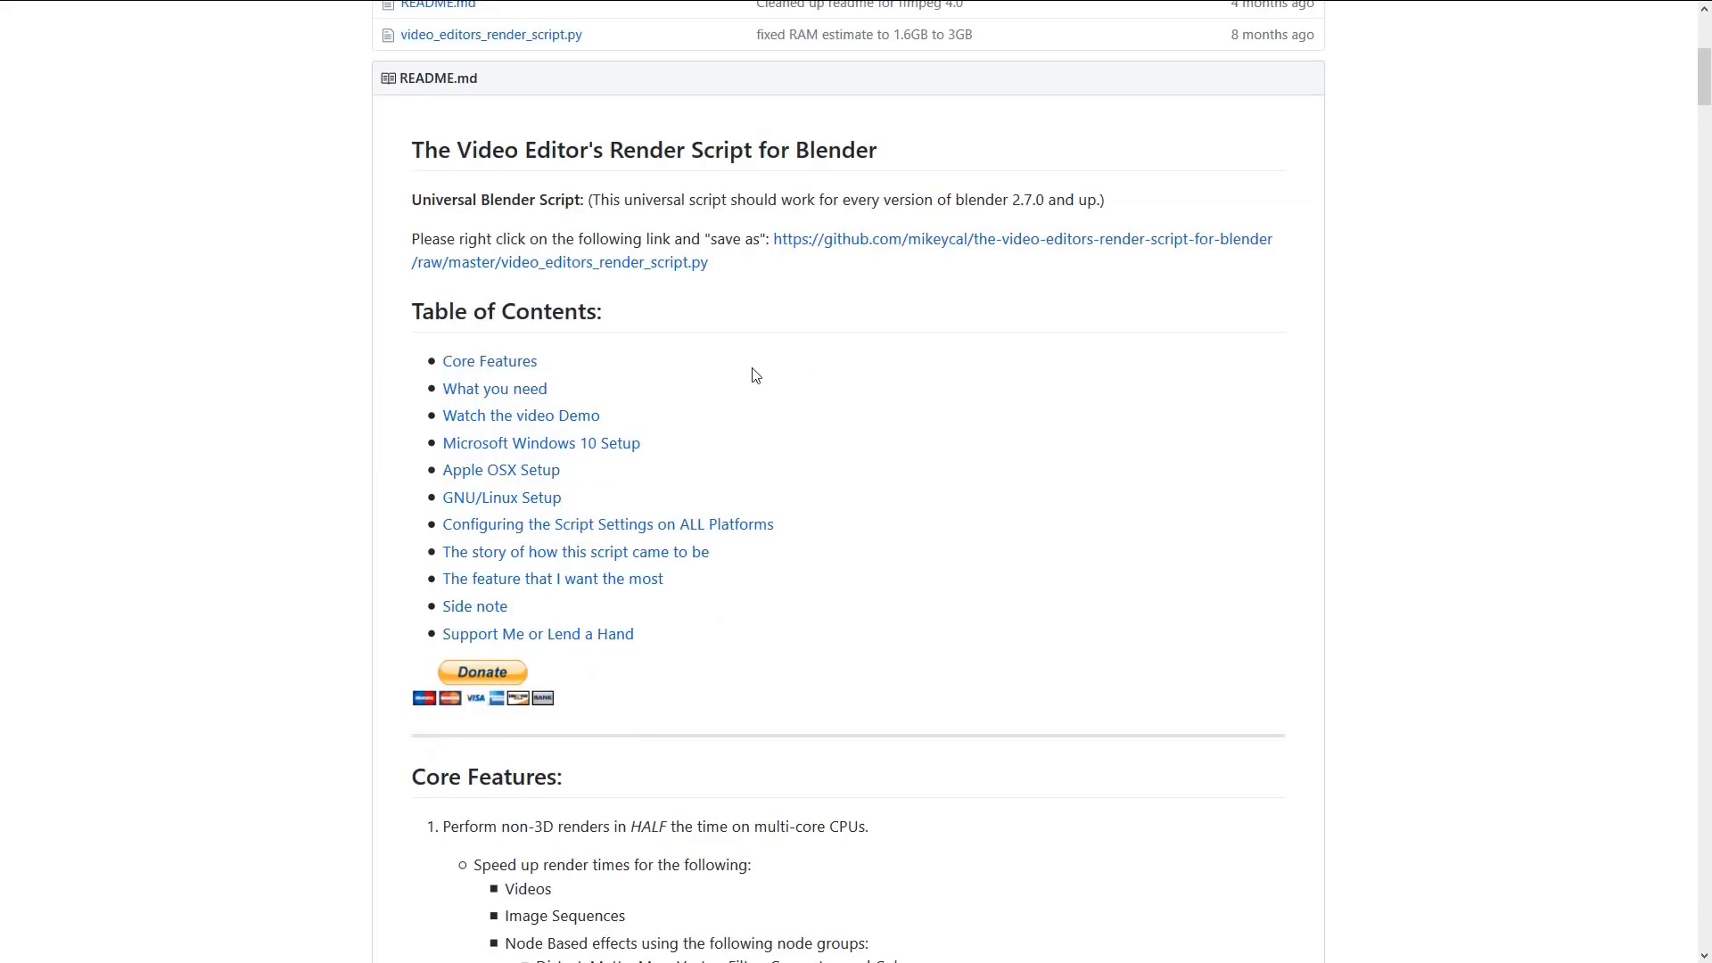
scroll(up, 3)
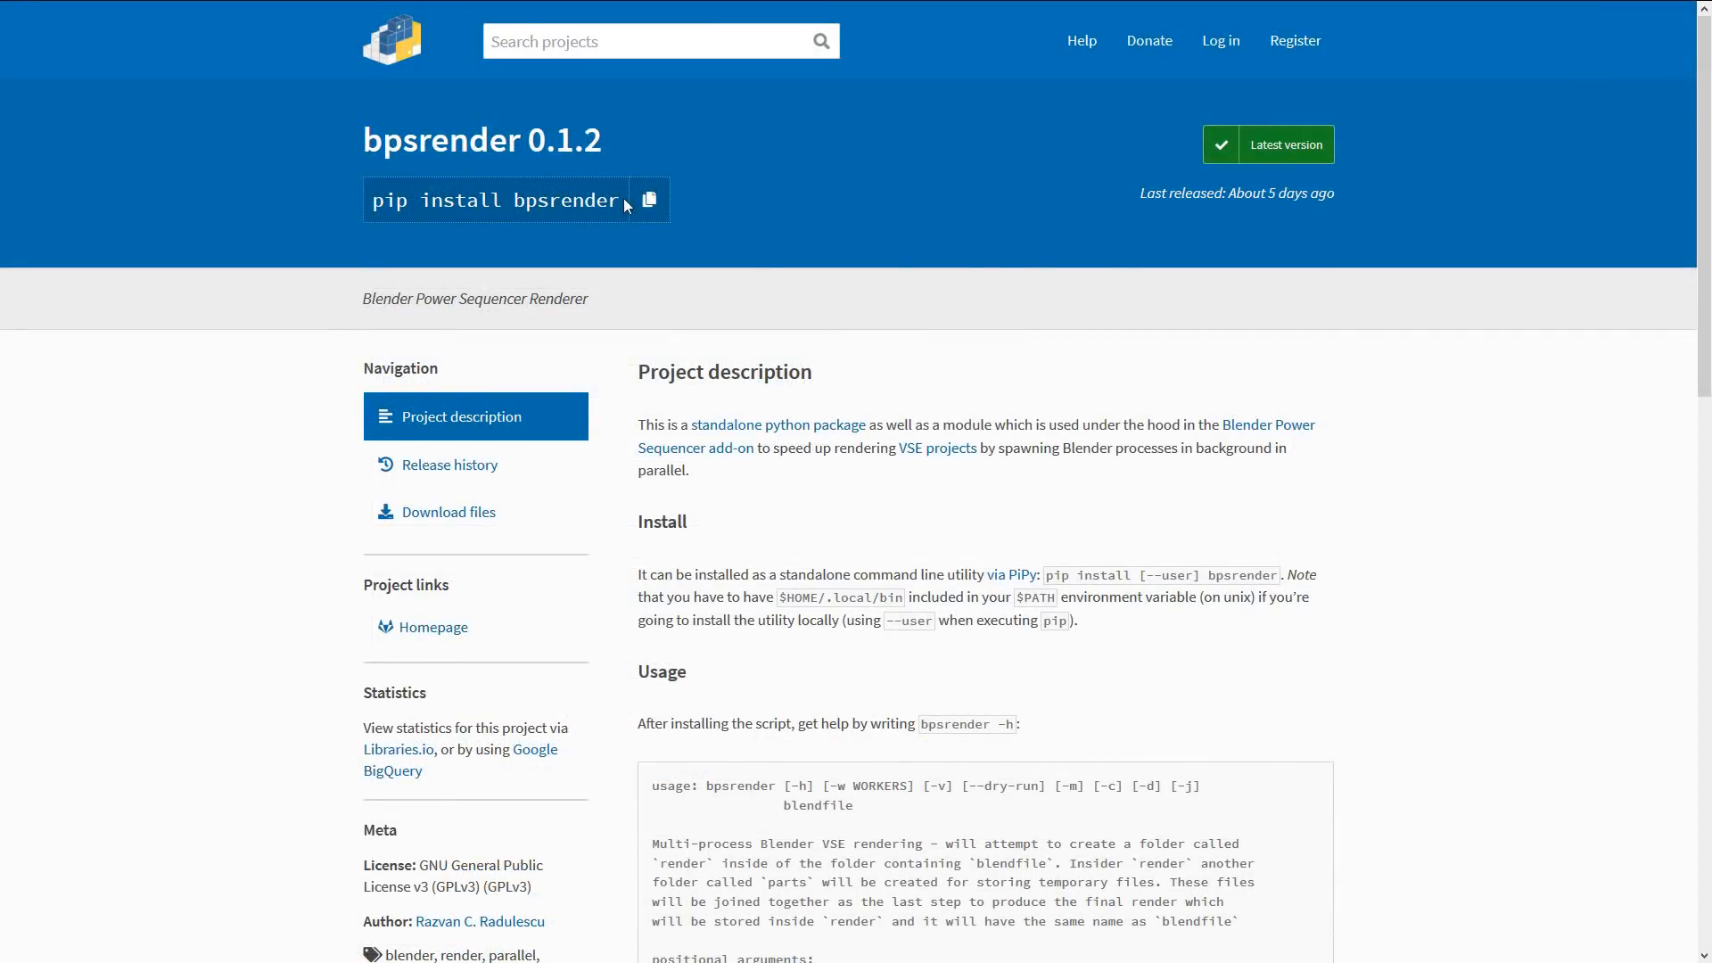
mouse_move(1506, 323)
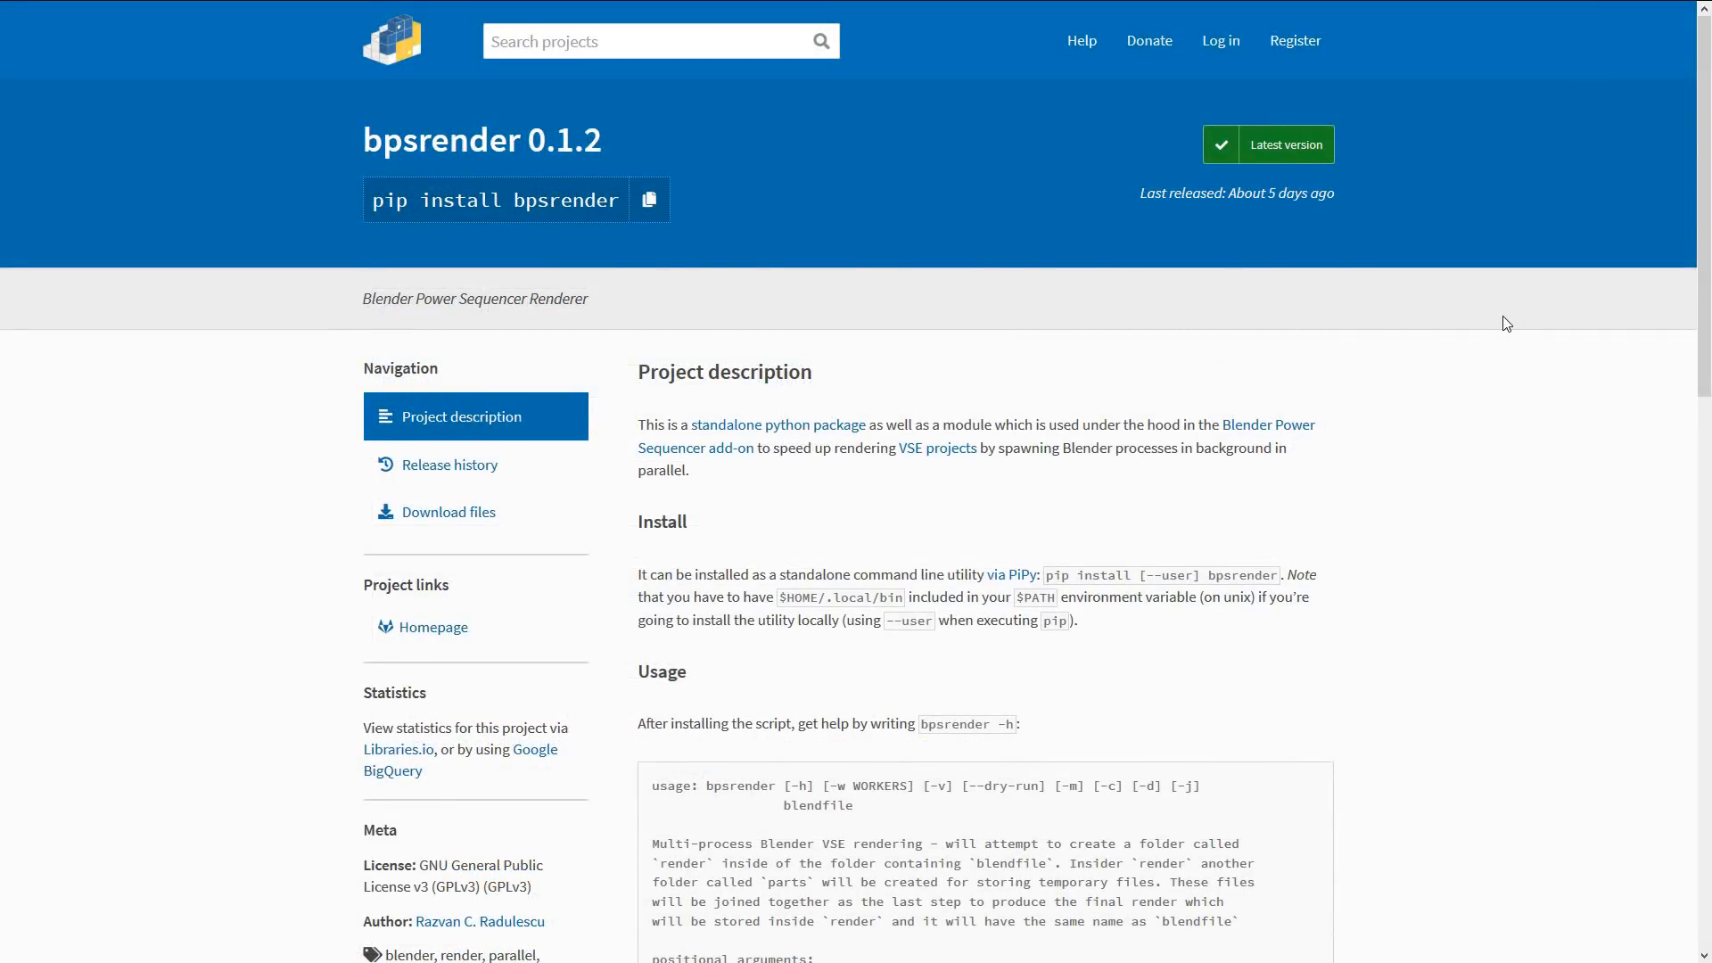
click(432, 626)
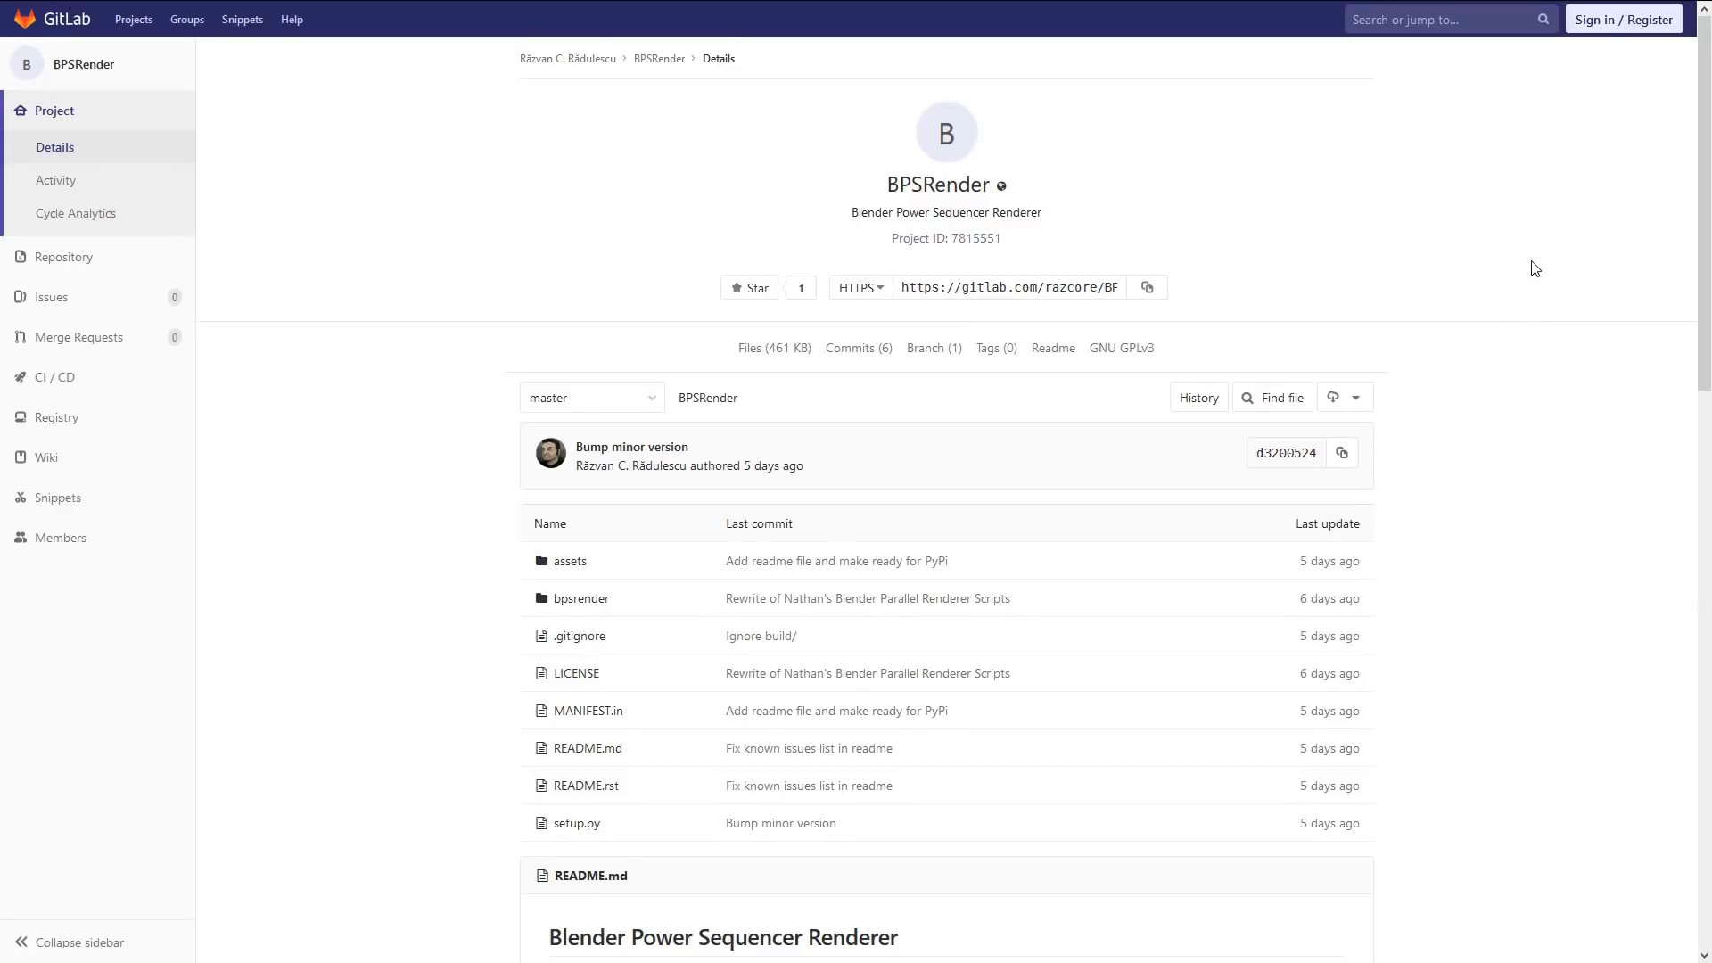
scroll(down, 3)
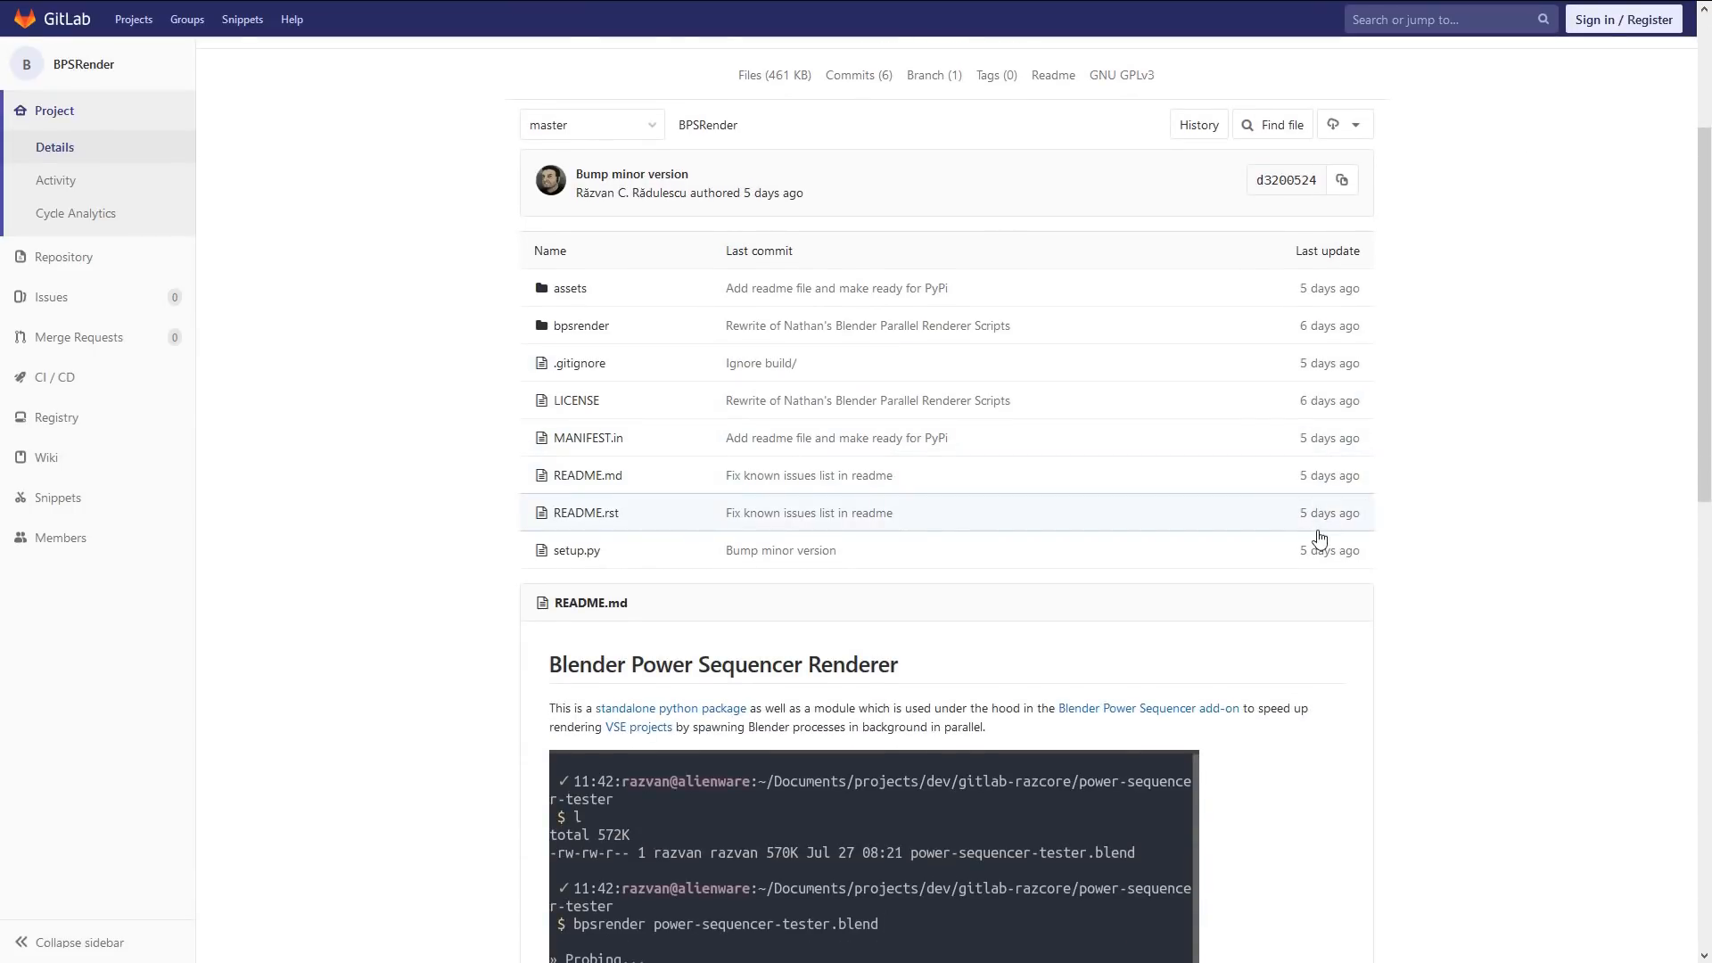
scroll(down, 3)
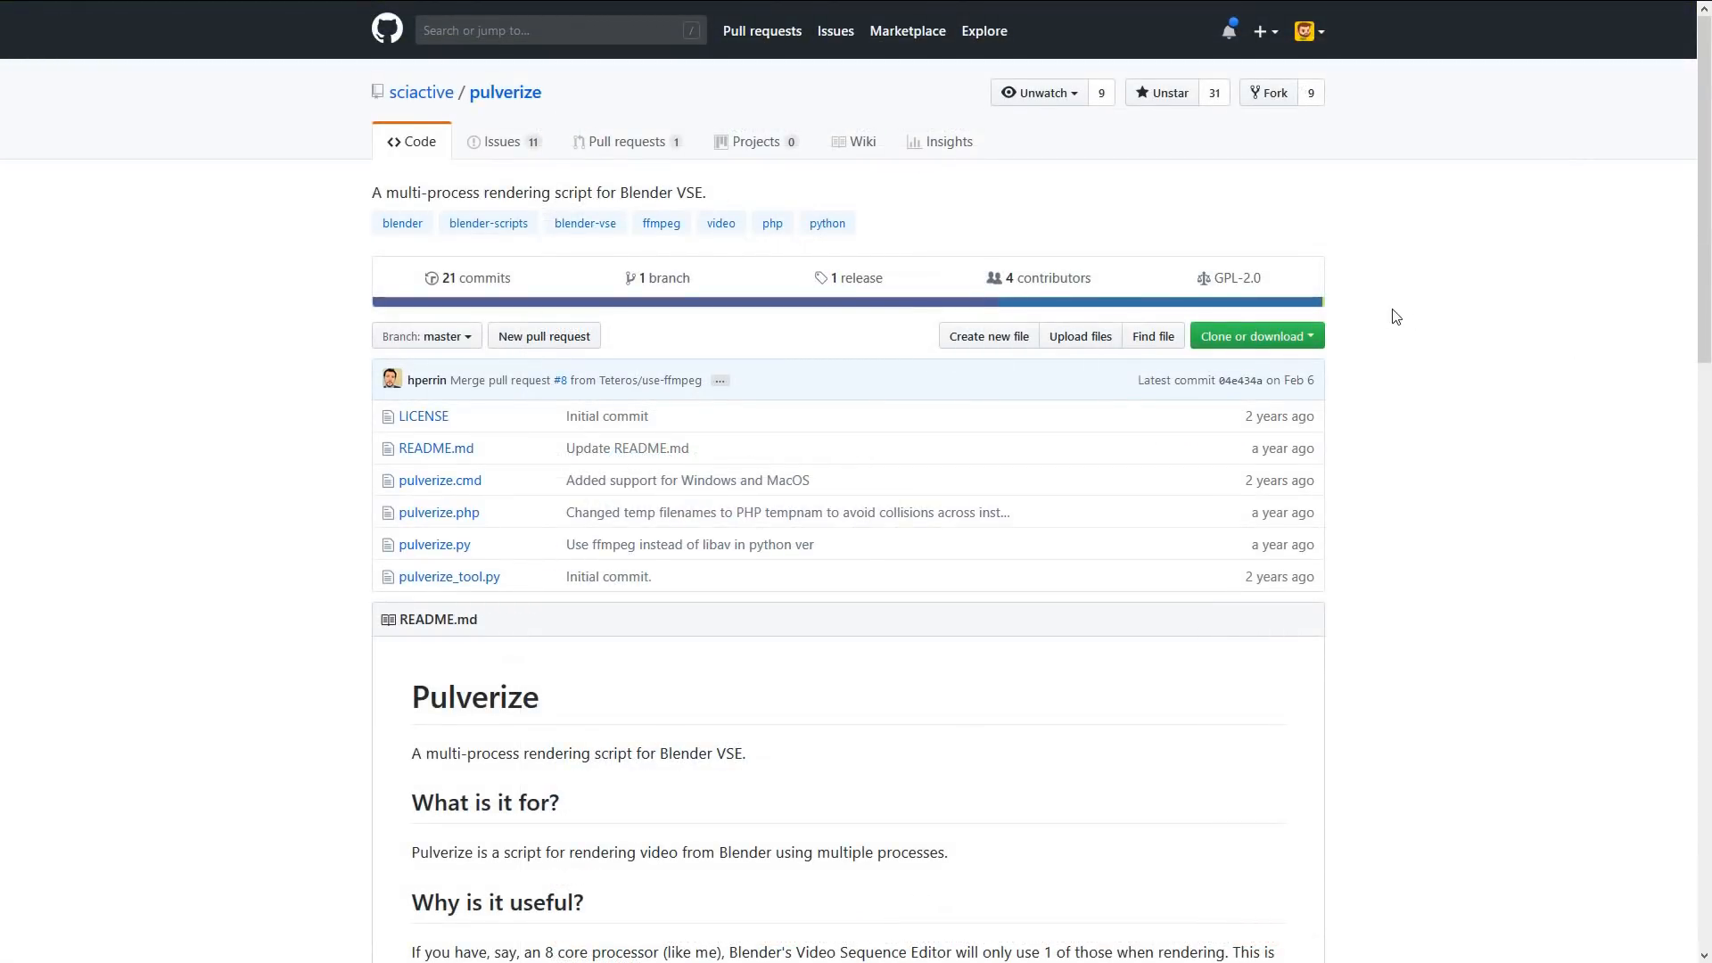
Step: Scroll through the sciactive/pulverize repository README
scroll(down, 3)
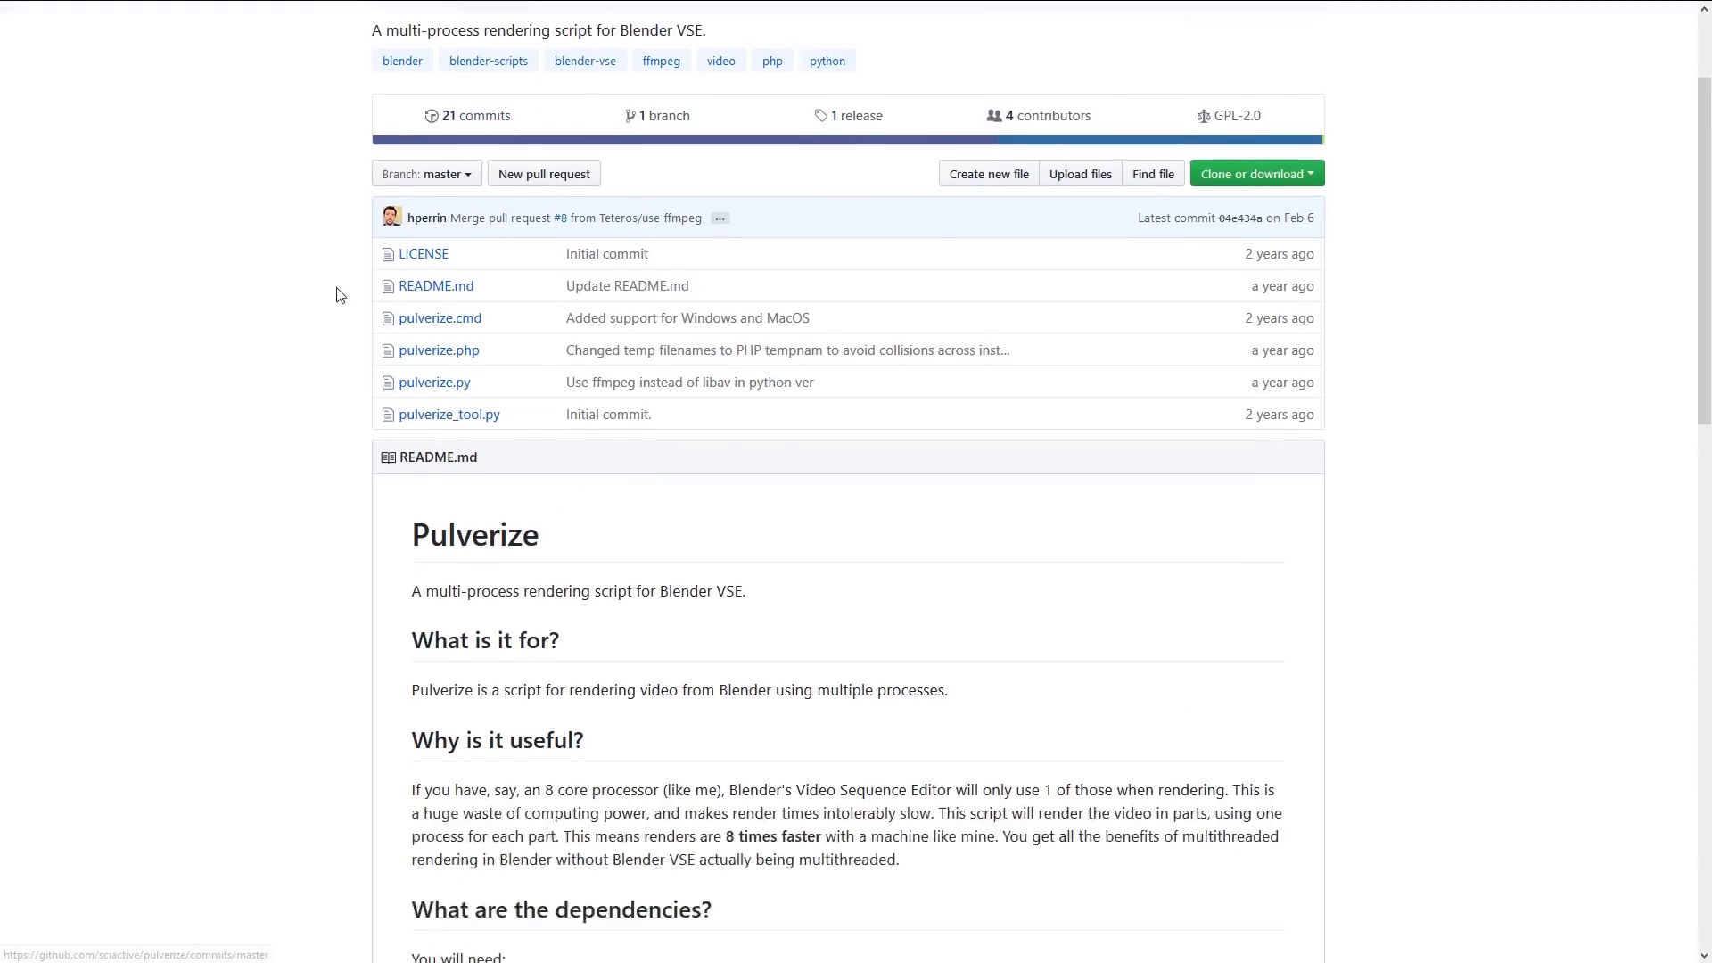
scroll(up, 3)
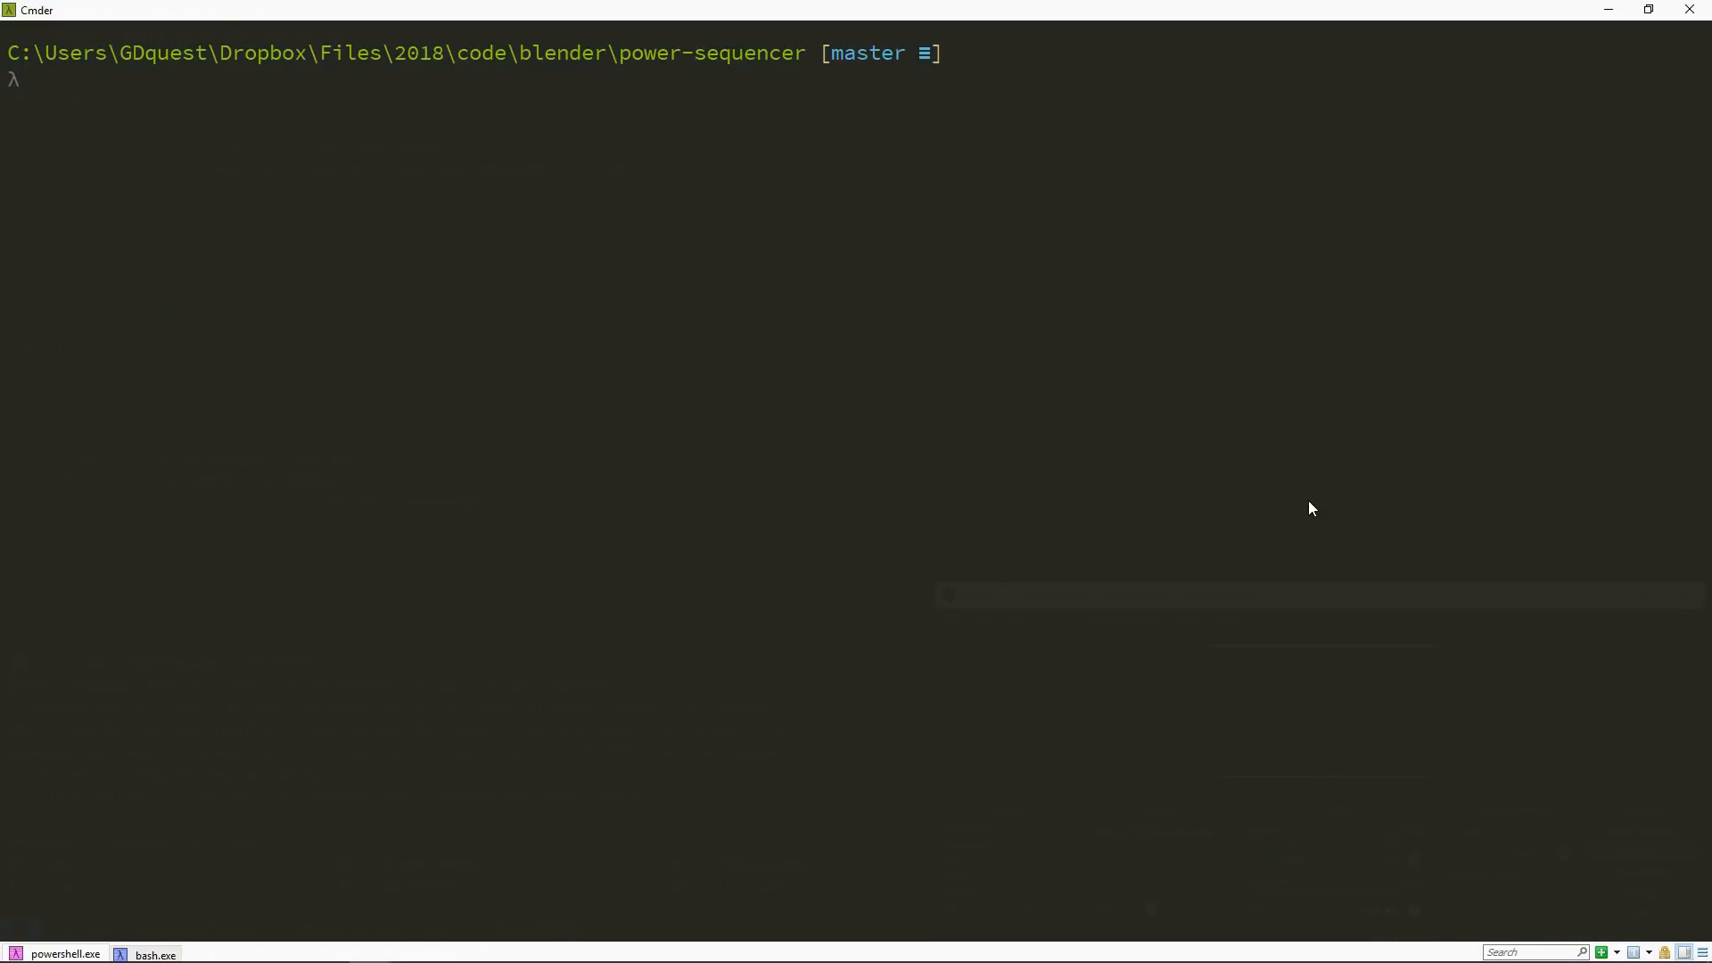
Step: Run python -m bpsrender on the power-sequencer-1.1-update .blend file from scripts\BPSRender
text(cd s)
text(p)
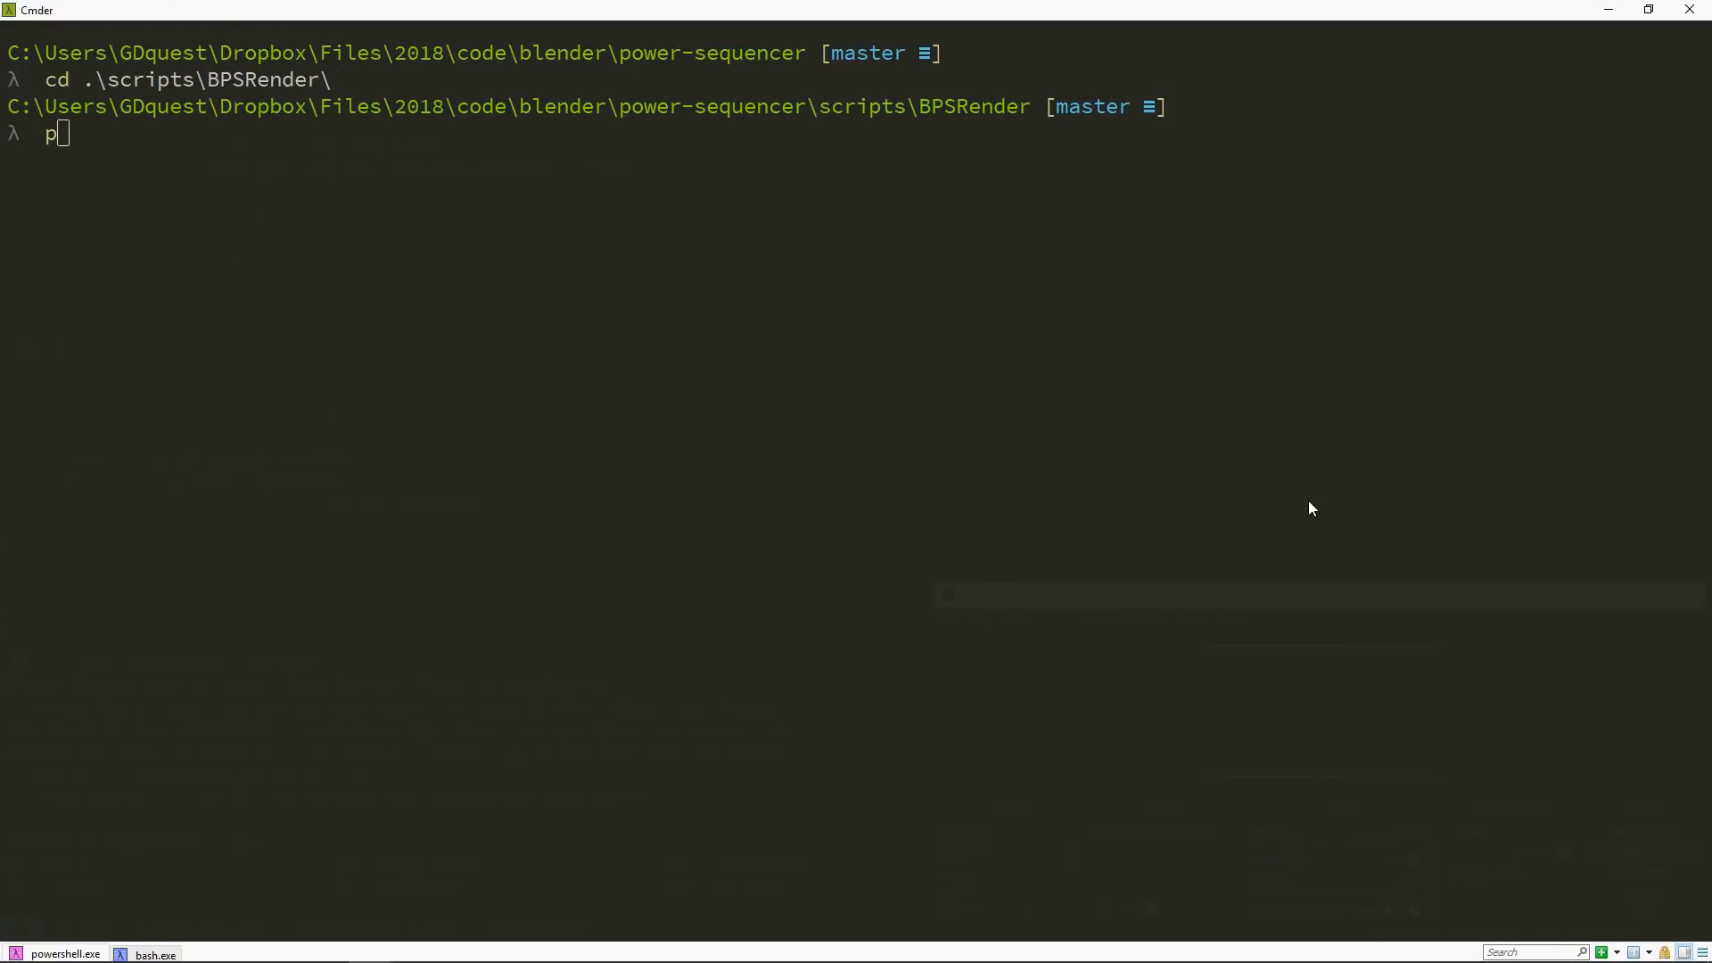
text(ython -m bps)
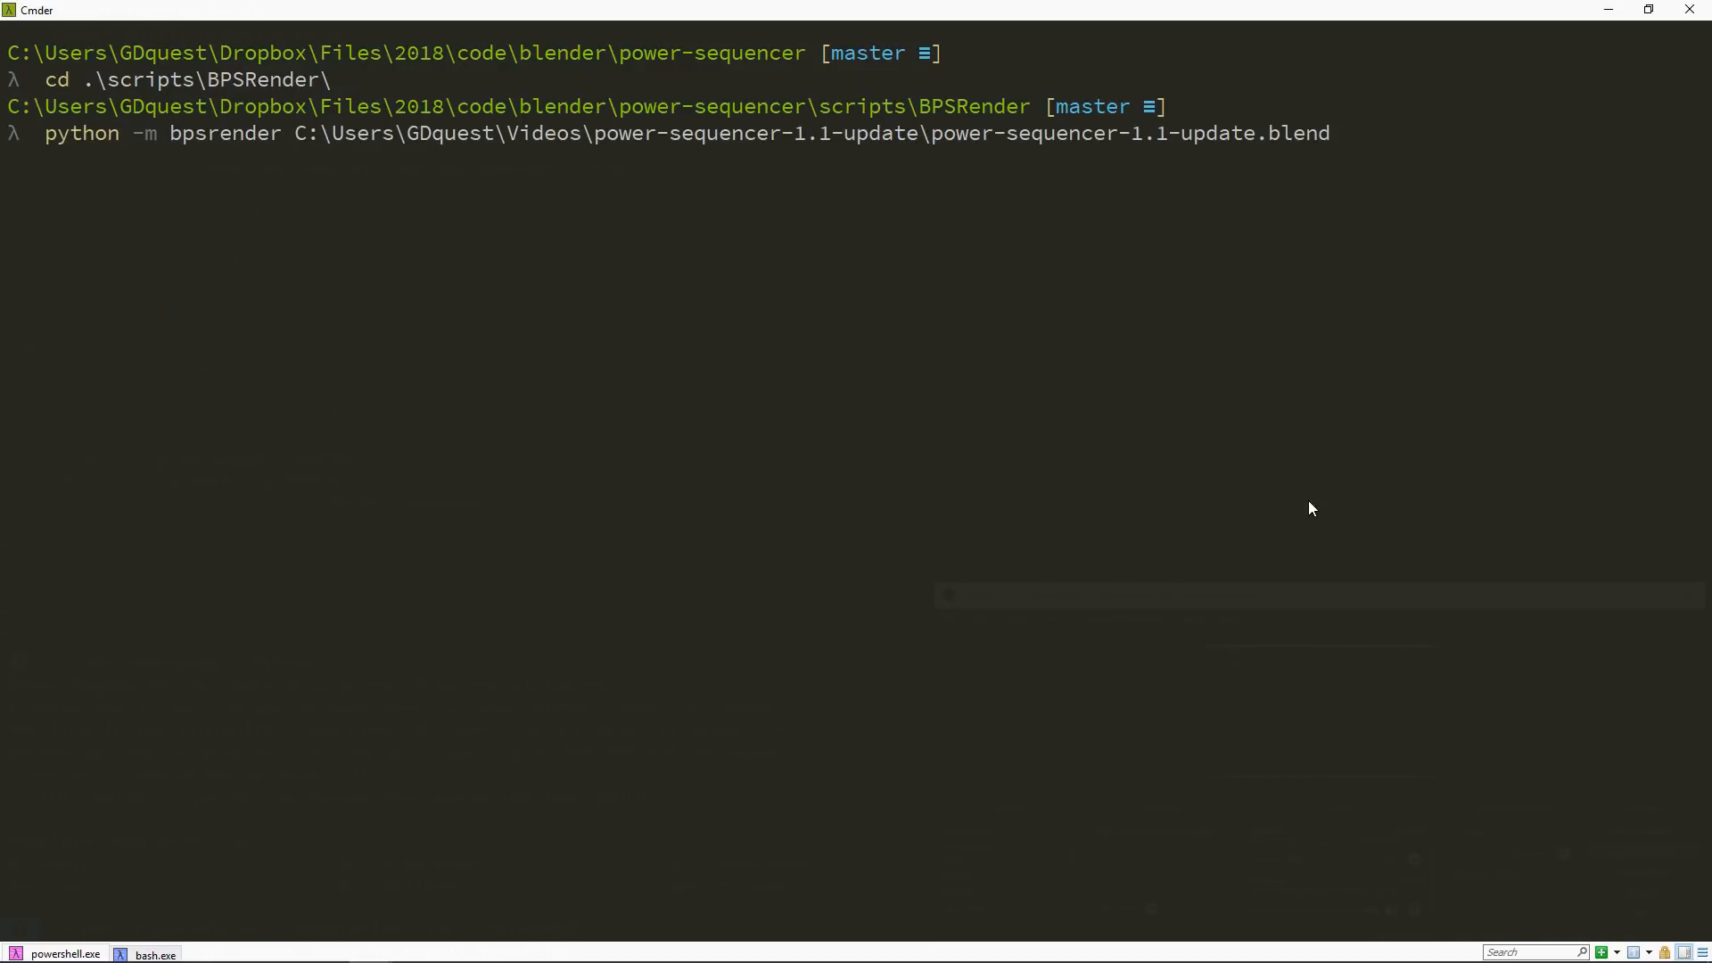
key(Return)
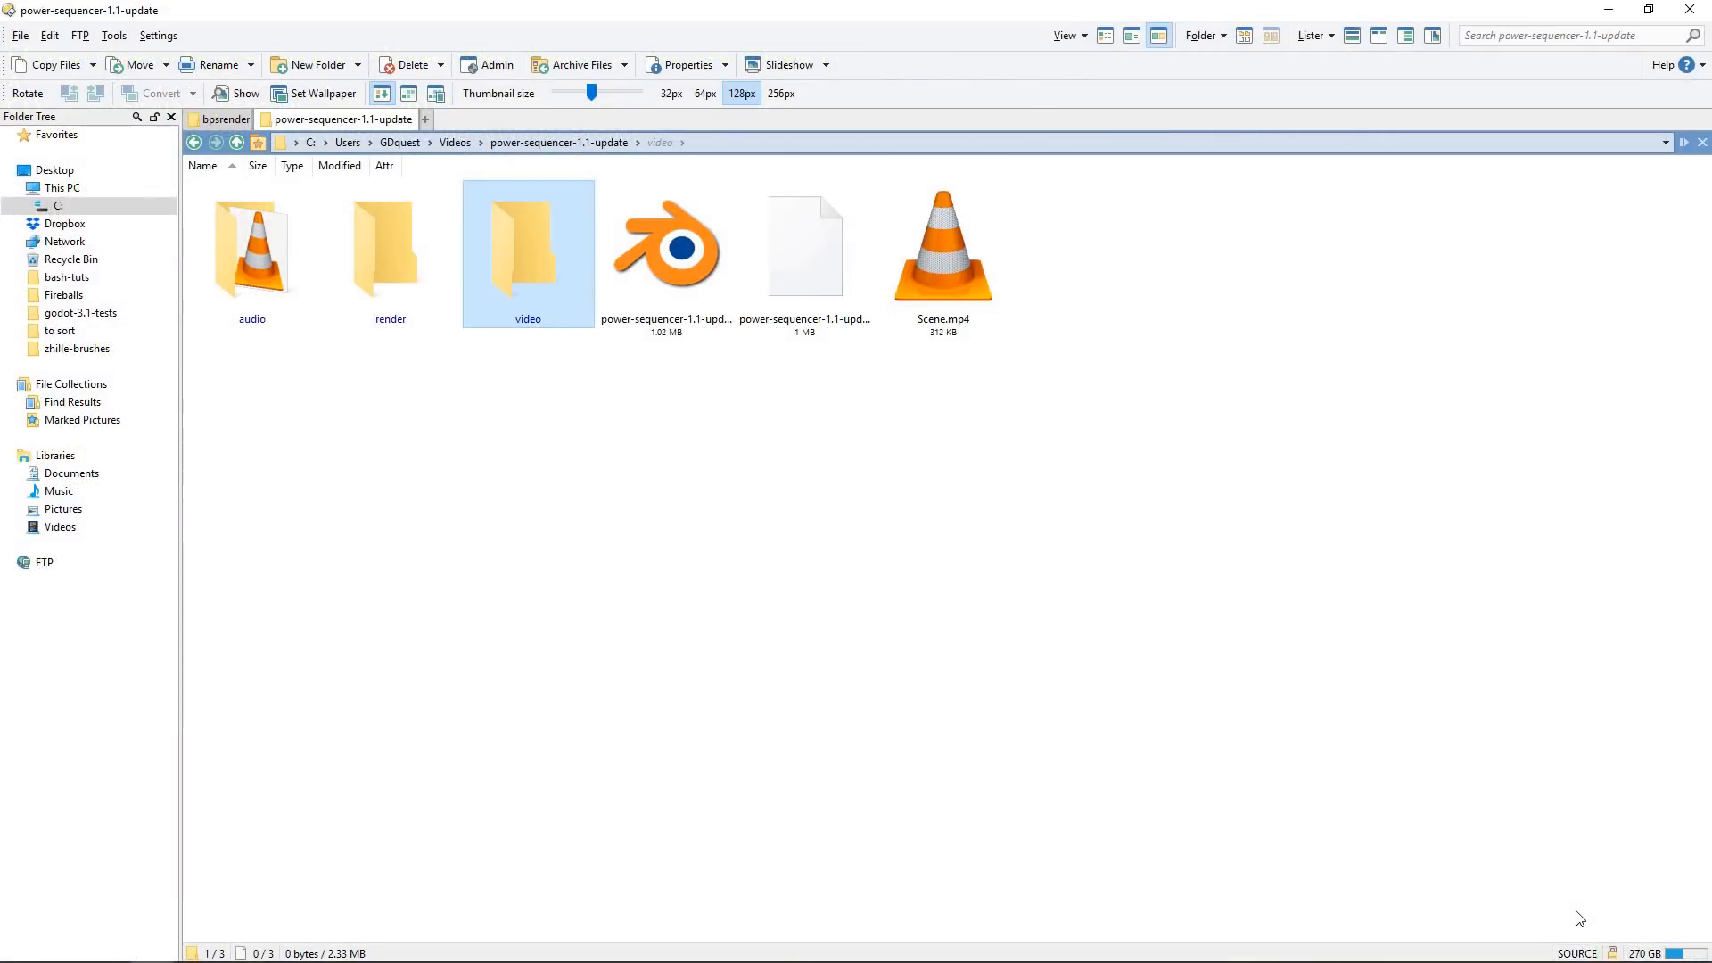
Step: Browse into the render output folder to see the parts and final video
double_click(391, 241)
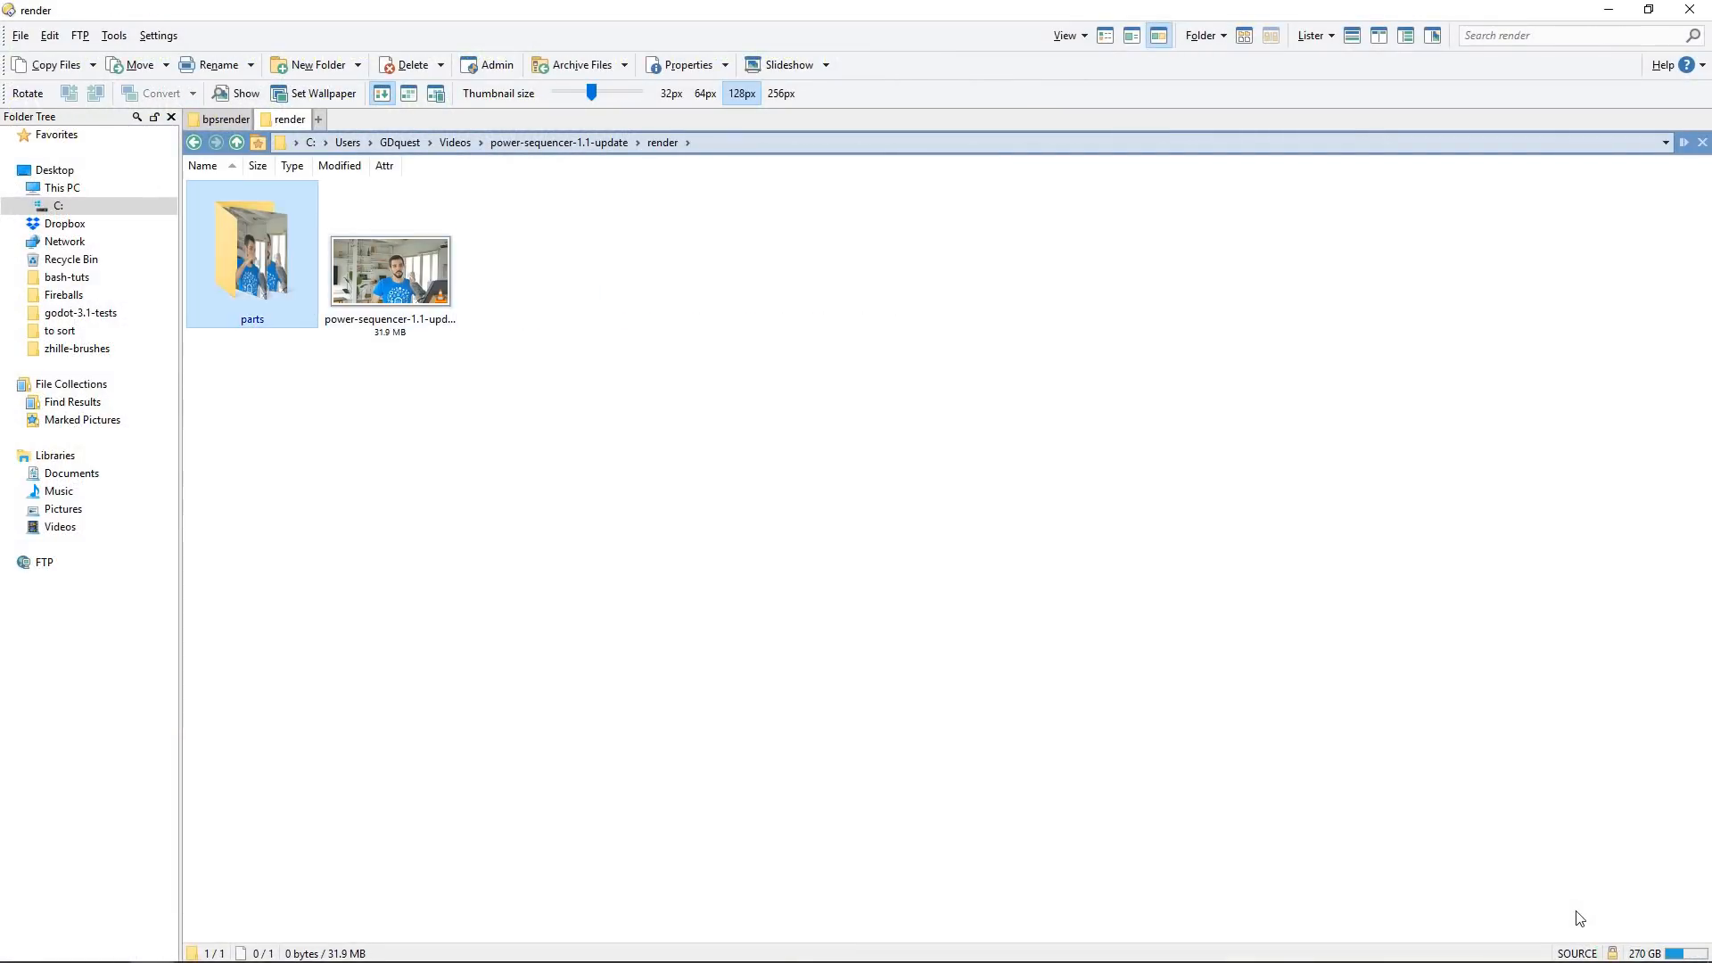
double_click(252, 254)
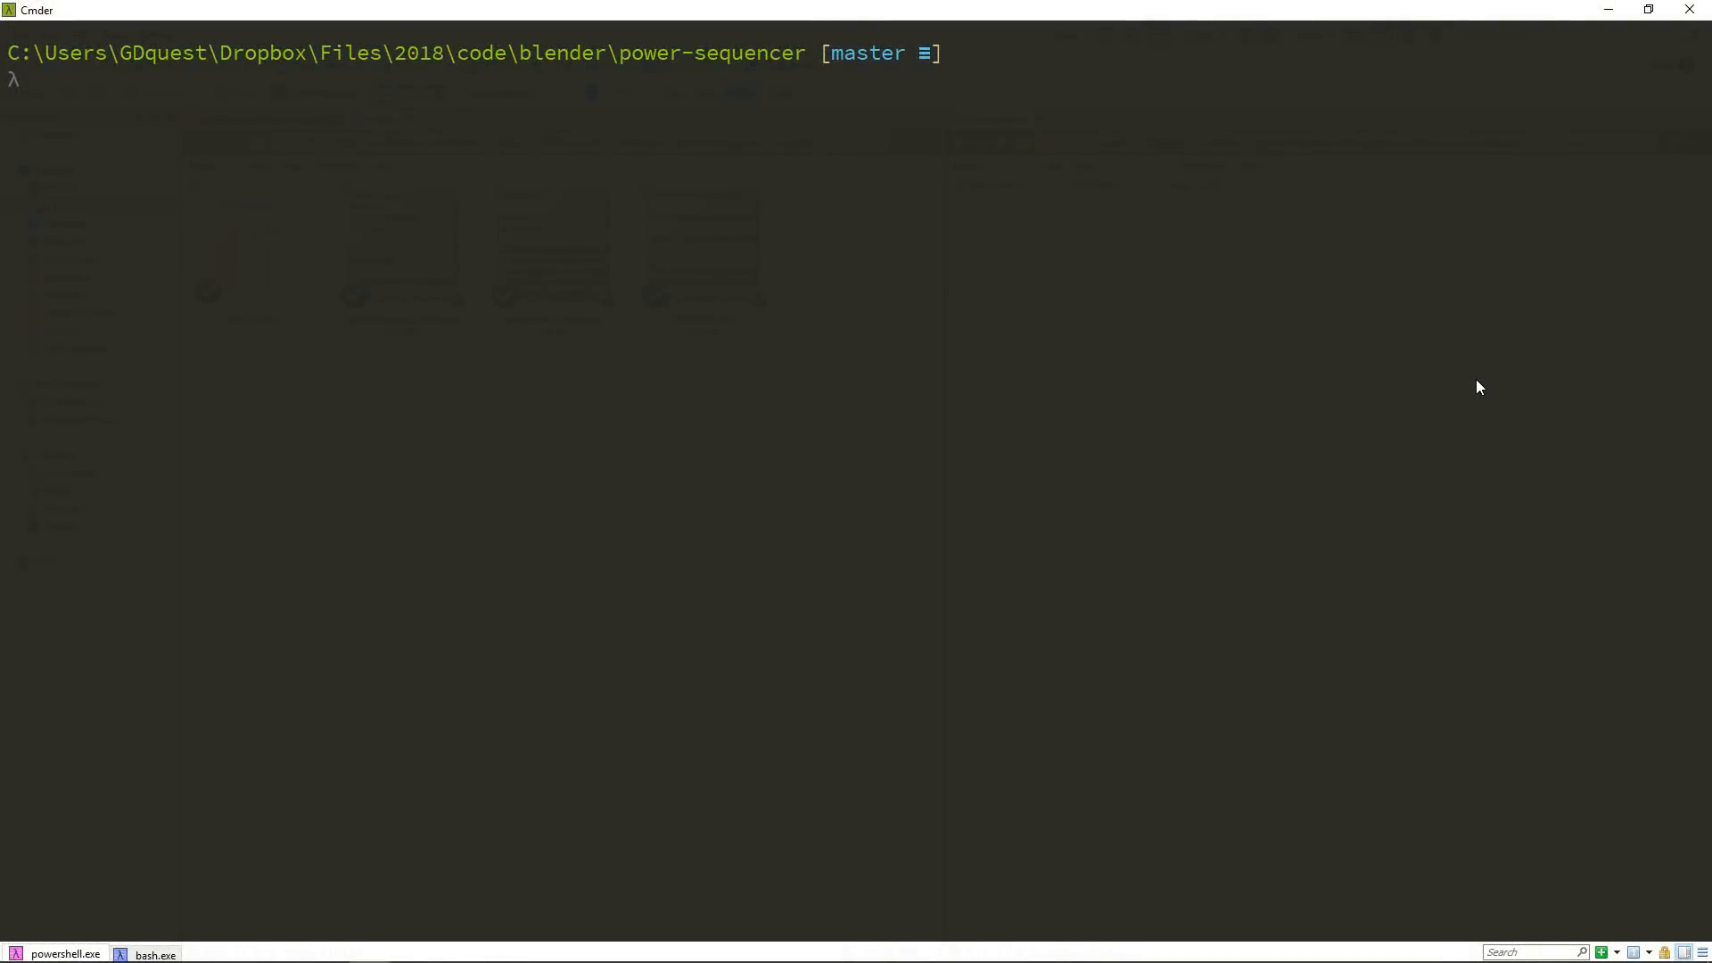
Step: Run build_ffmpeg_proxies.py from the scripts folder on the project's new-features video folder
key(Return)
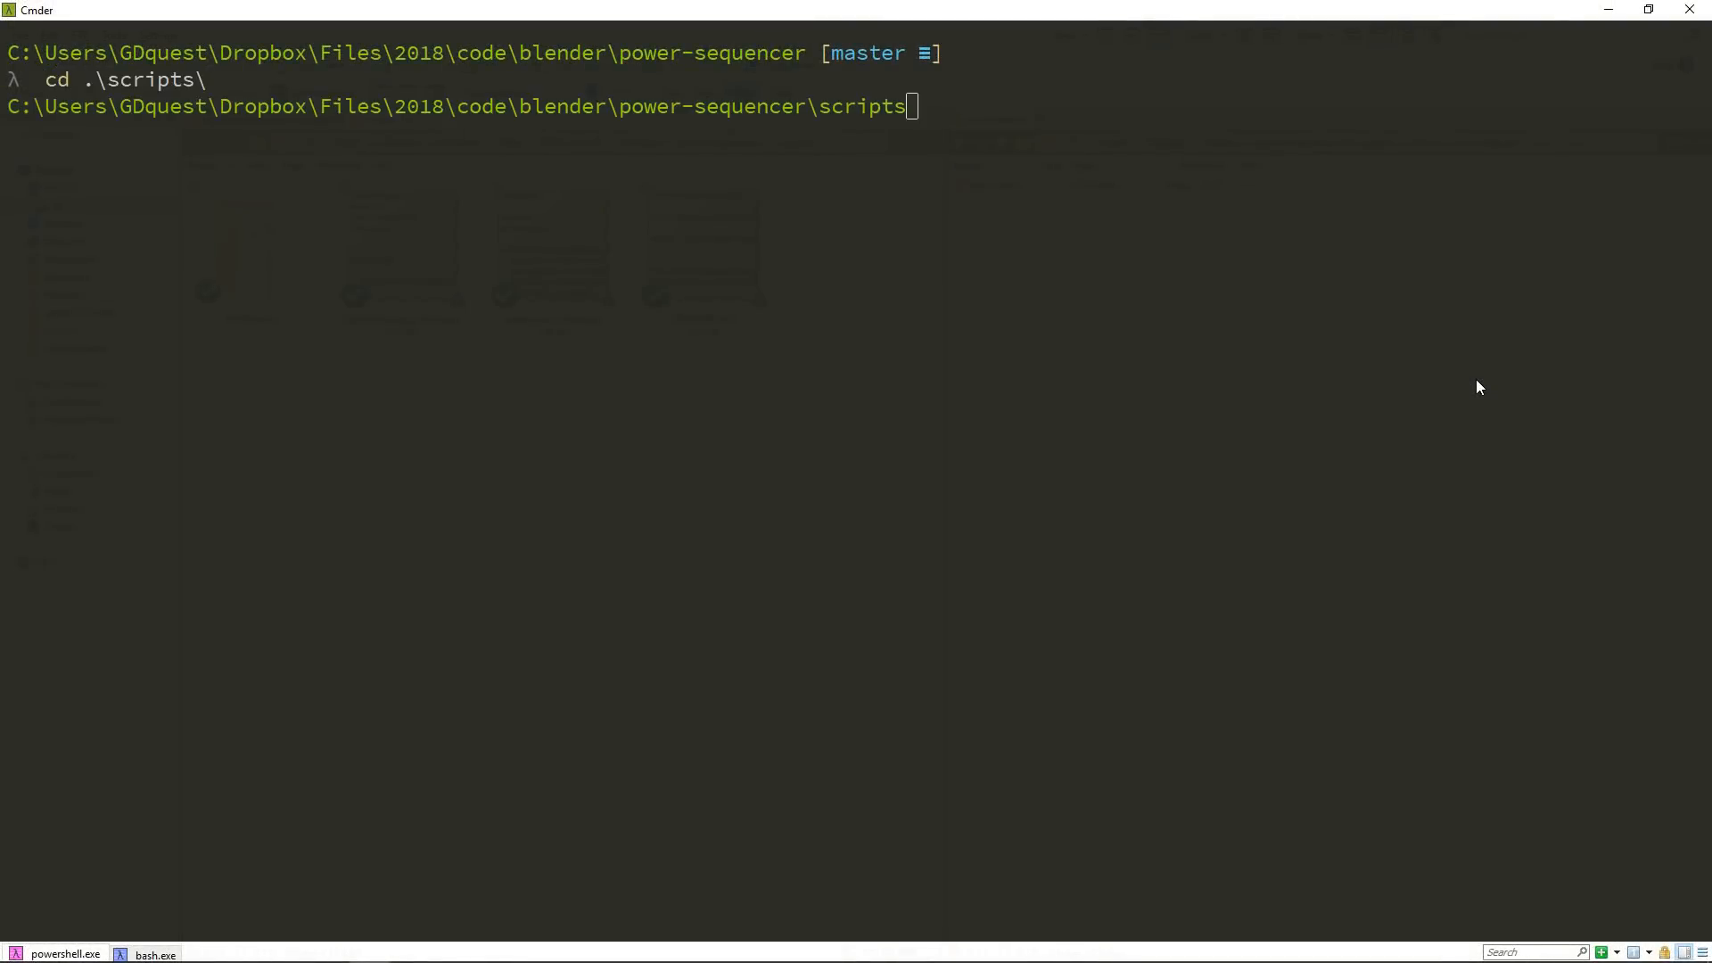
text(python .\build_ffmpeg_proxies.py)
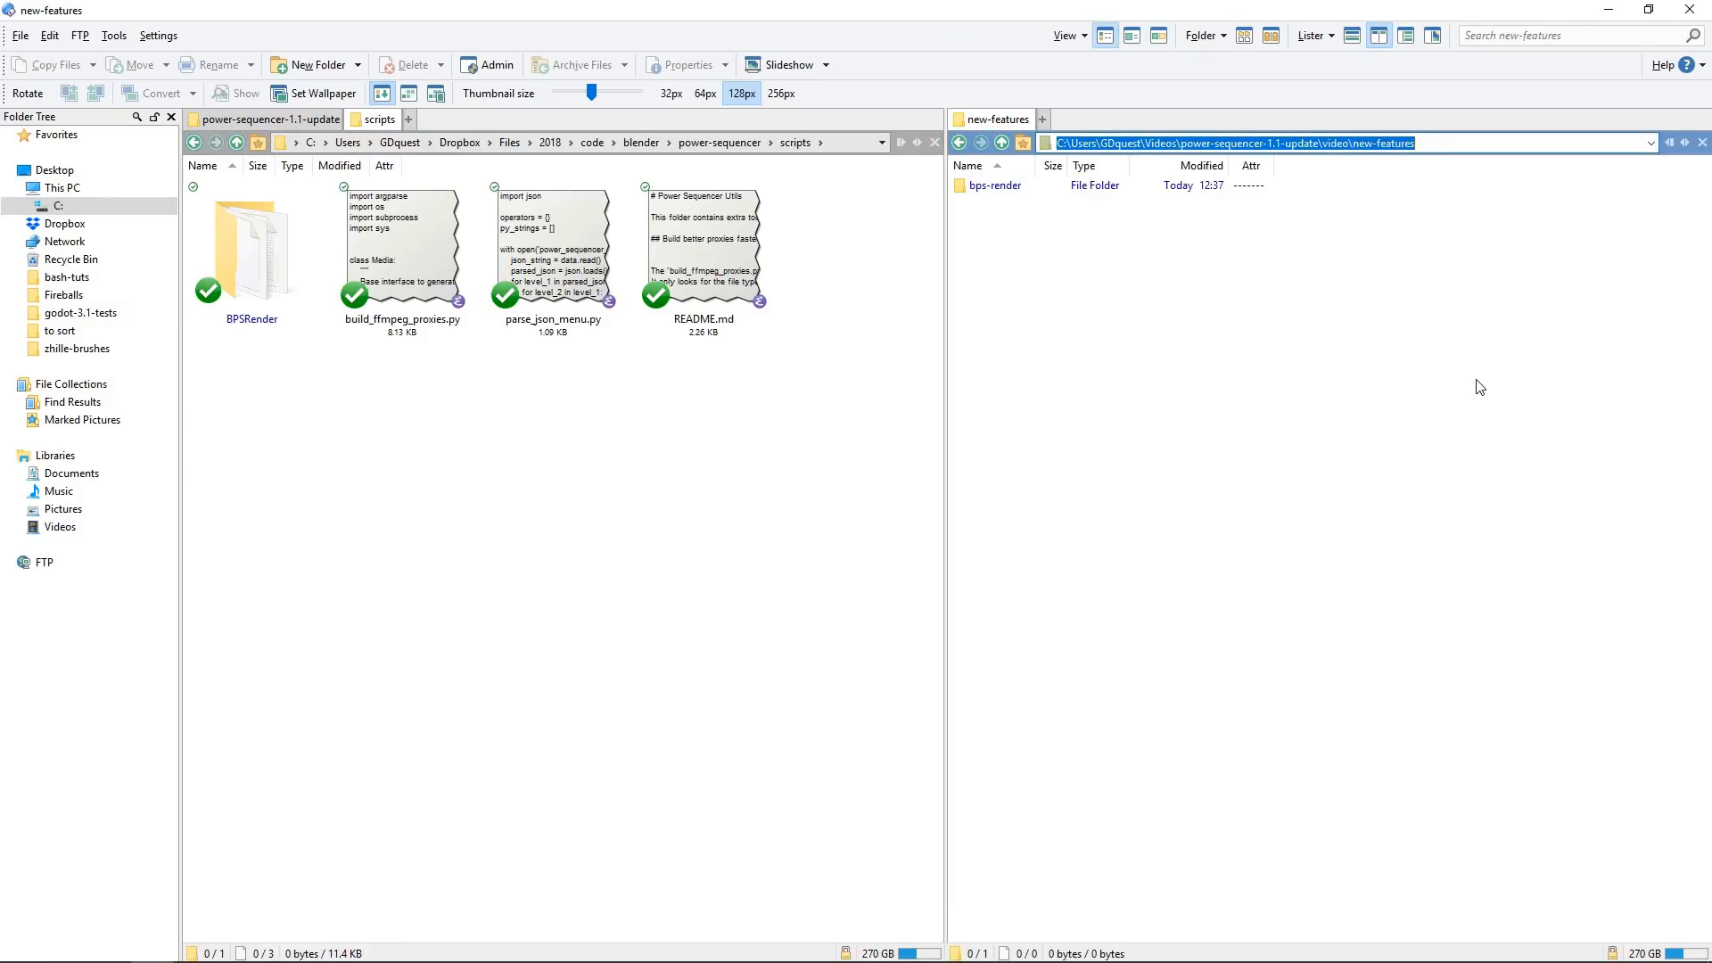
click(155, 952)
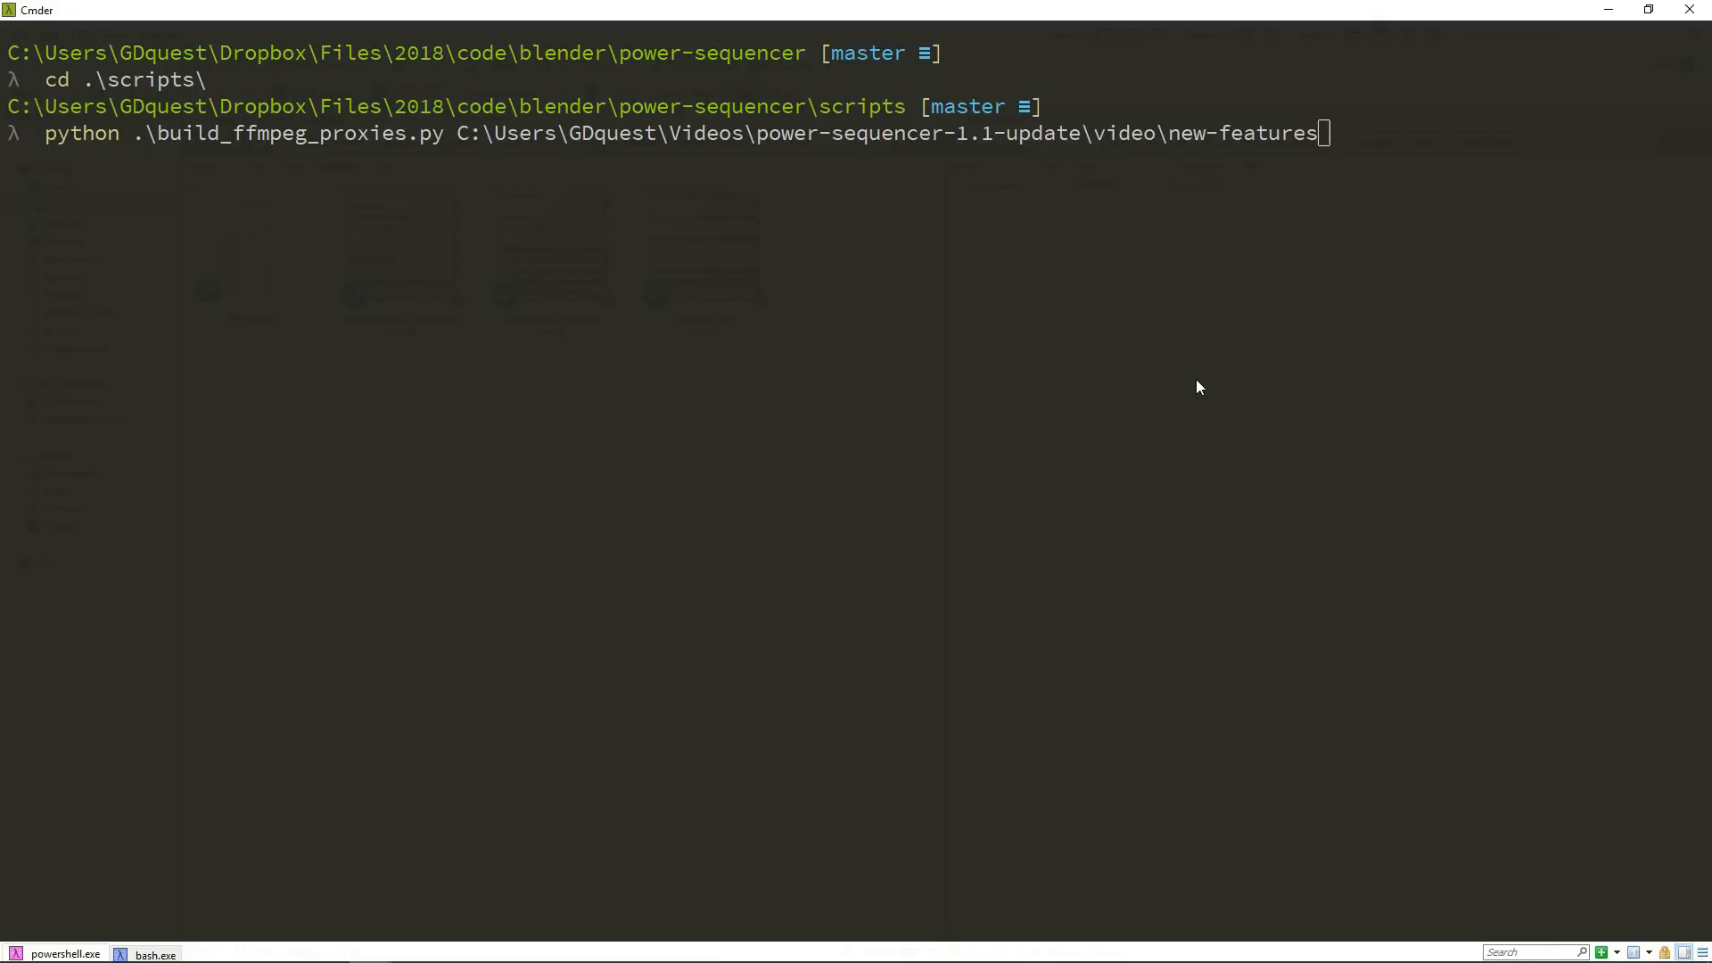
key(Return)
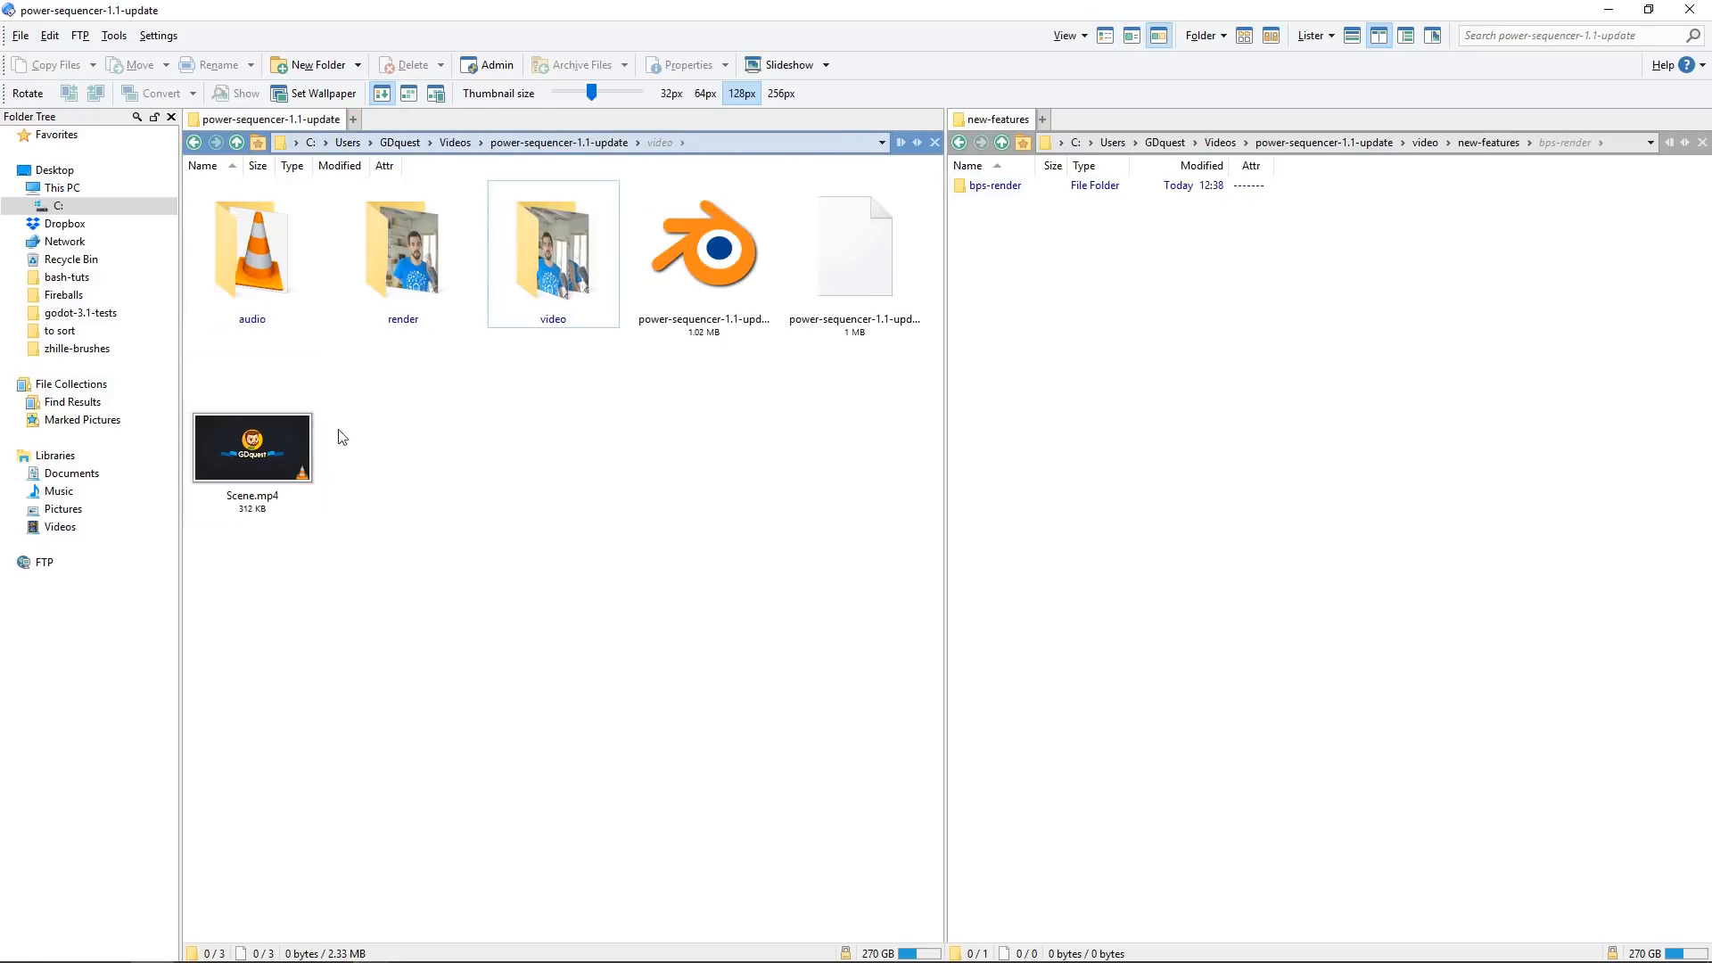
Step: Navigate video > new-features > bps-render > BL_proxy to see the four generated clip proxies
double_click(553, 247)
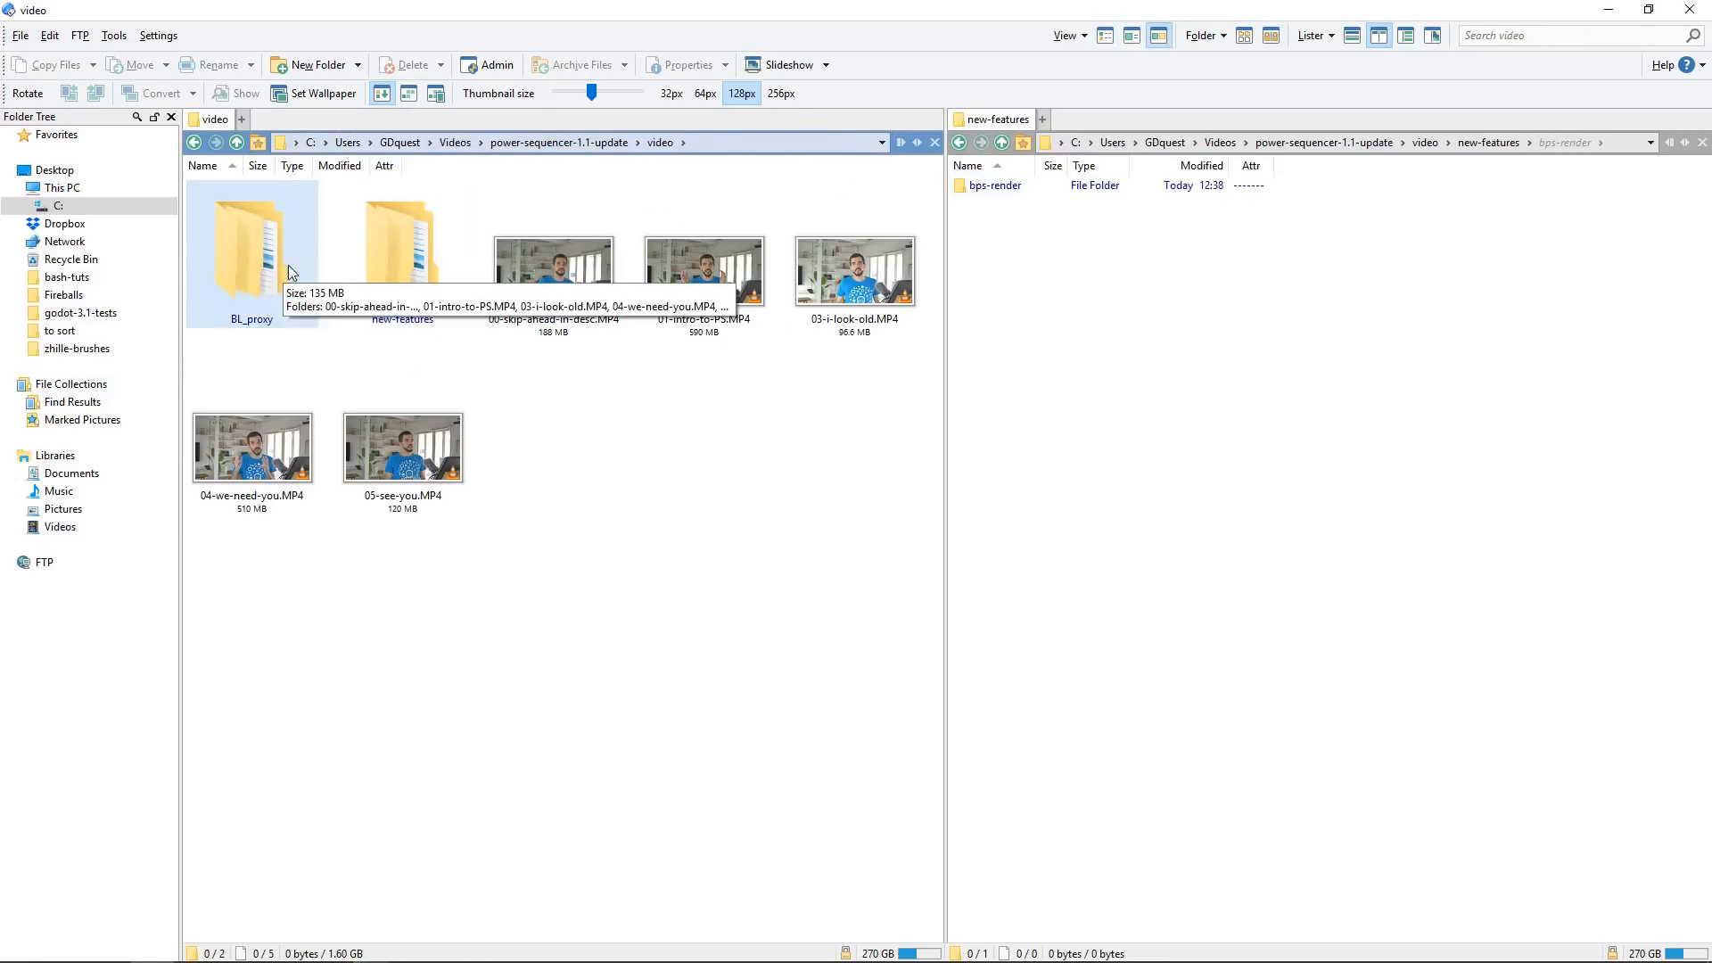
double_click(401, 246)
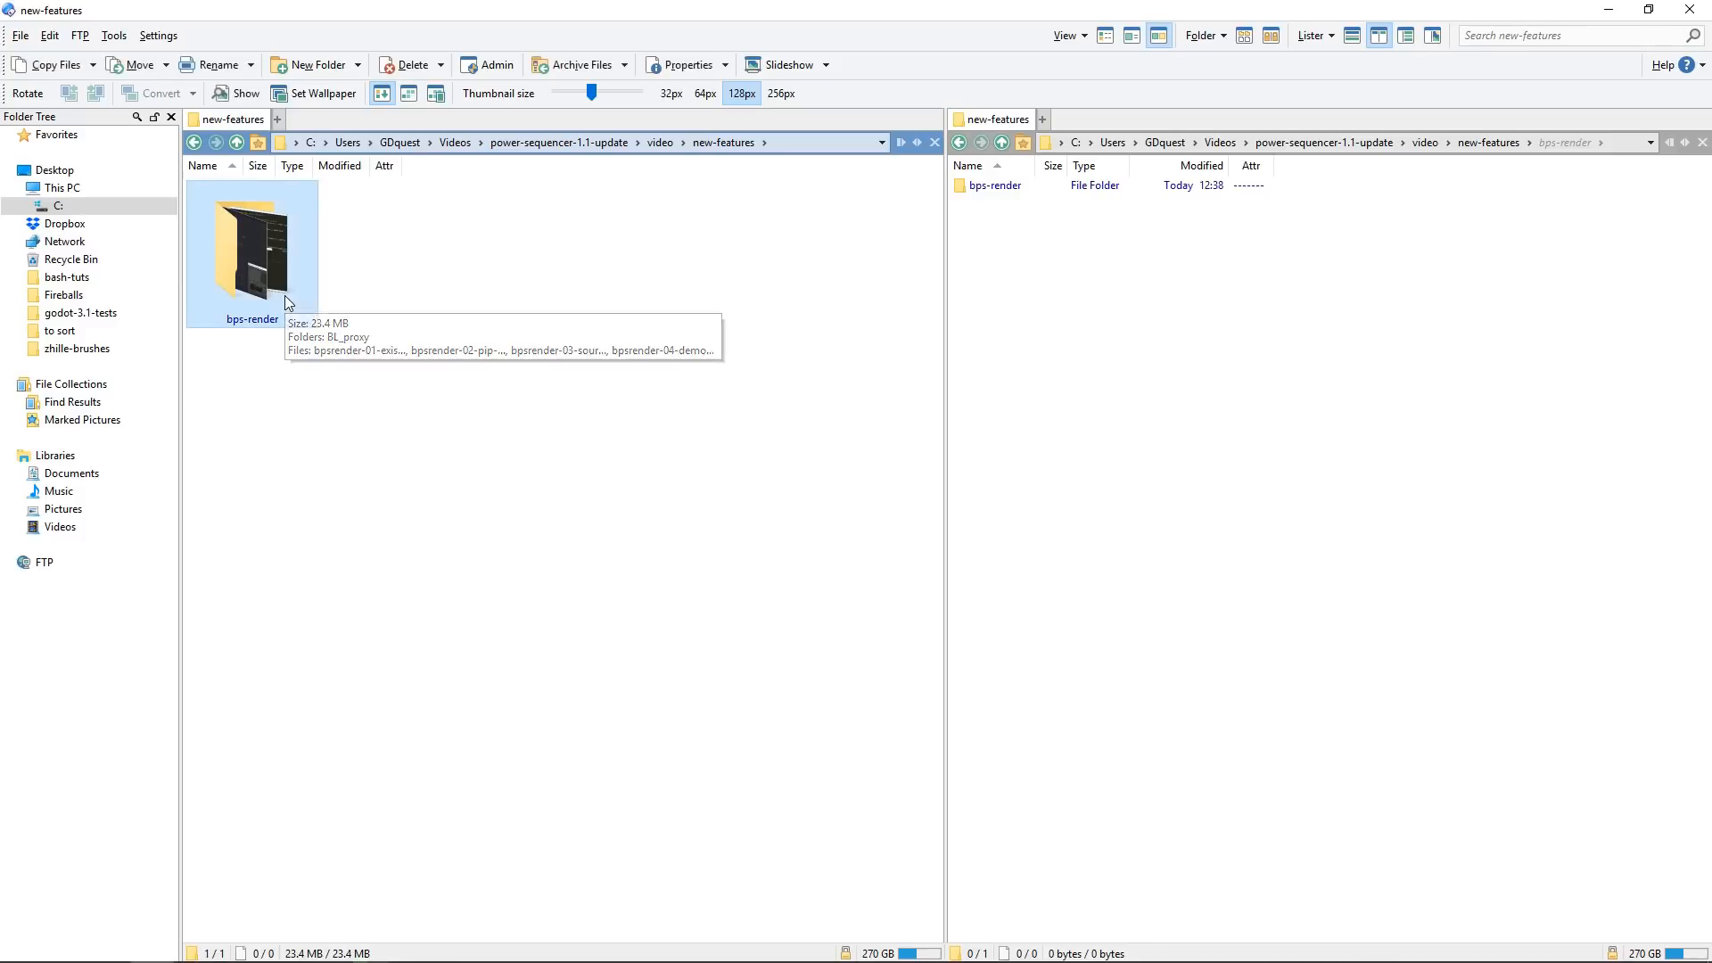
double_click(251, 251)
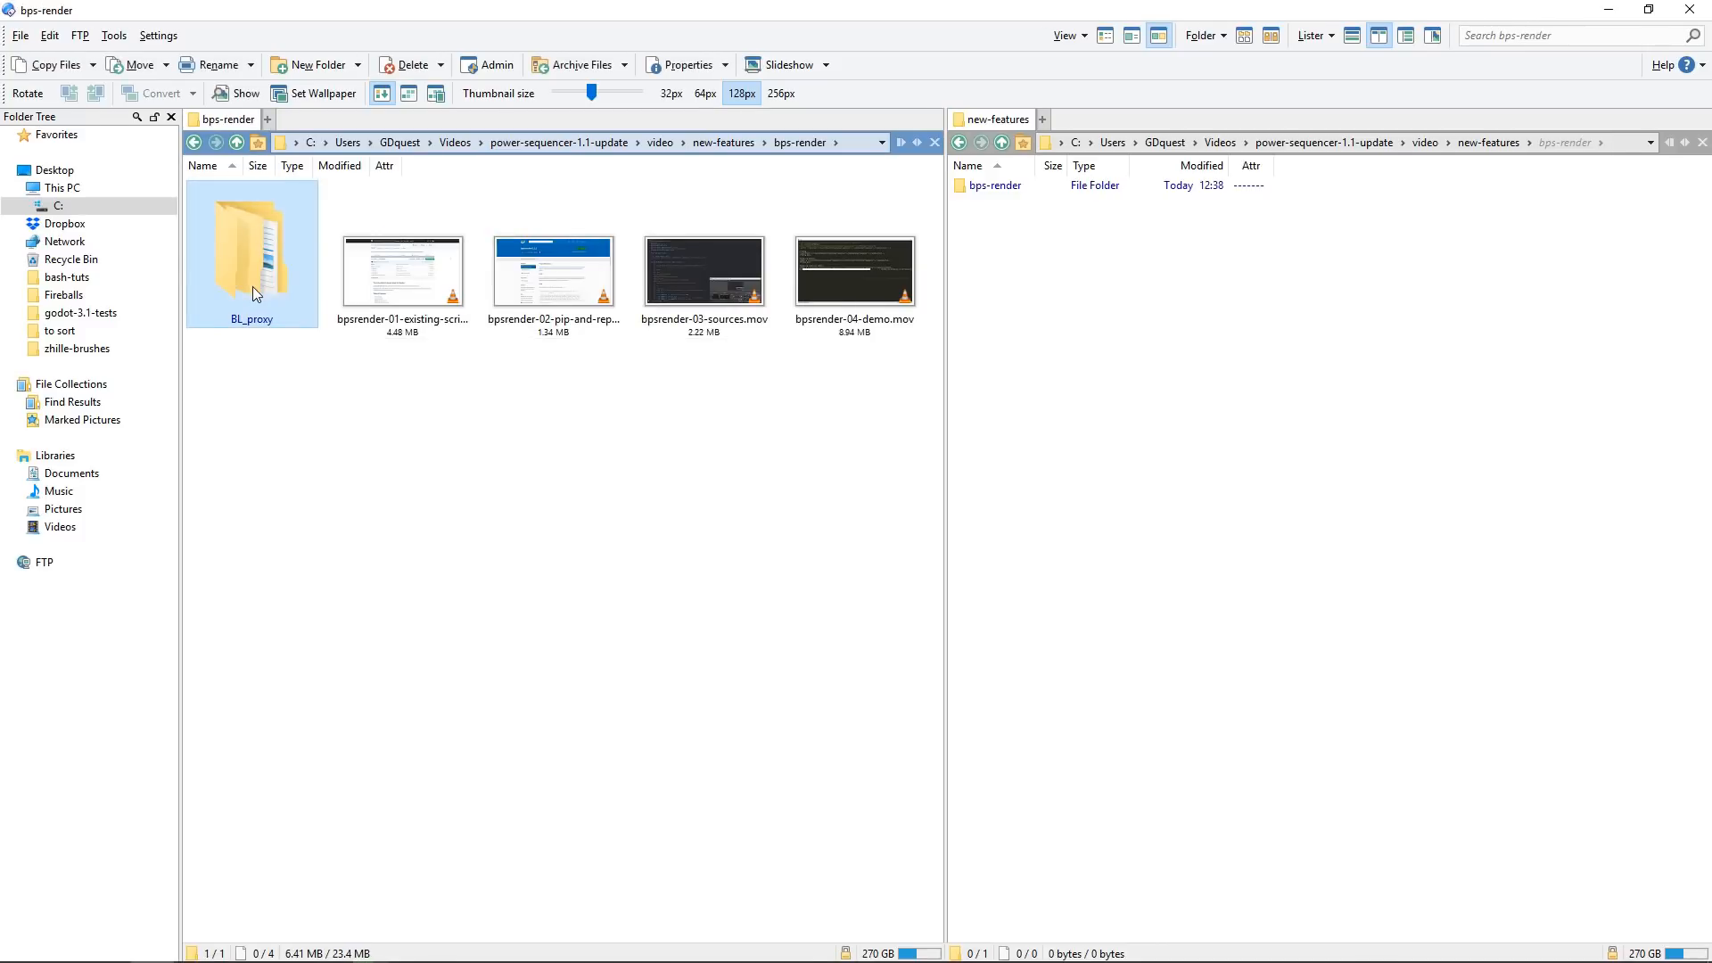
double_click(251, 250)
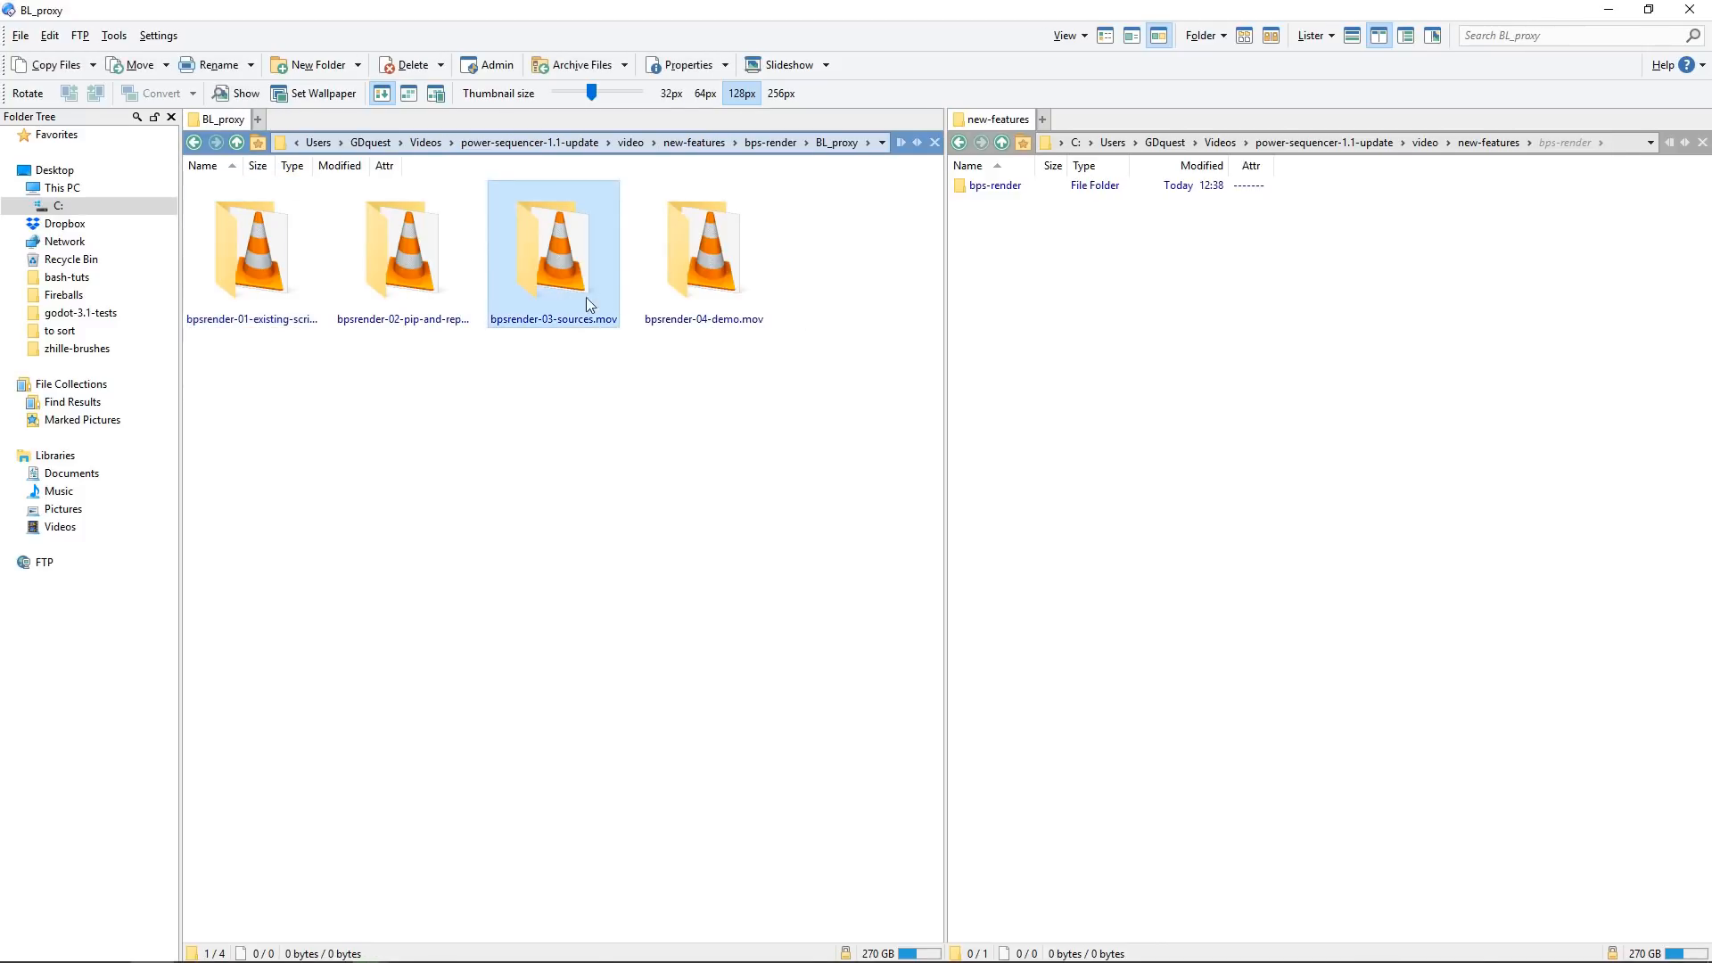
click(704, 253)
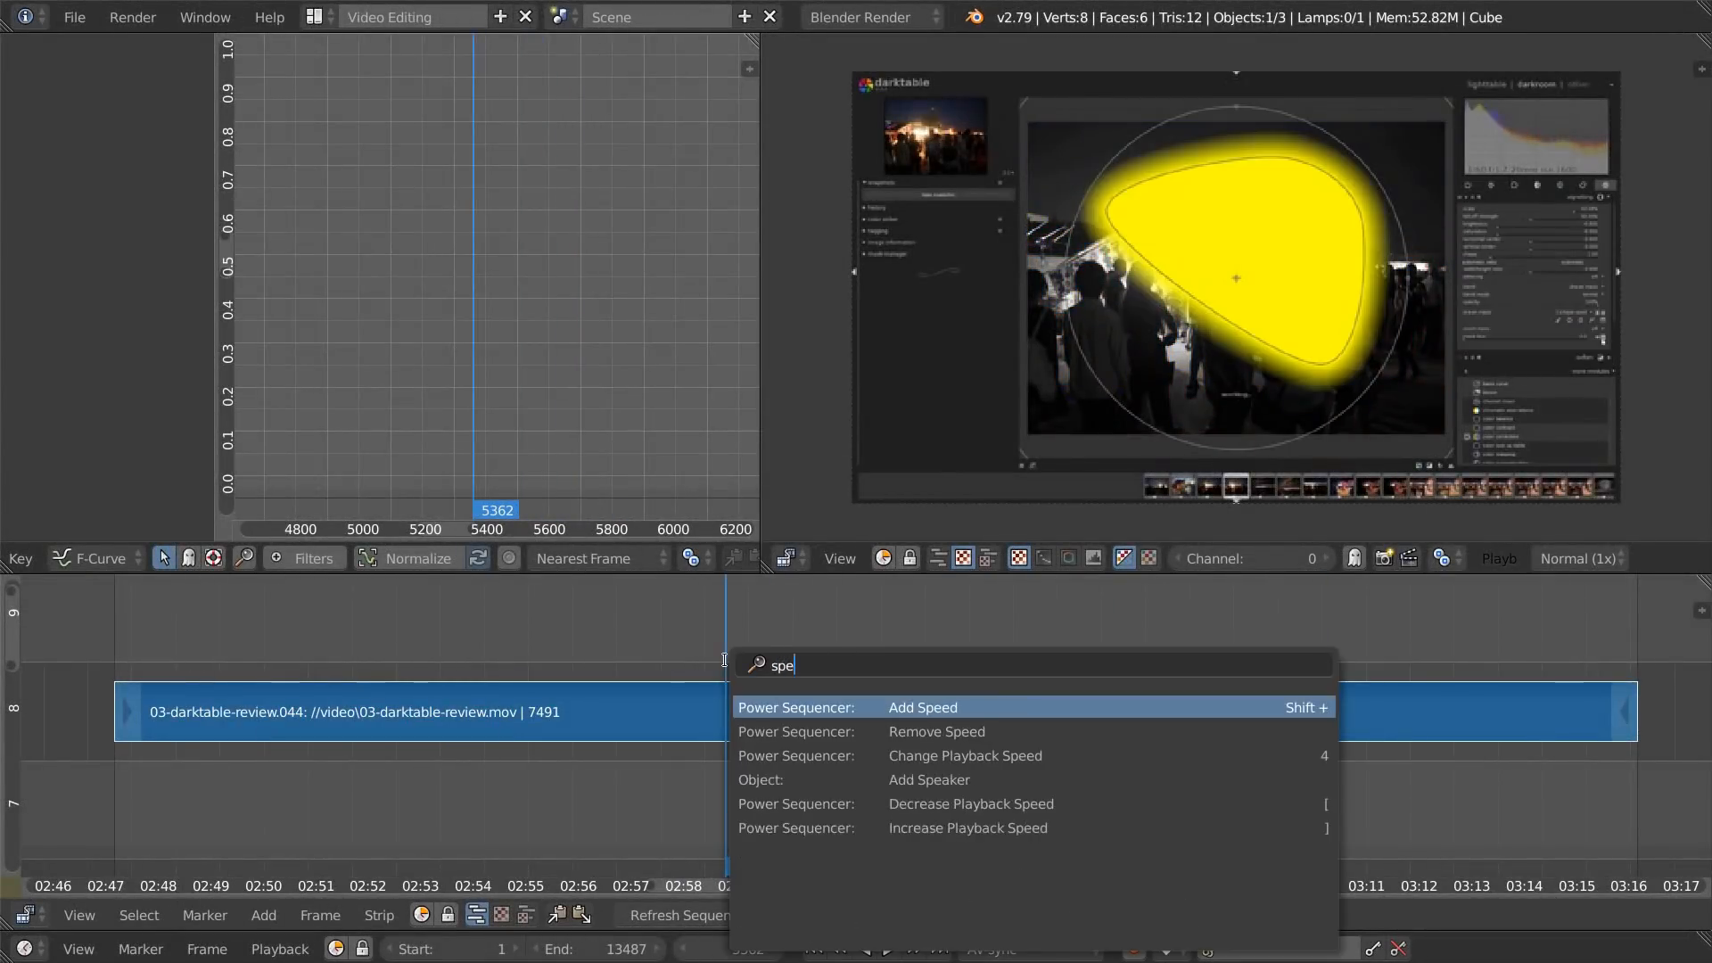
Step: Apply Add Speed to the strip, then clear the fades from the strips
click(920, 708)
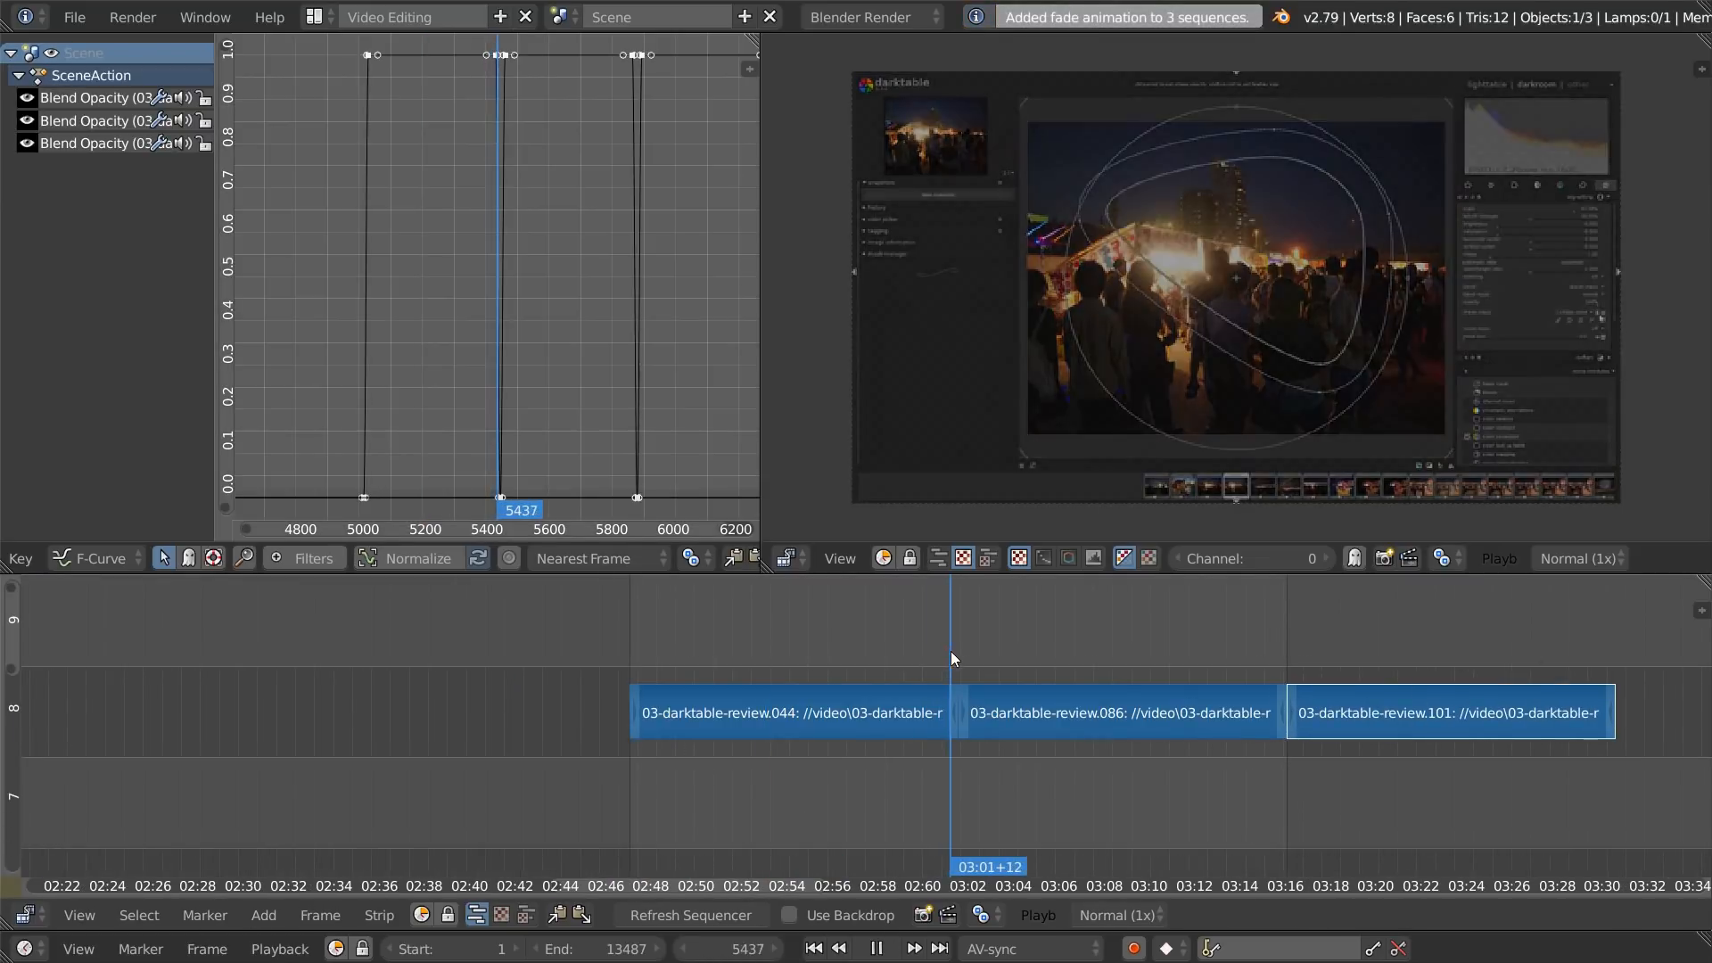
text(clear f)
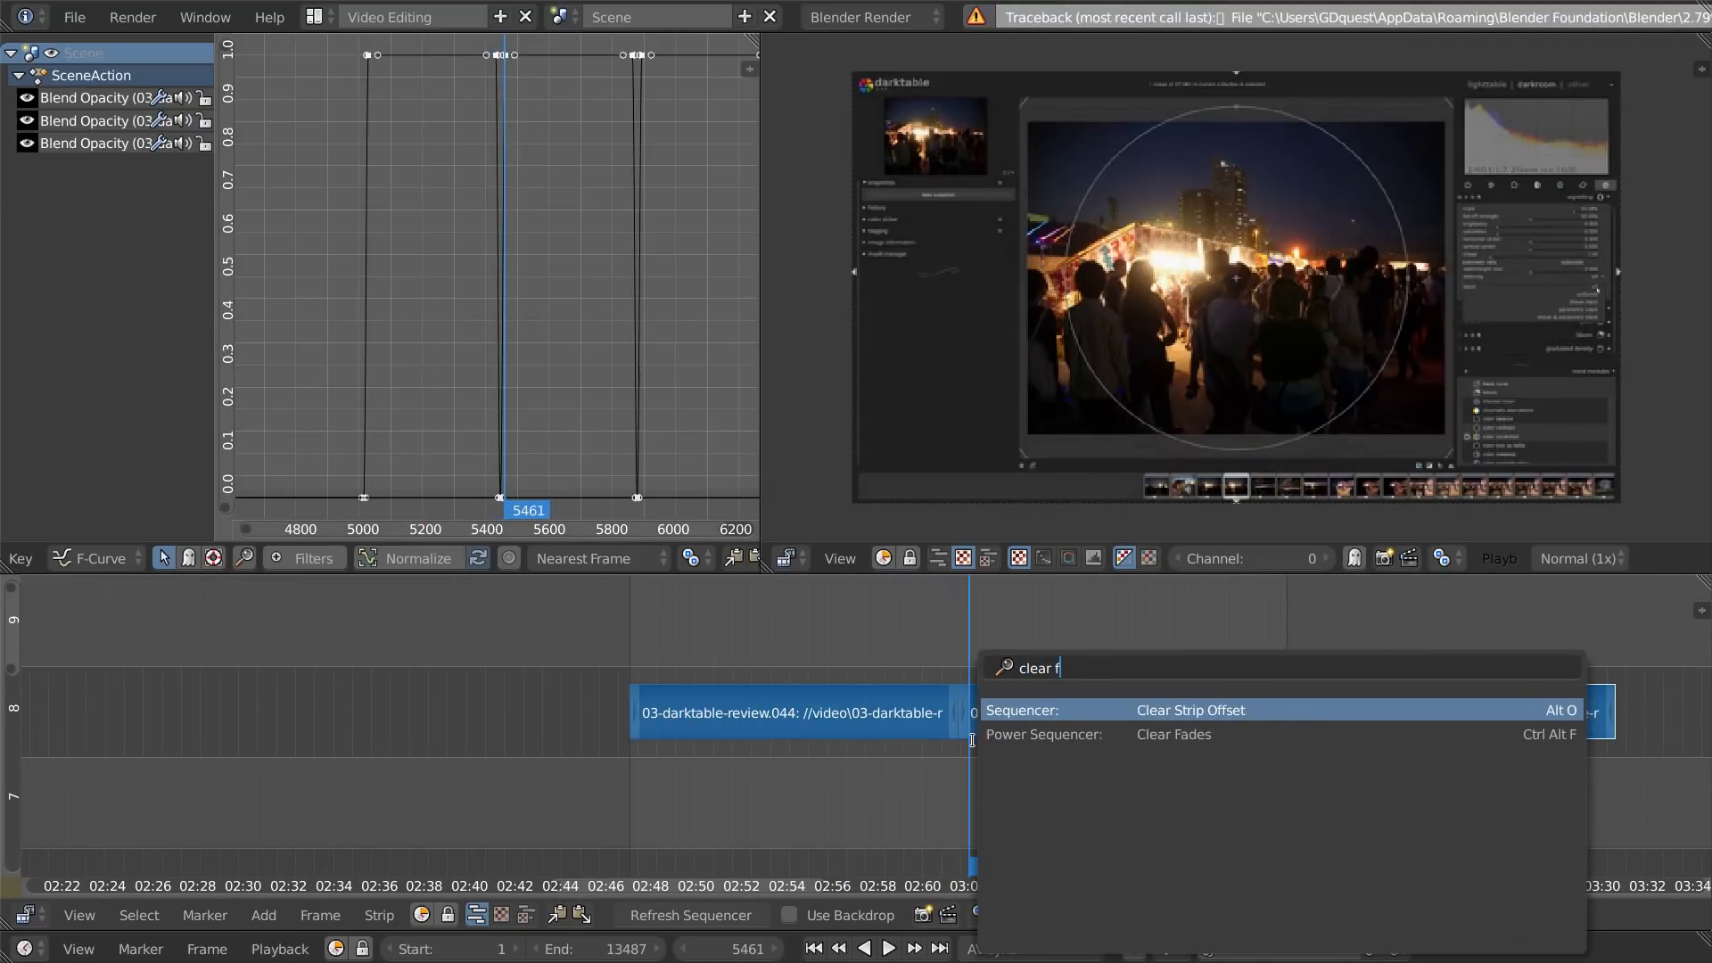
click(1190, 710)
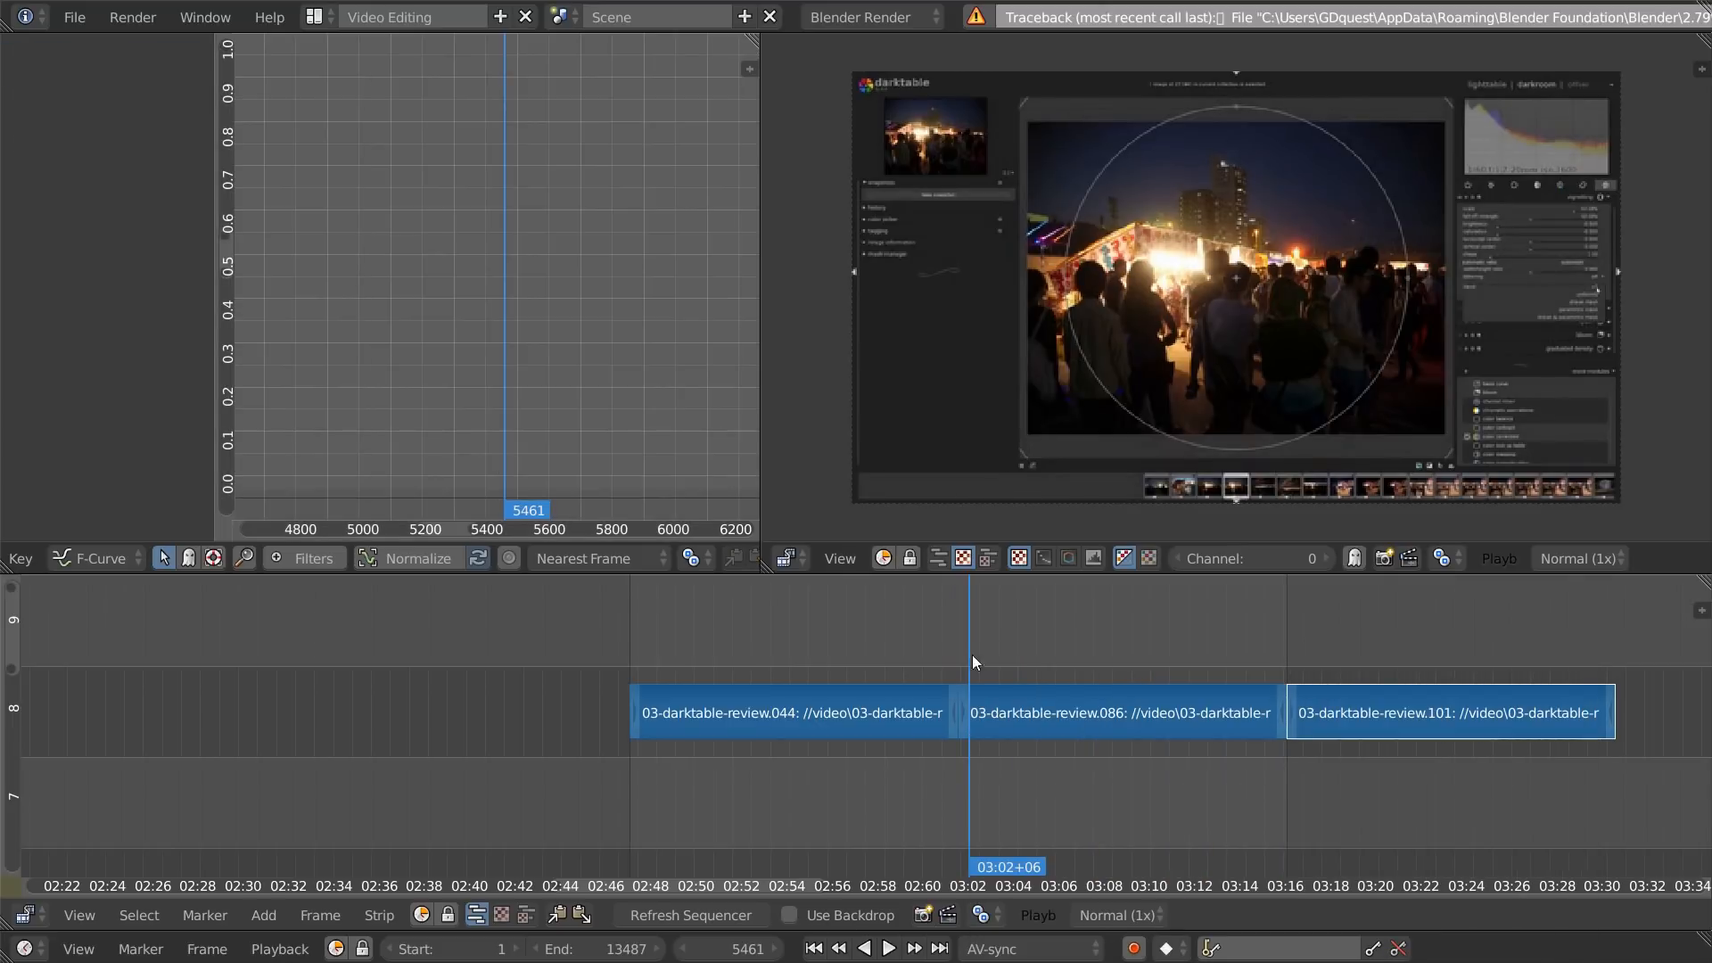
click(888, 947)
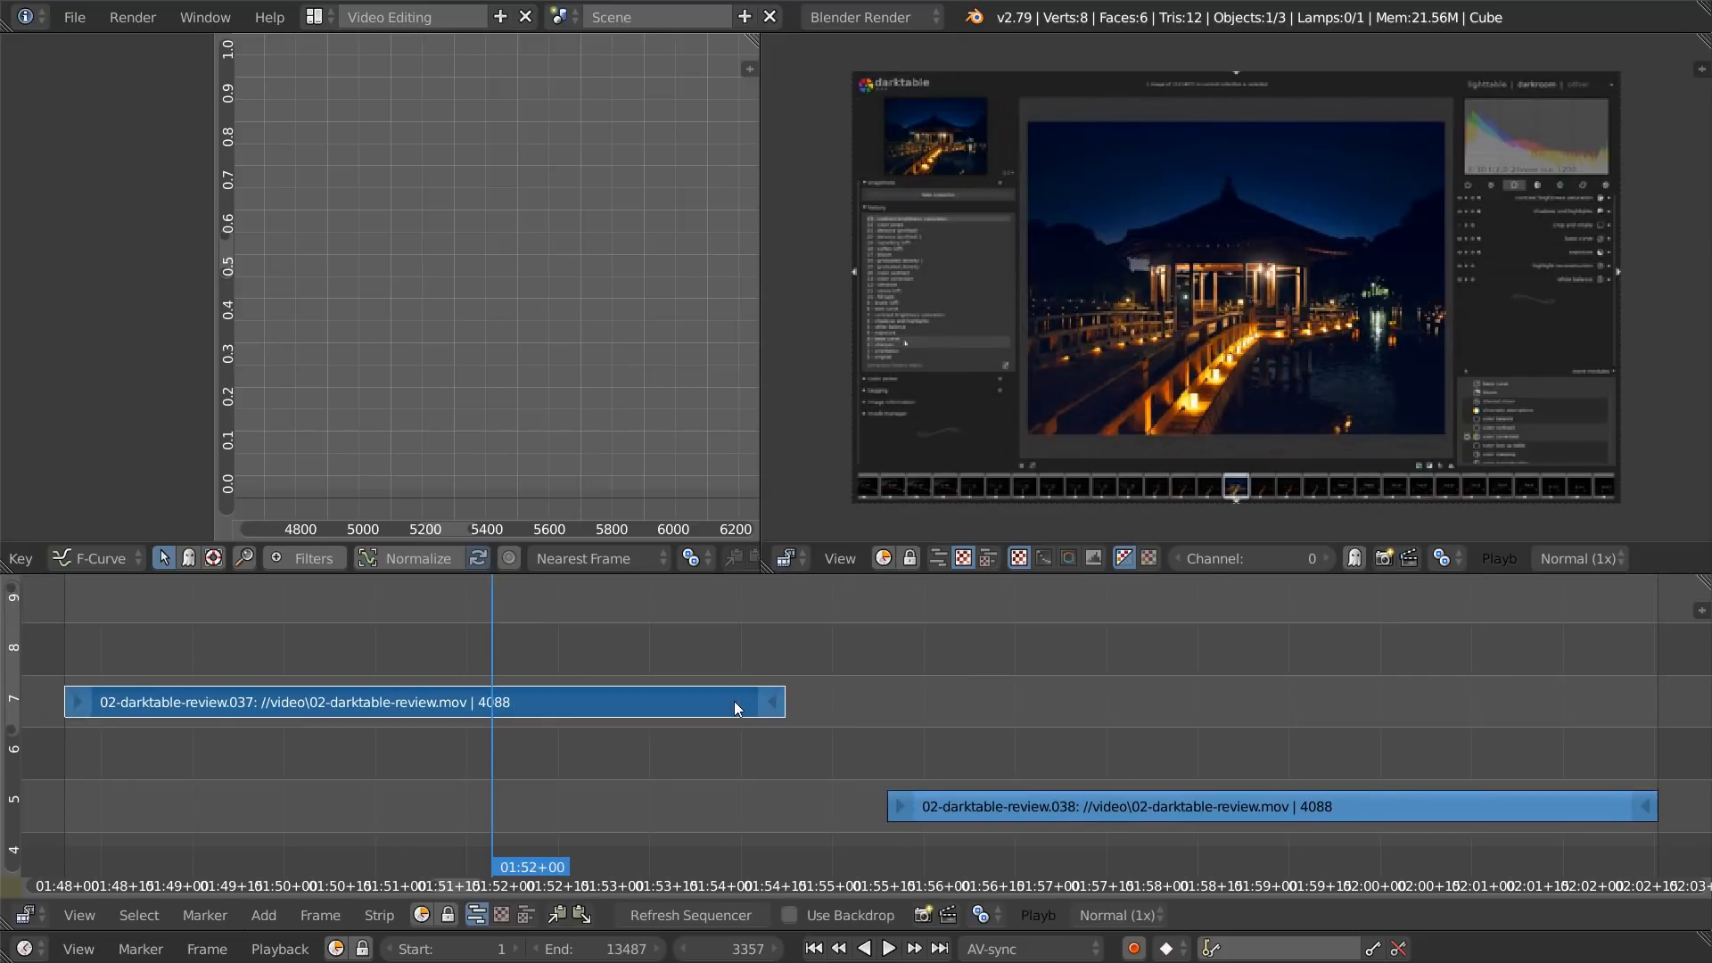
Step: Select the review clip in channel 7, undo the recent edits and regroup the strips
click(1086, 807)
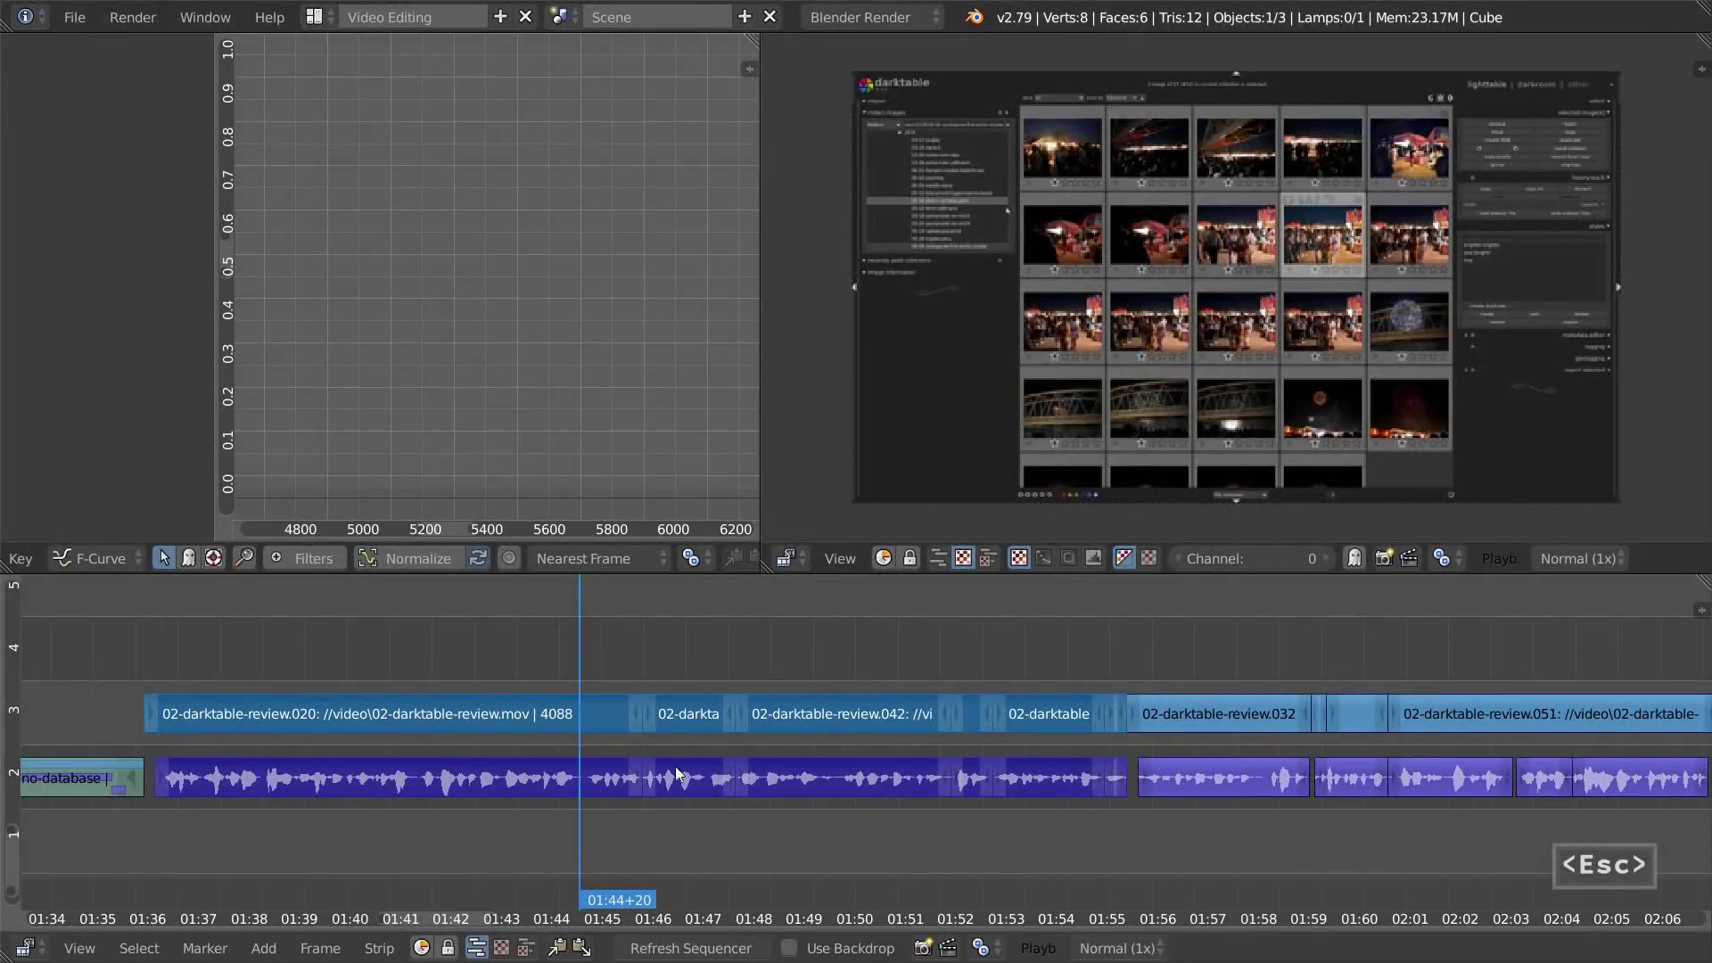
key(ctrl+z)
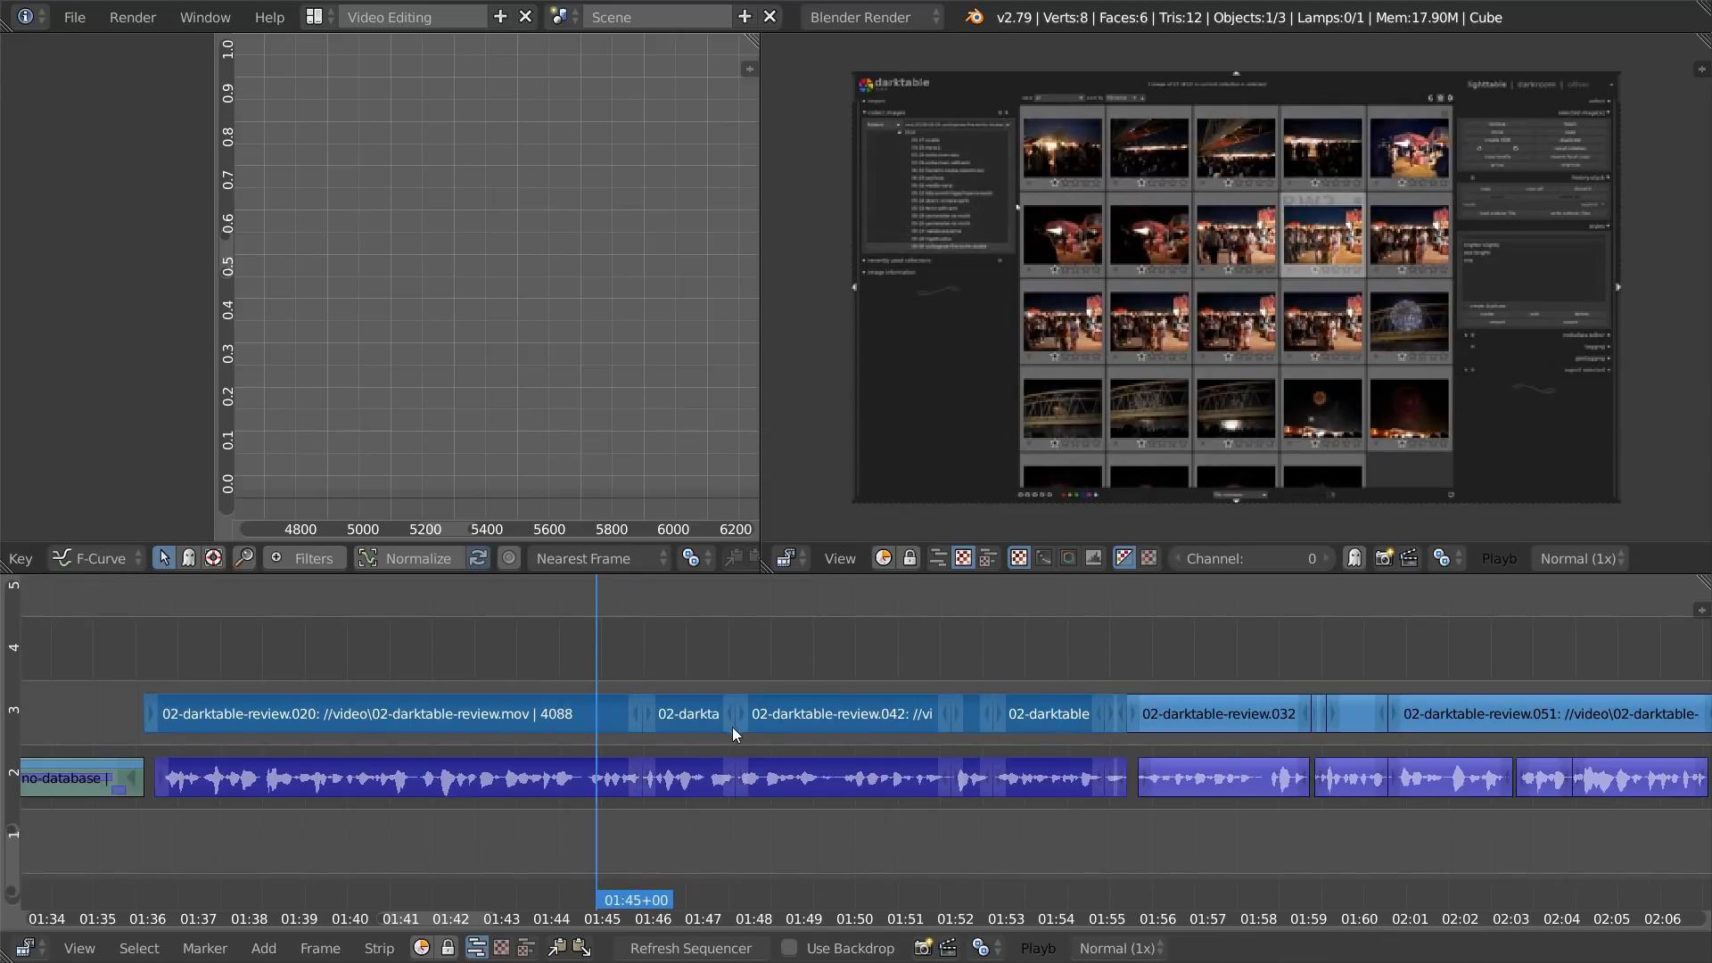
key(ctrl+z)
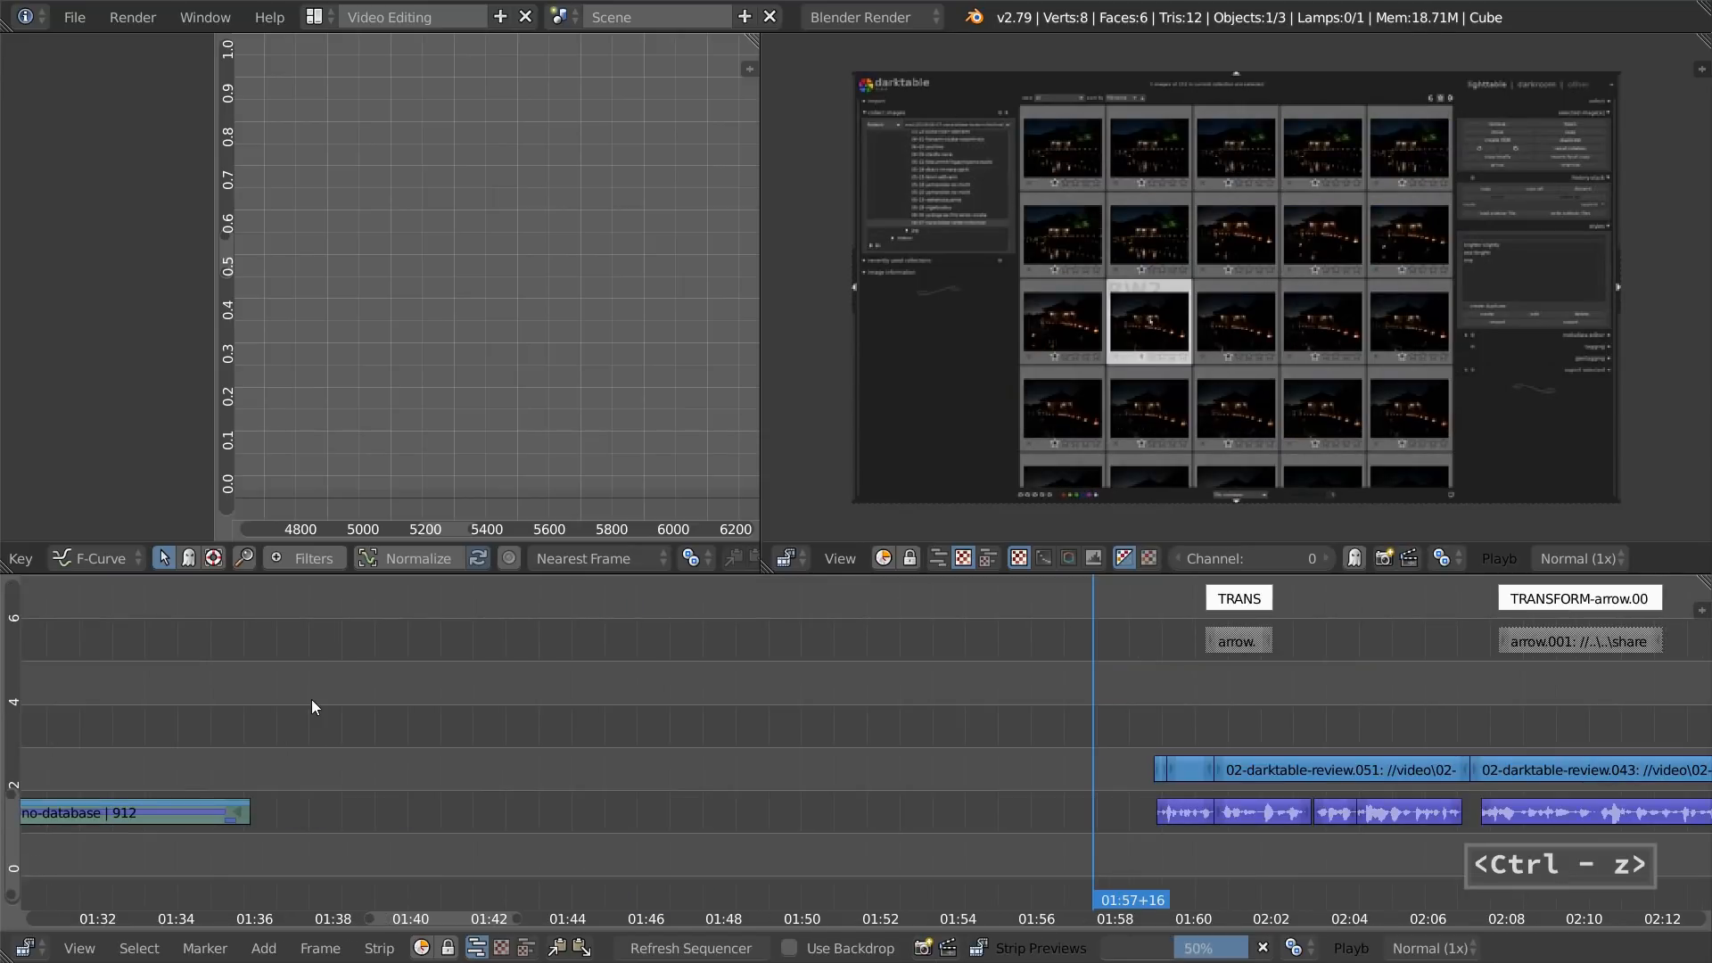
key(ctrl+z)
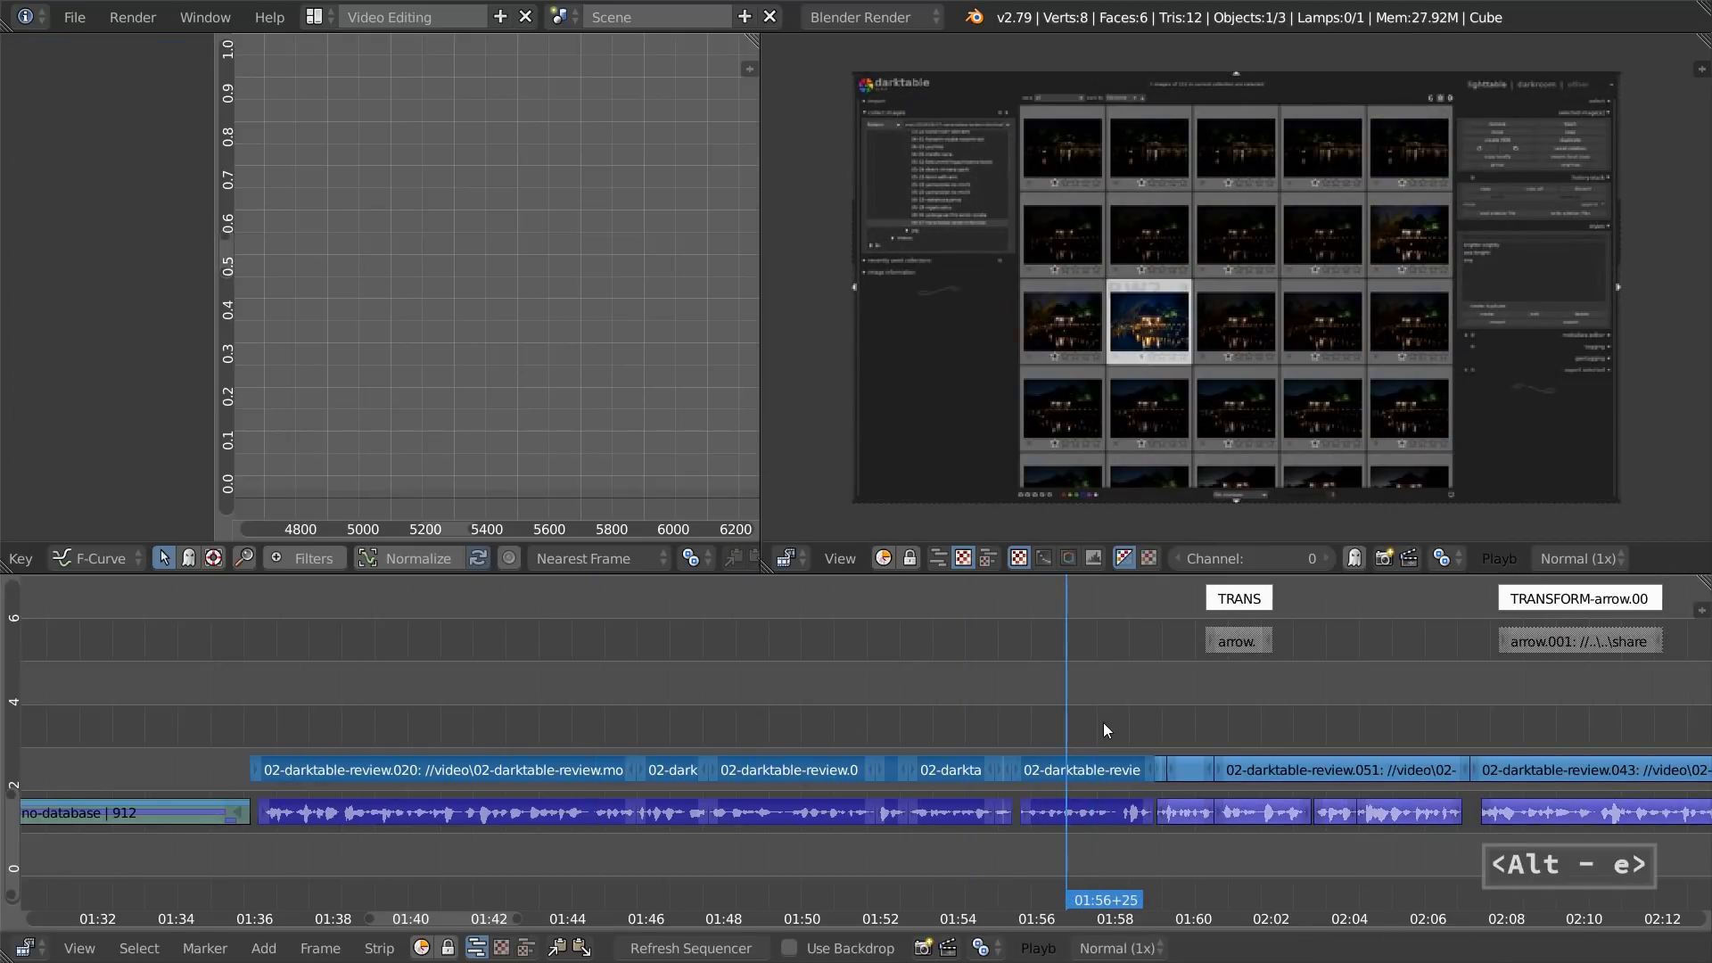
key(ctrl+g)
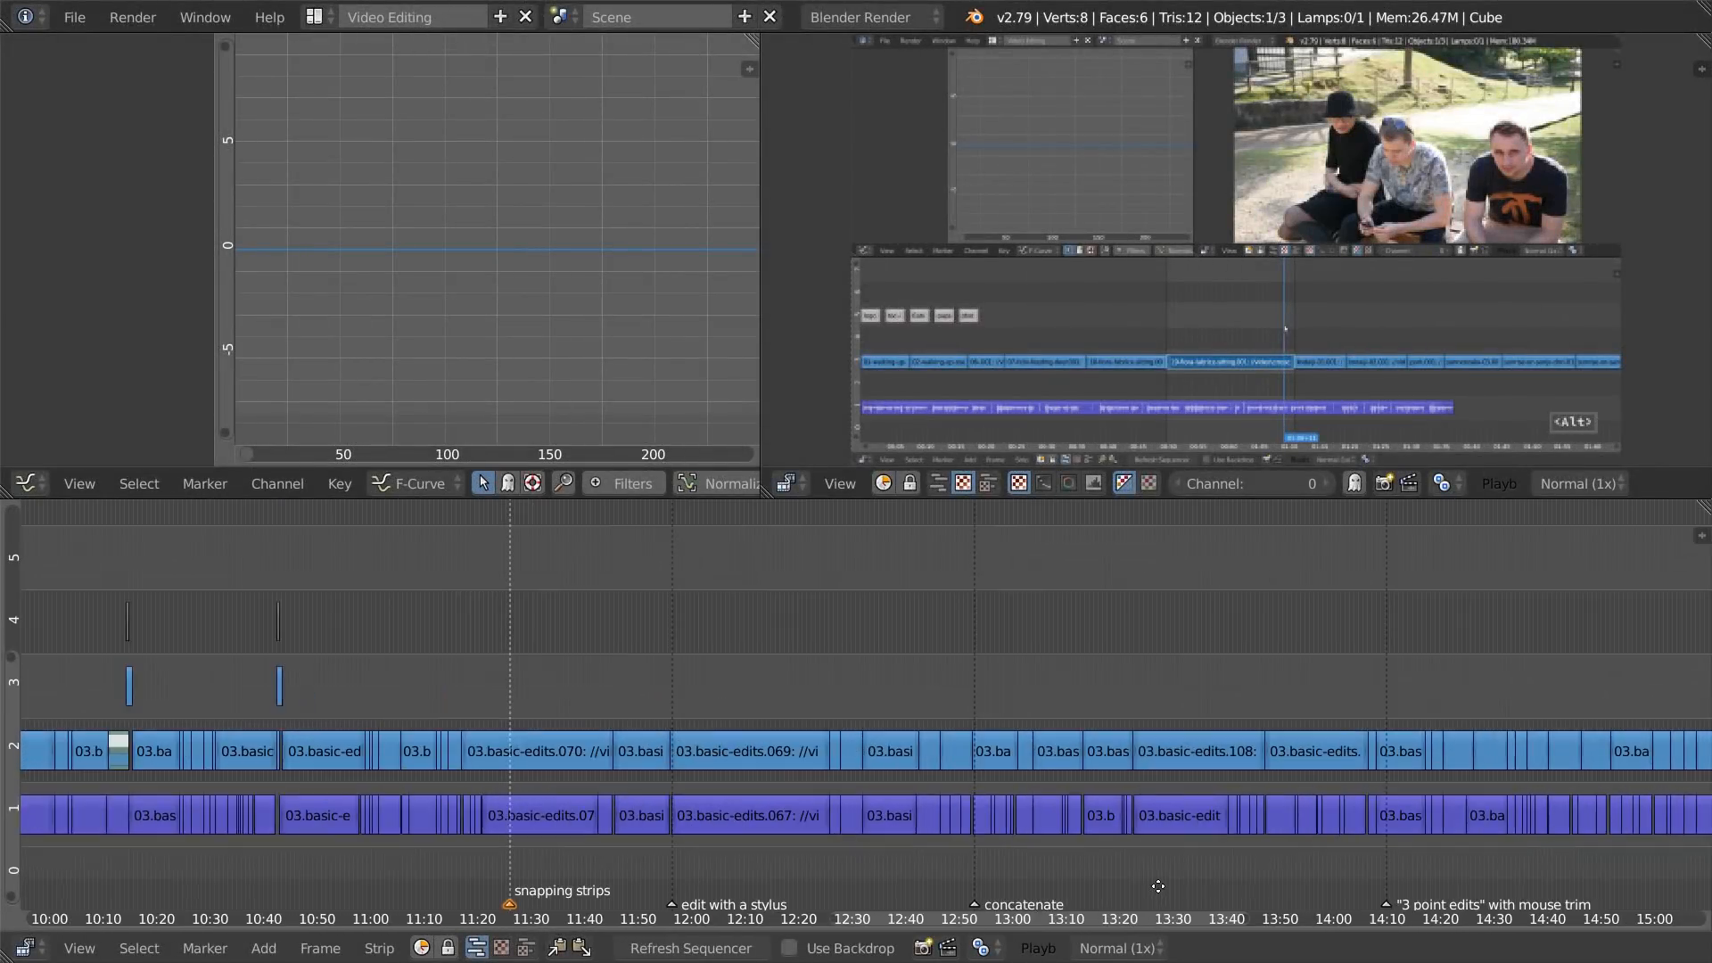
mouse_move(840, 553)
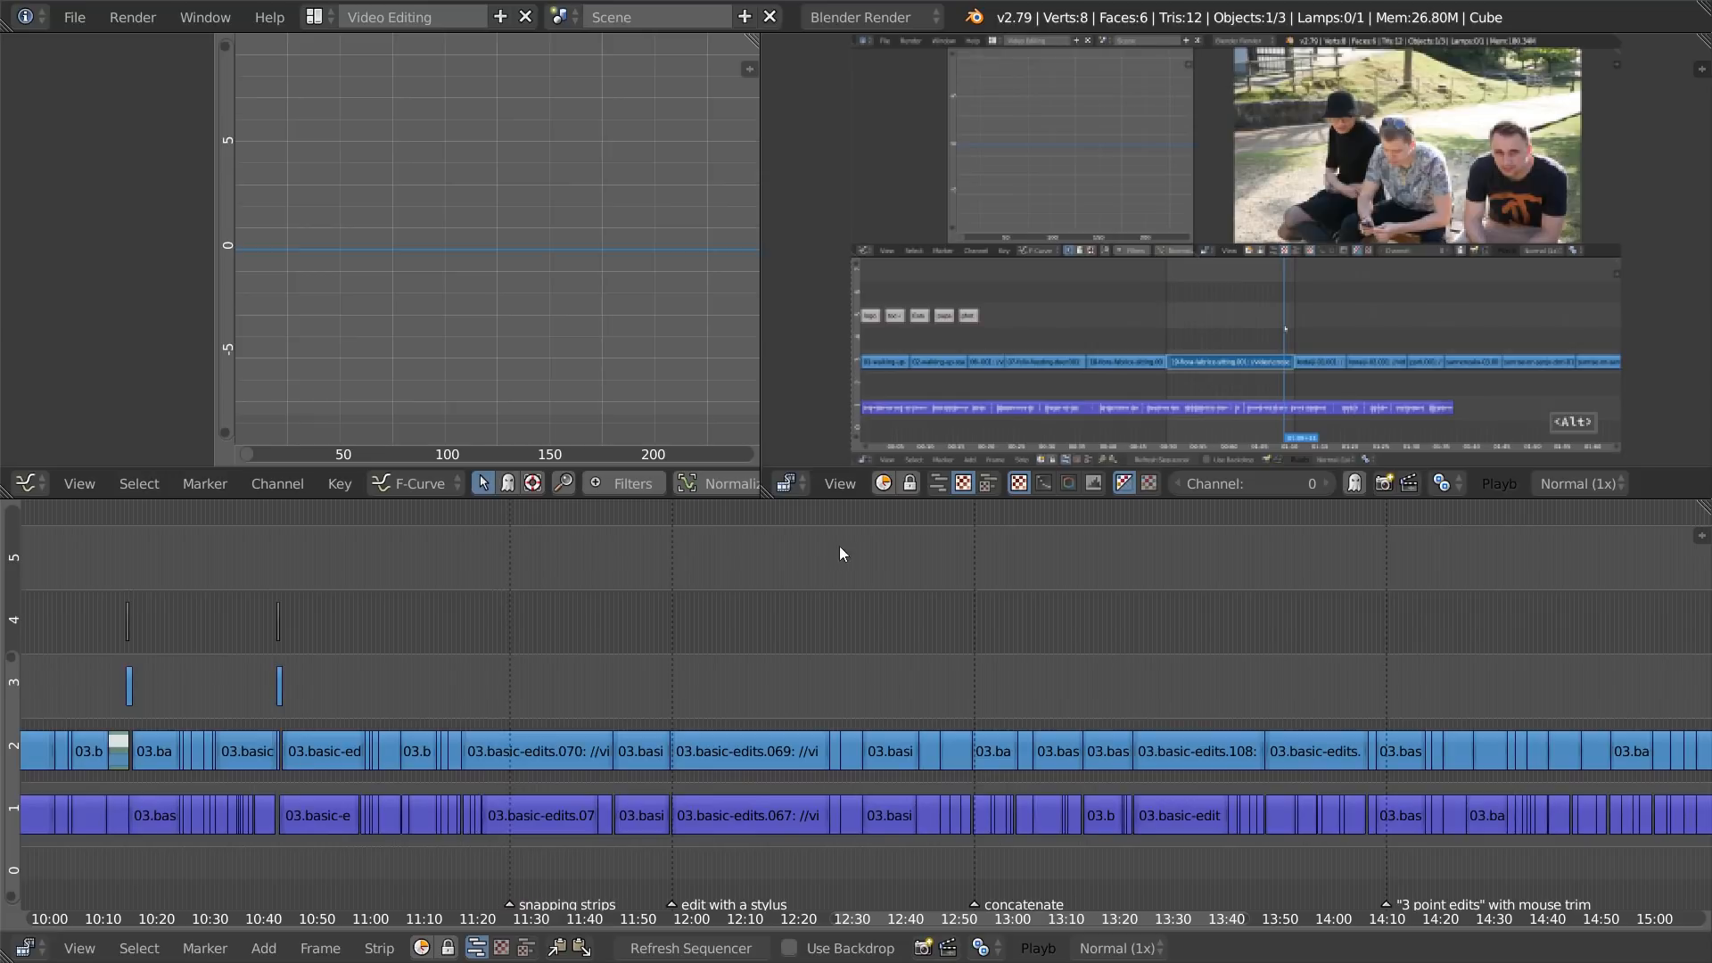
Step: Search the markers command to bring up the darktable review edit with its markers
text(markers a)
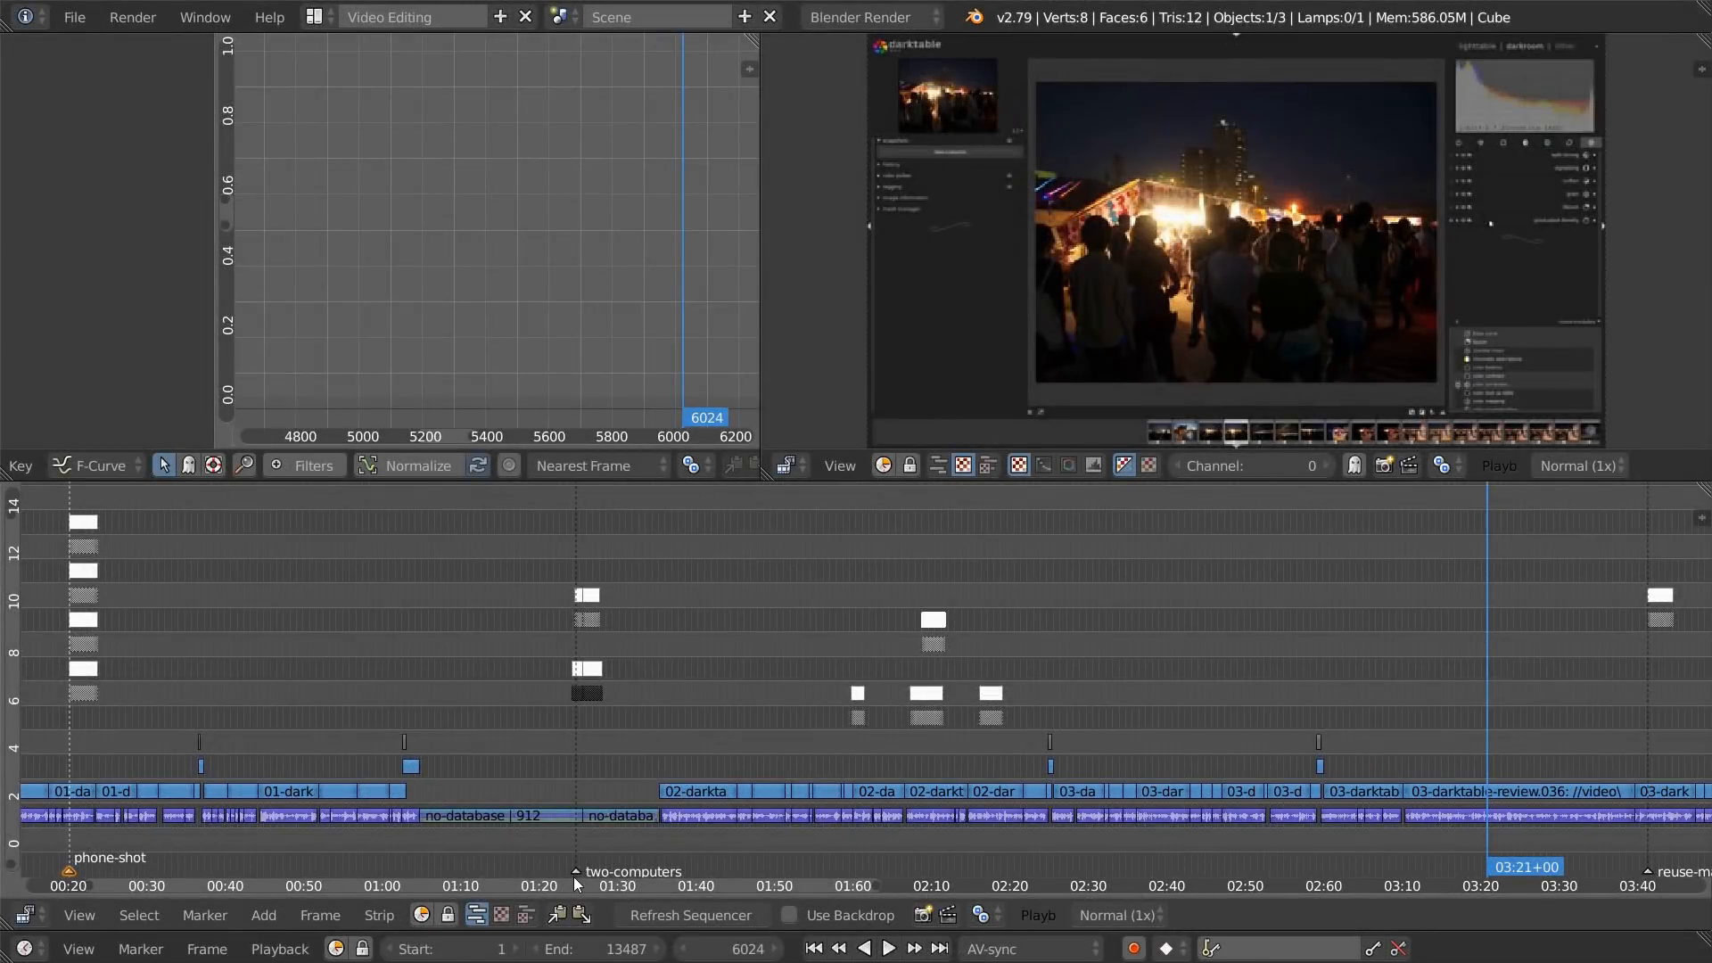
Step: Move the playhead up to the two-computers marker and play the caption over the footage
click(887, 948)
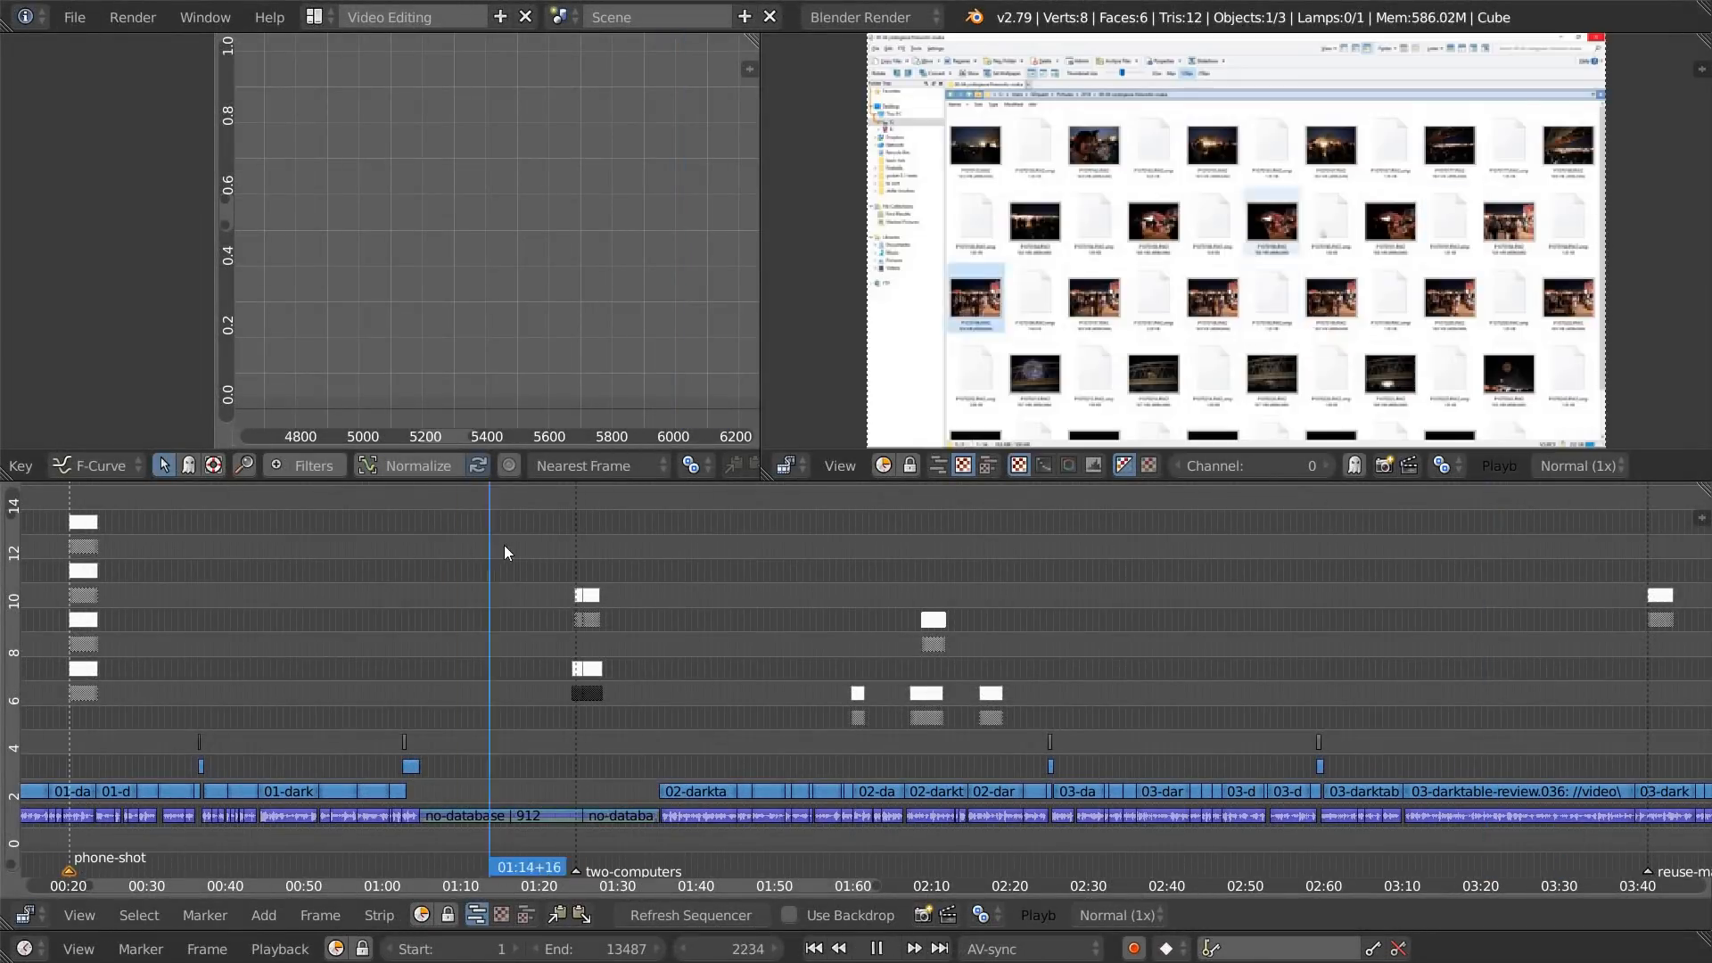
click(886, 947)
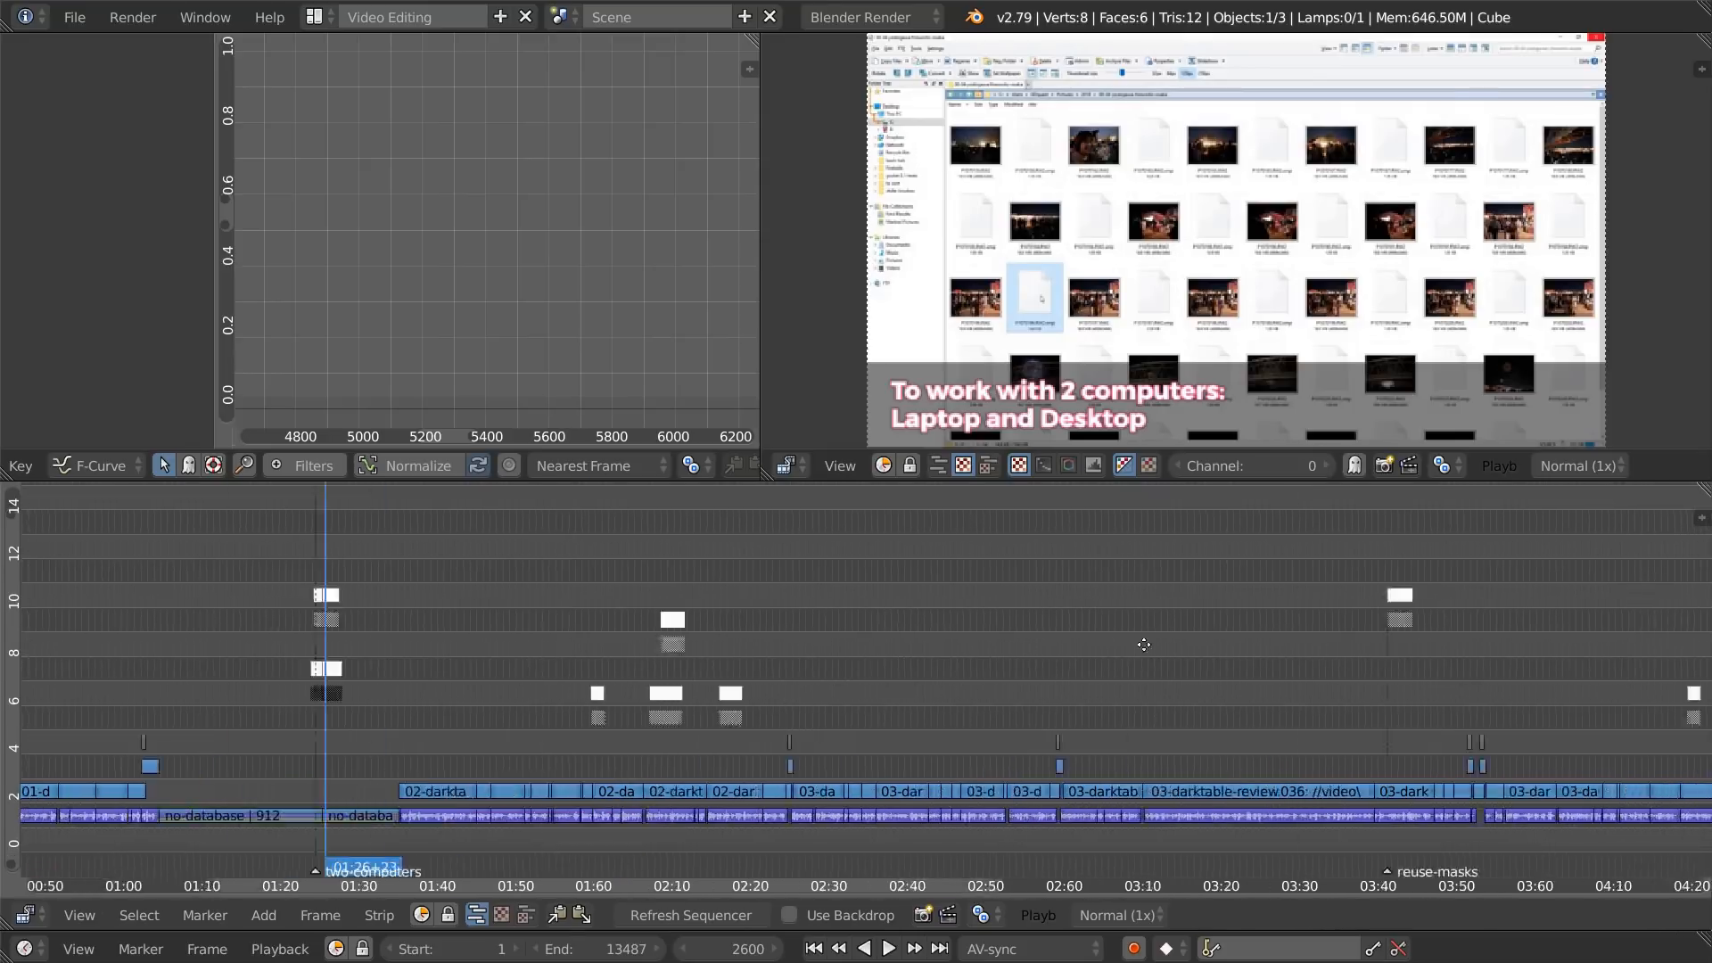
click(886, 947)
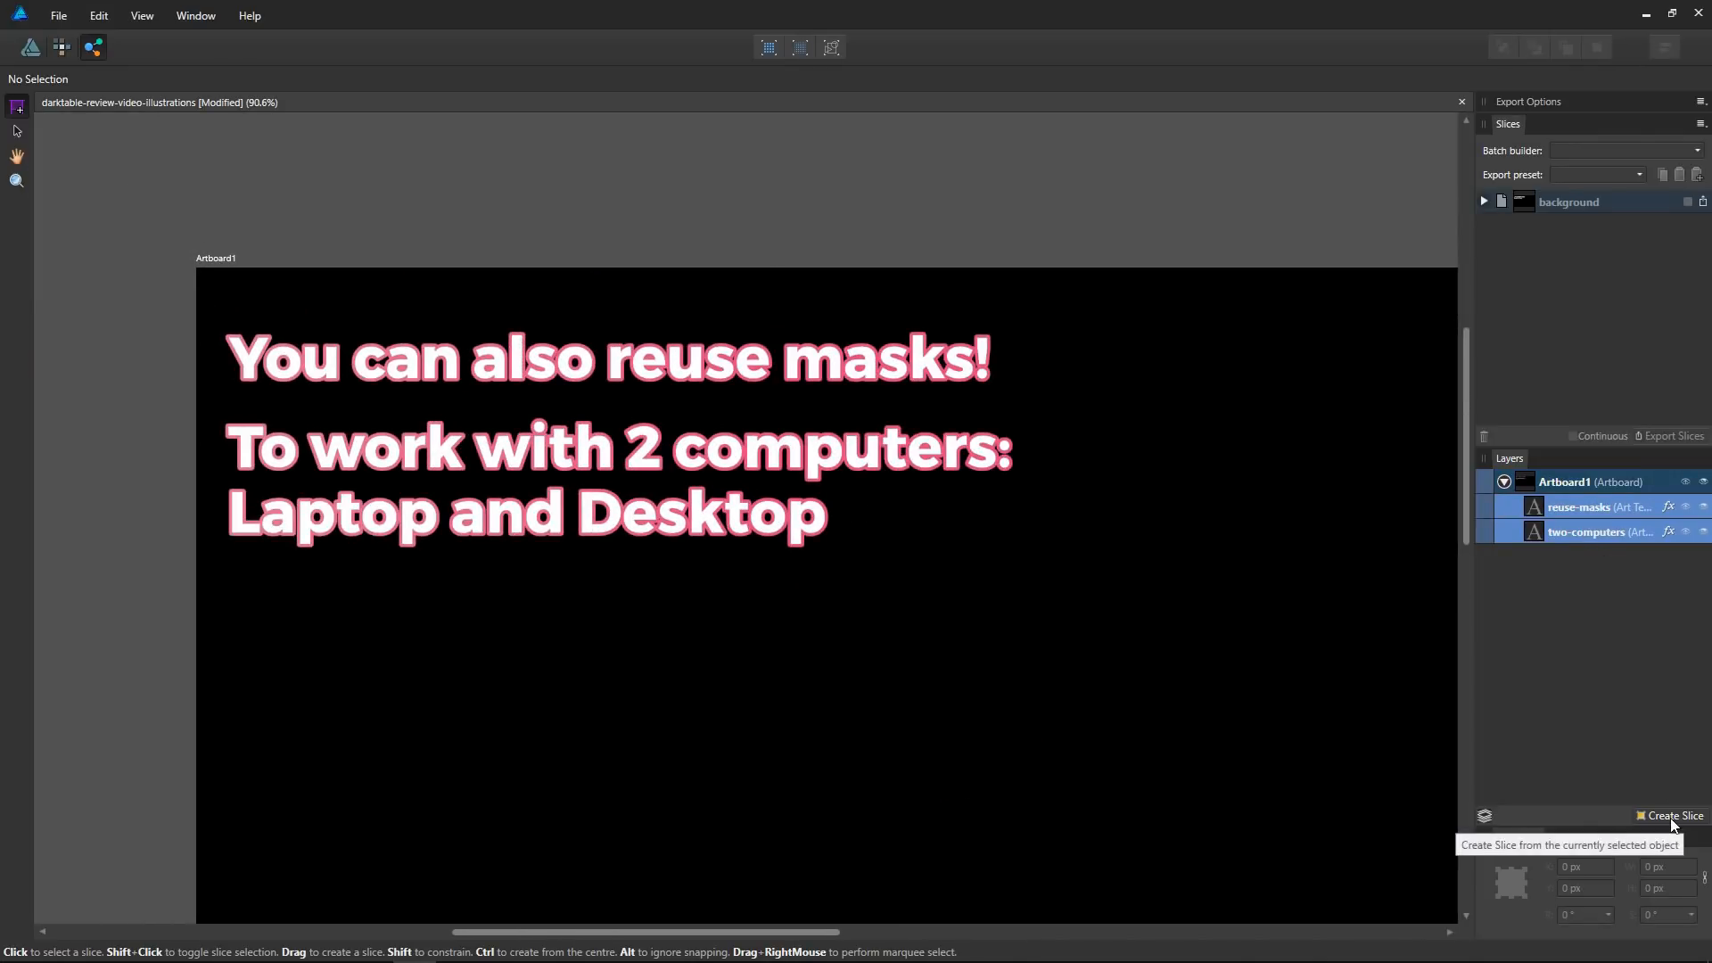
Step: Create slices from the two caption layers and export them as PNGs into the img folder
click(1670, 815)
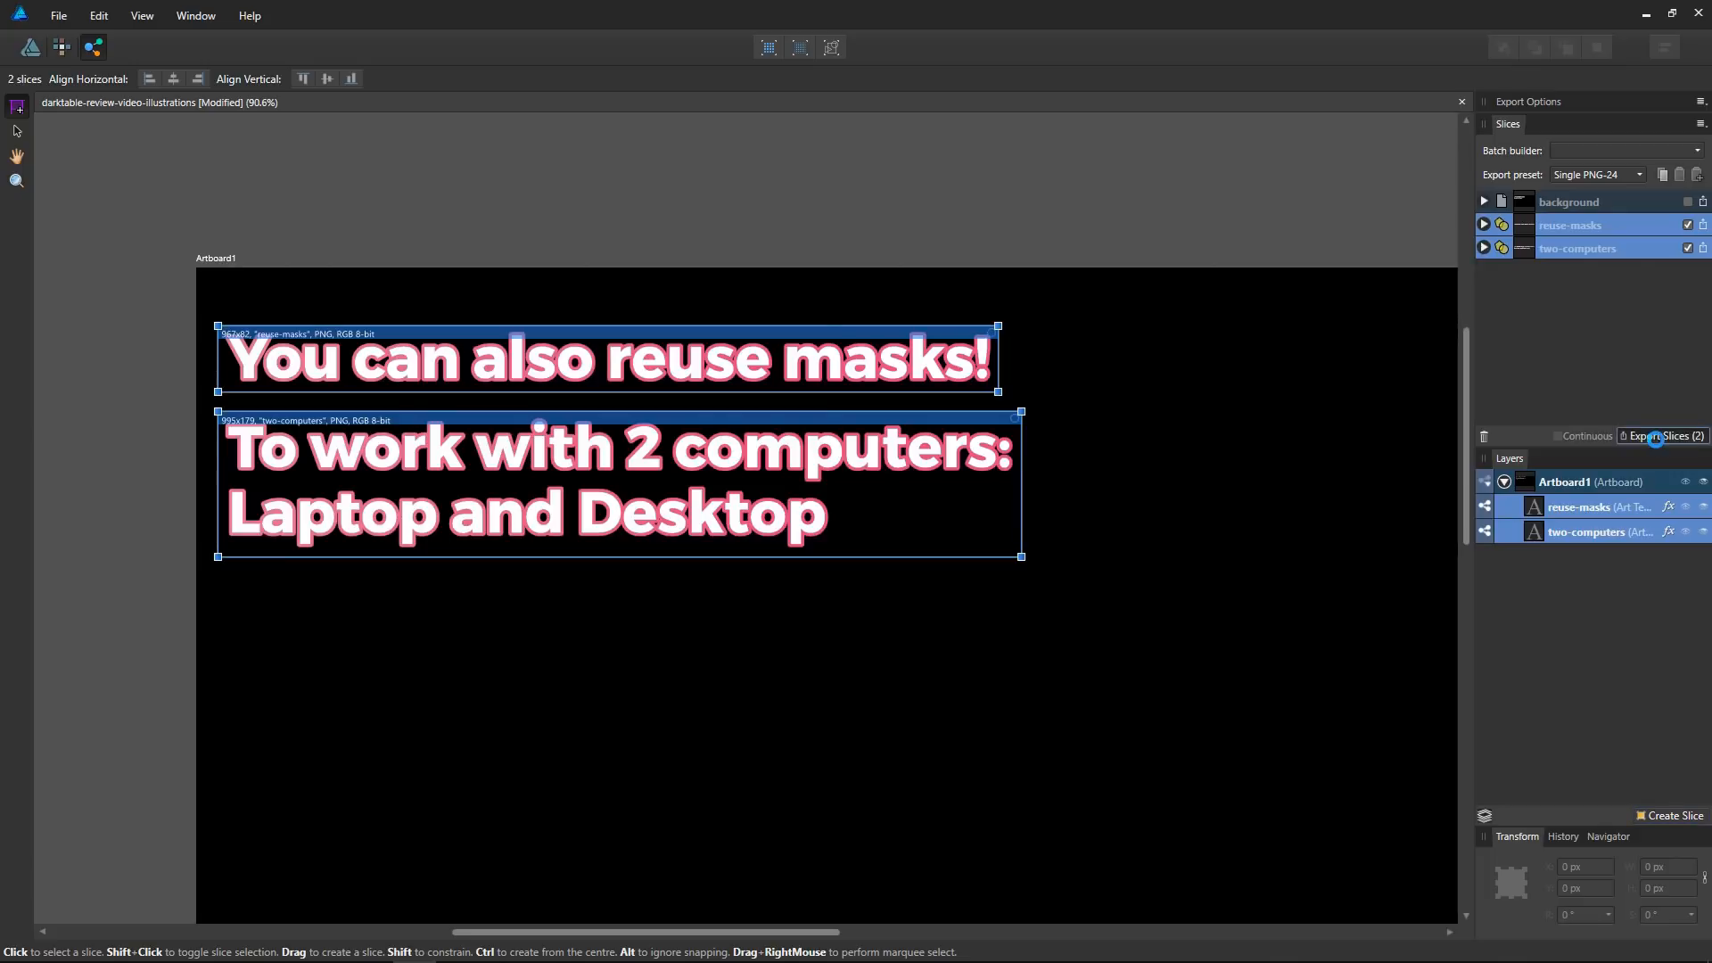
click(1664, 435)
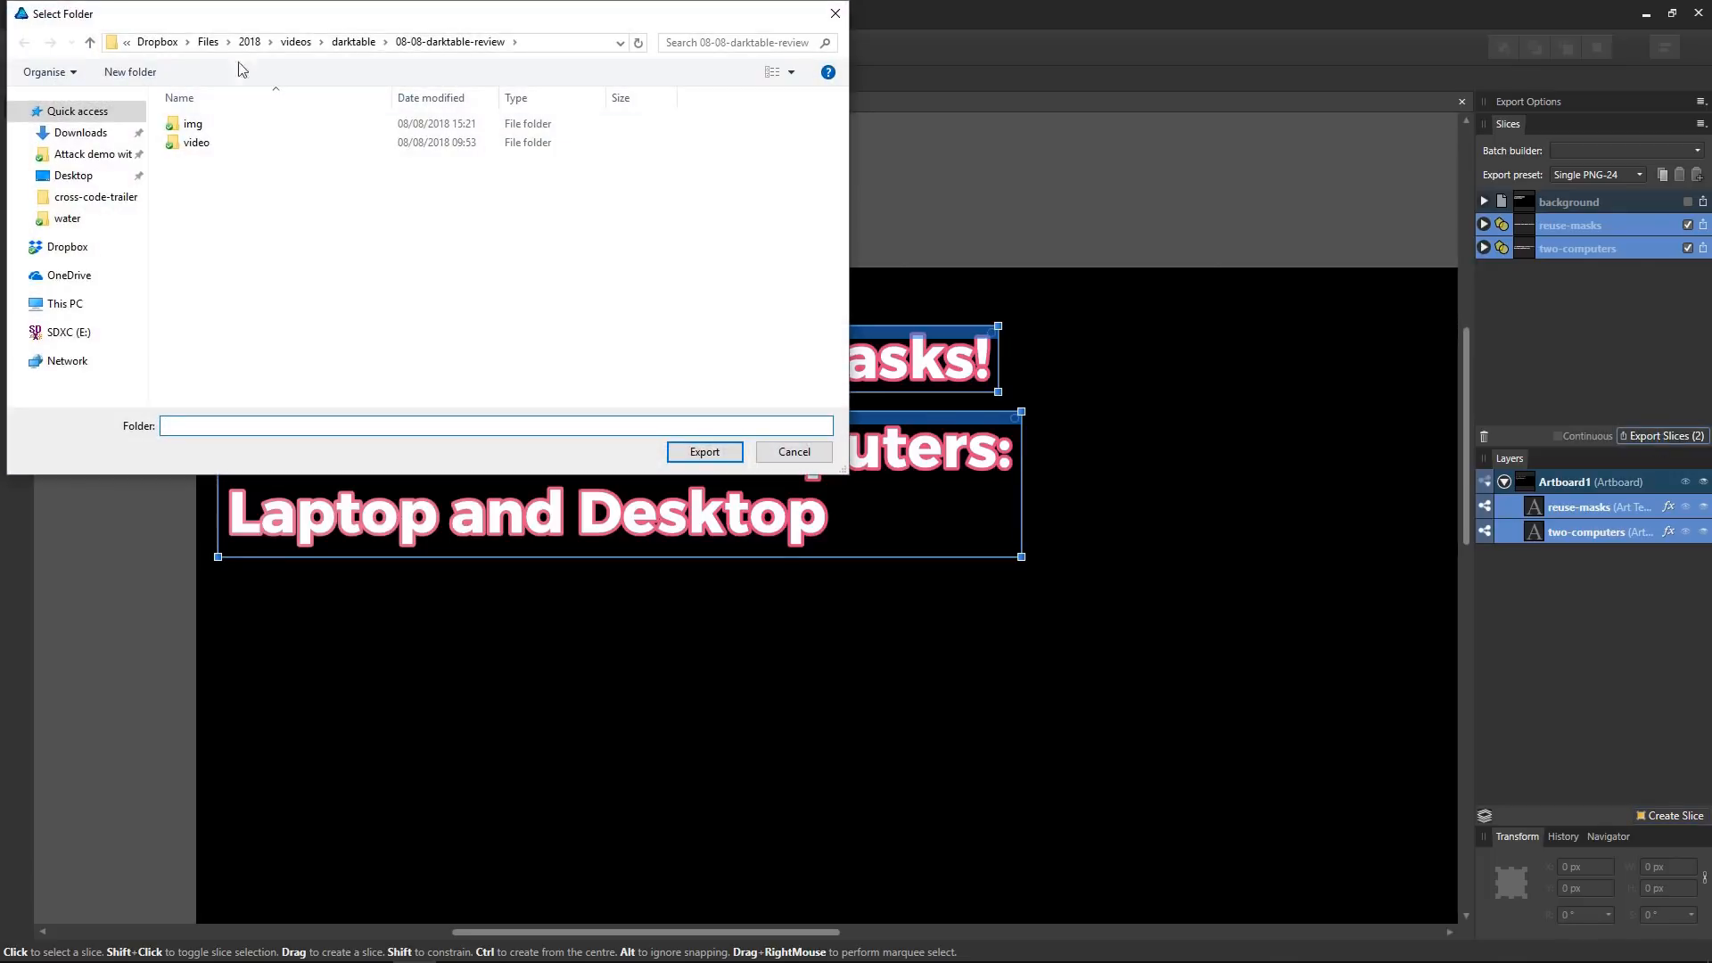
double_click(194, 123)
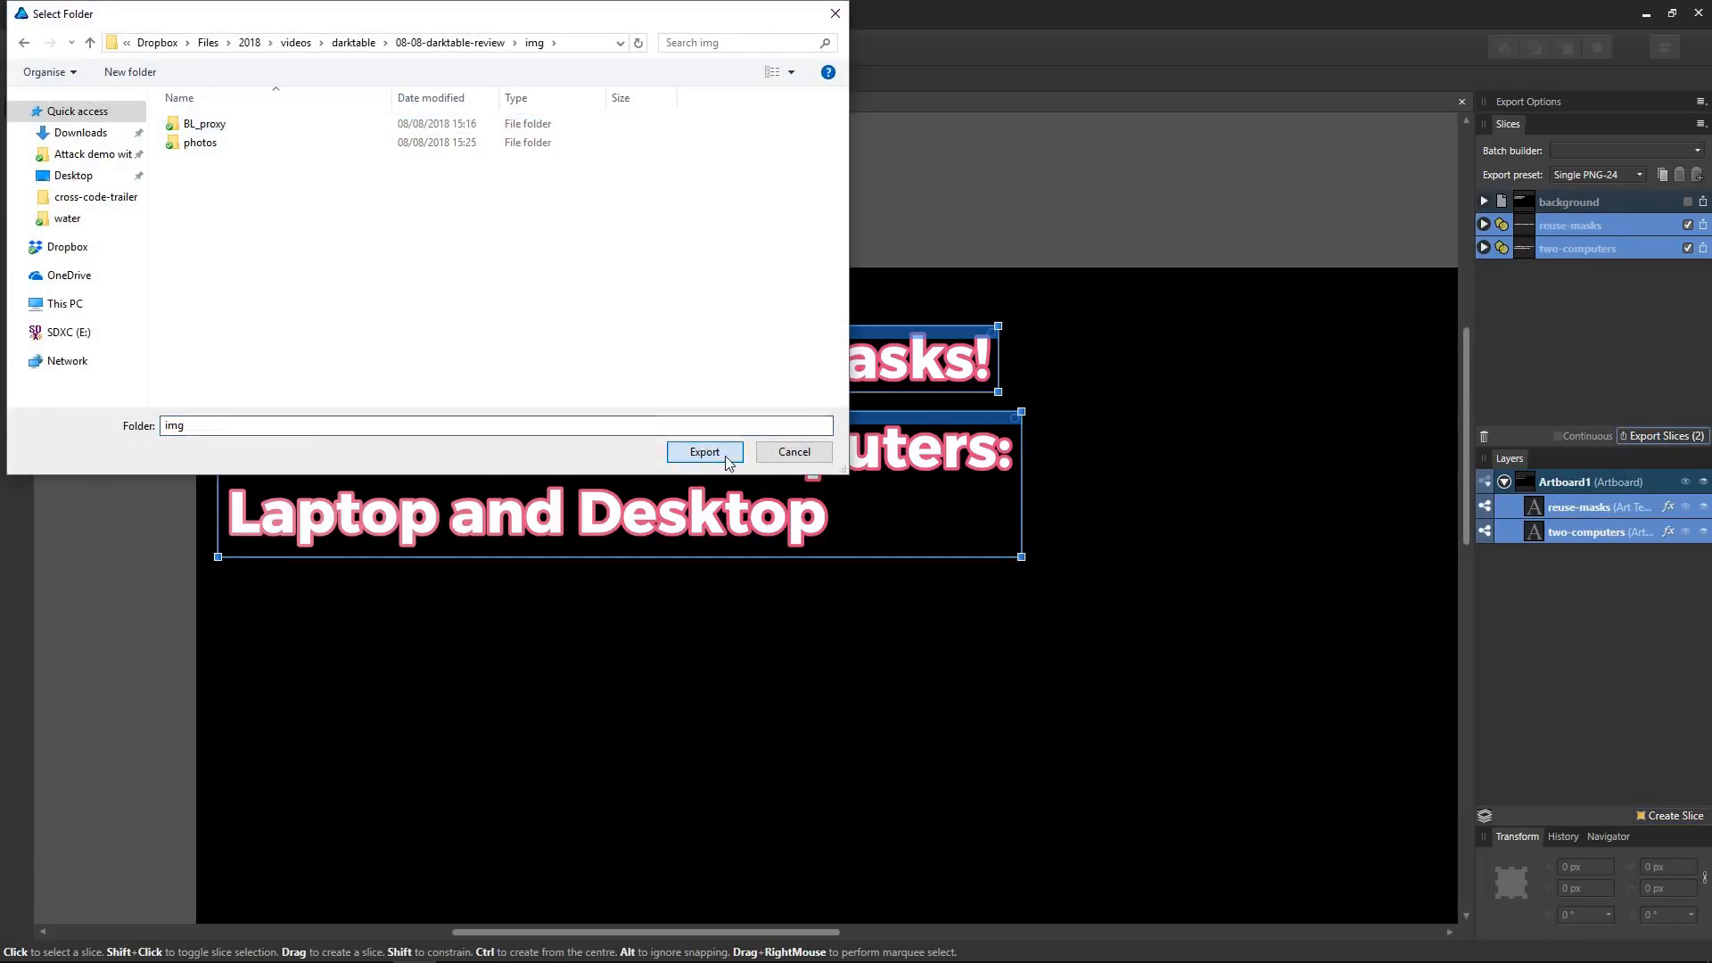
click(704, 451)
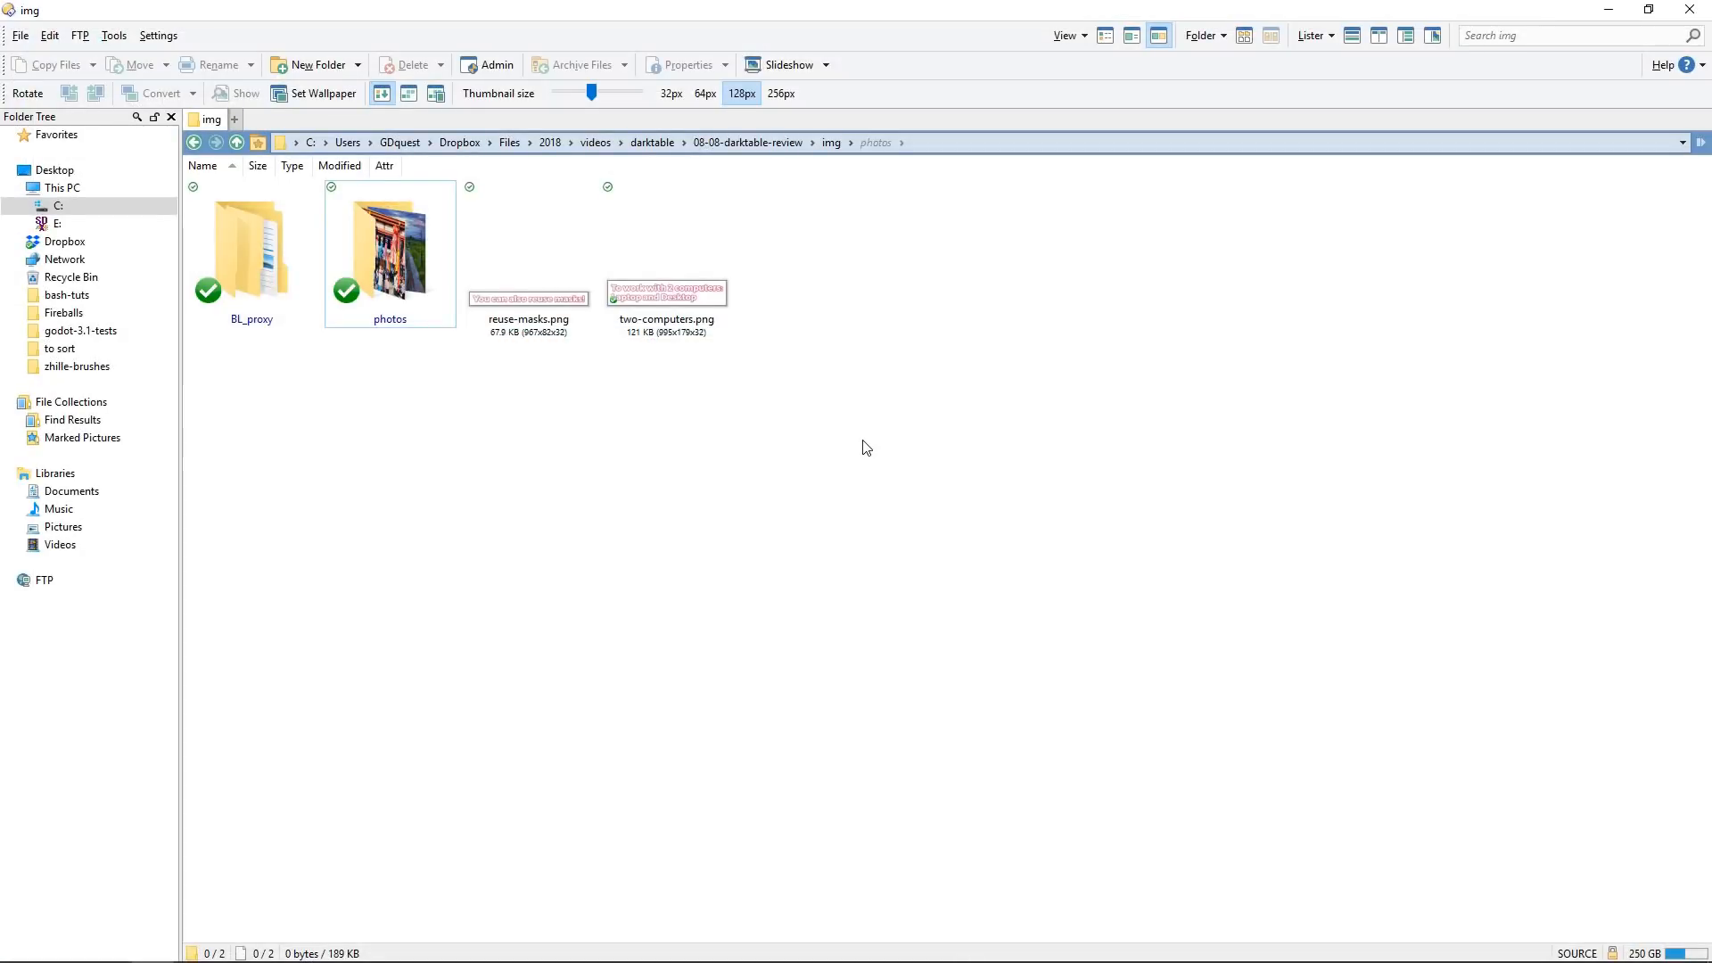
Step: Check the exported PNGs in the img folder, then return to the Blender timeline
double_click(391, 246)
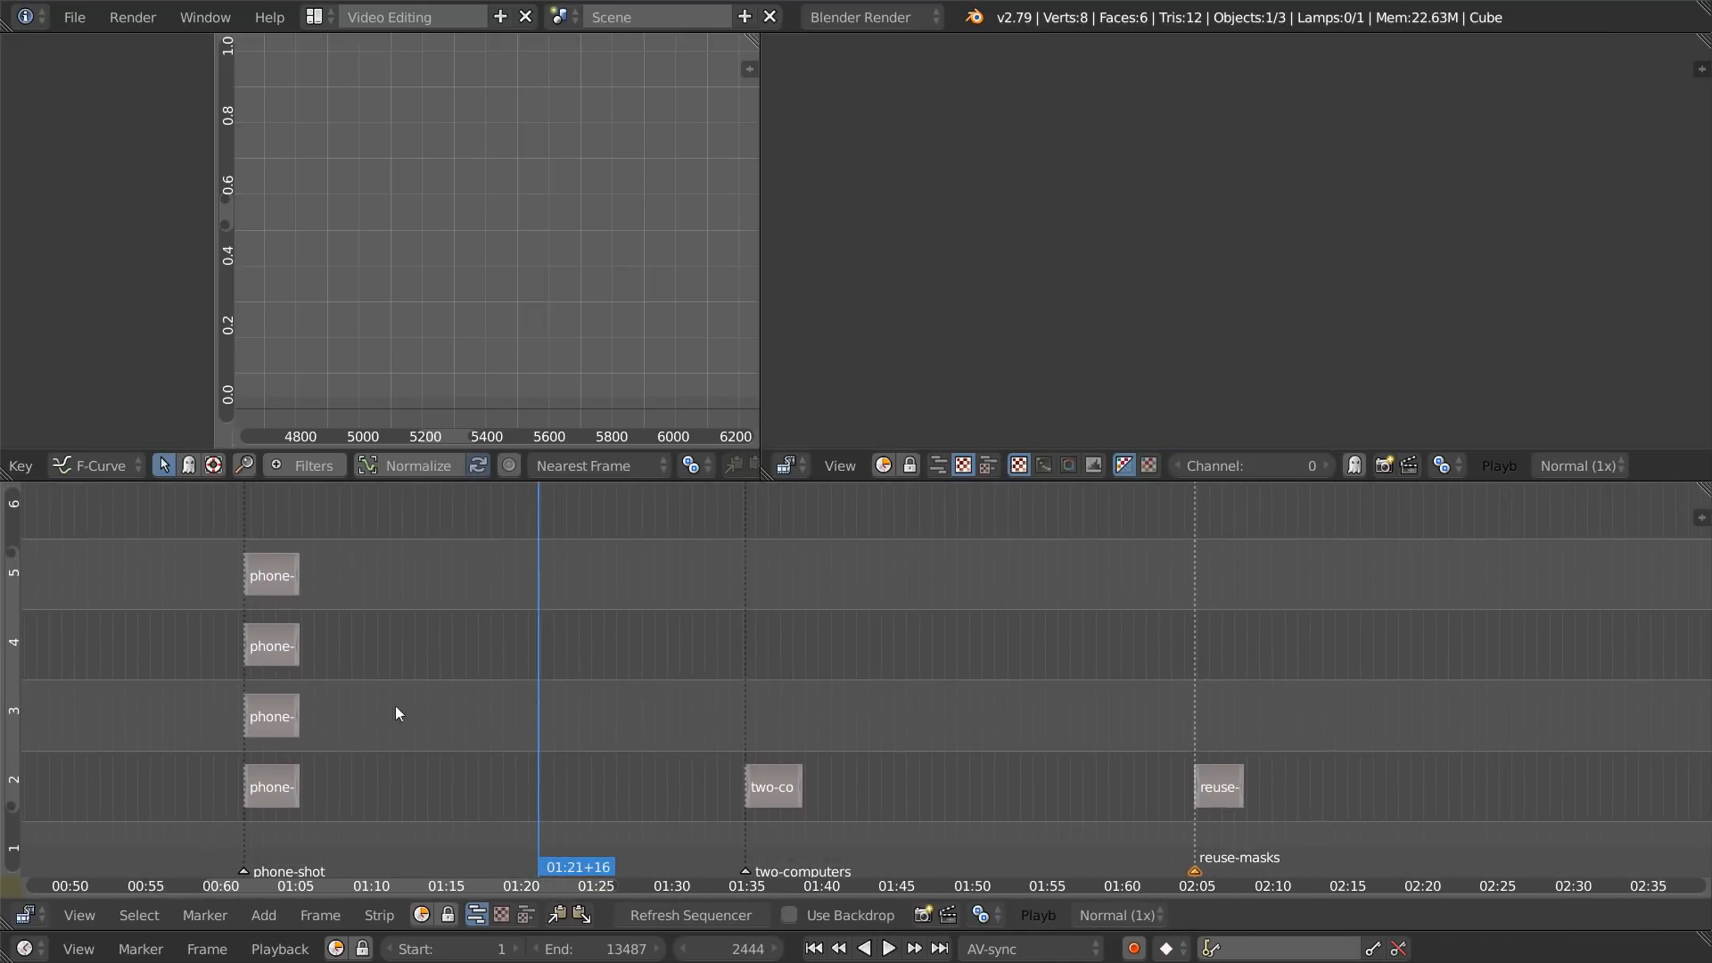
click(886, 947)
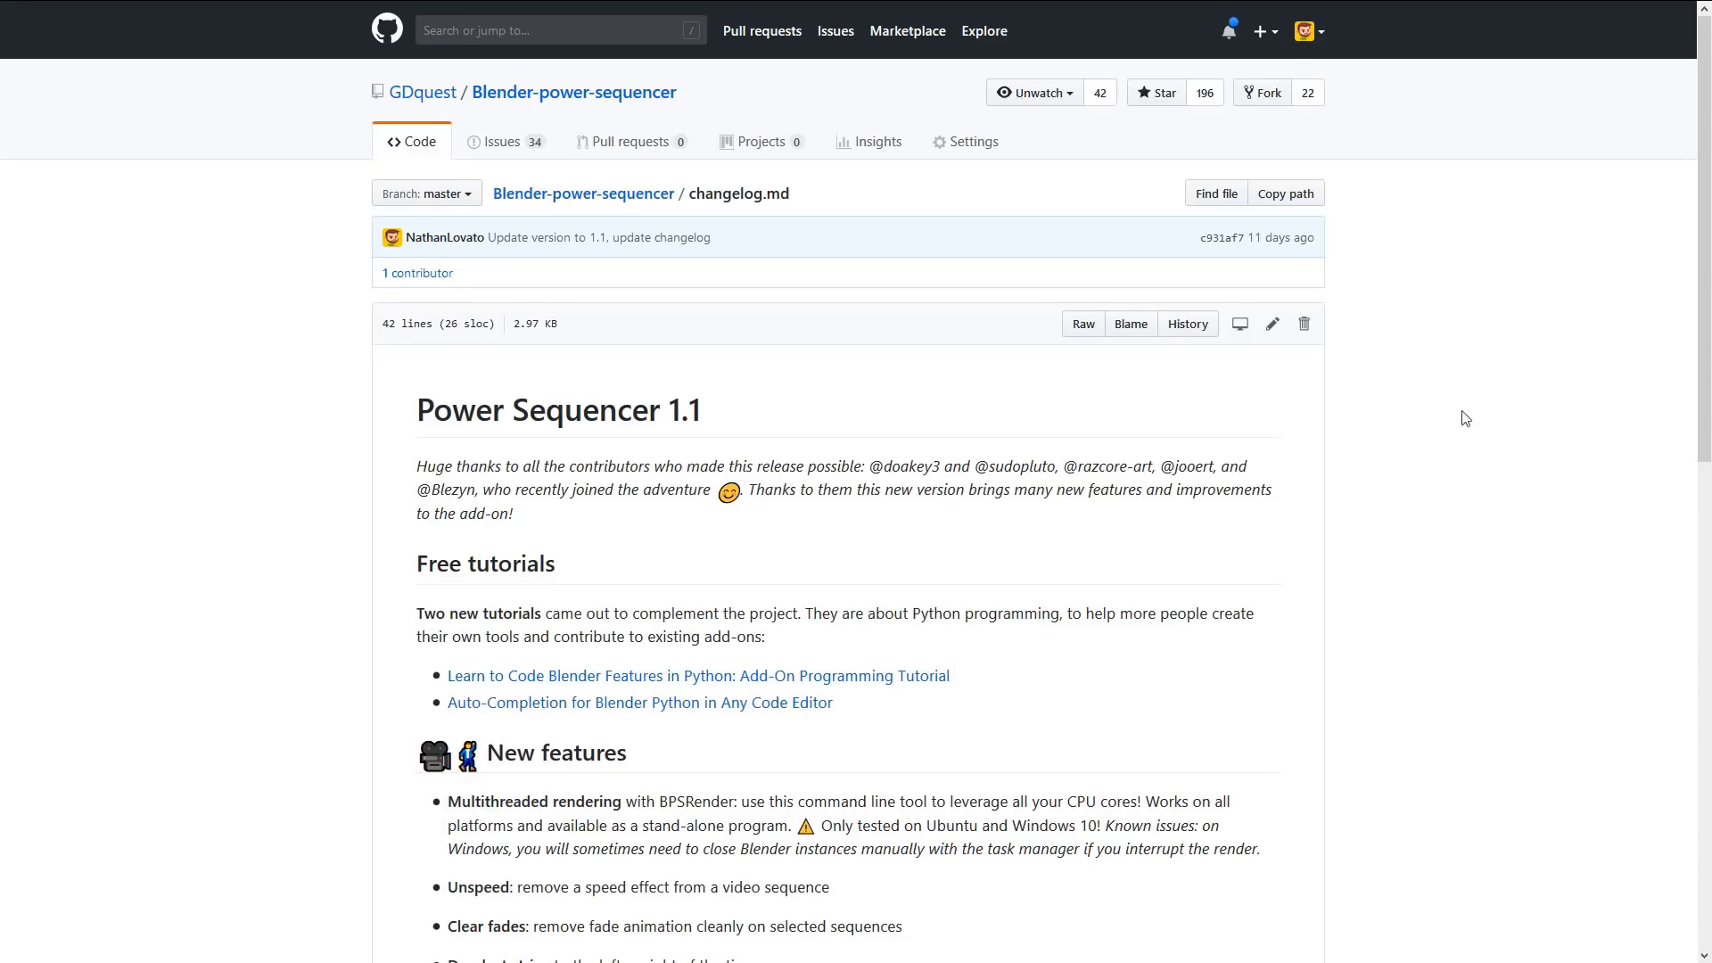
scroll(down, 3)
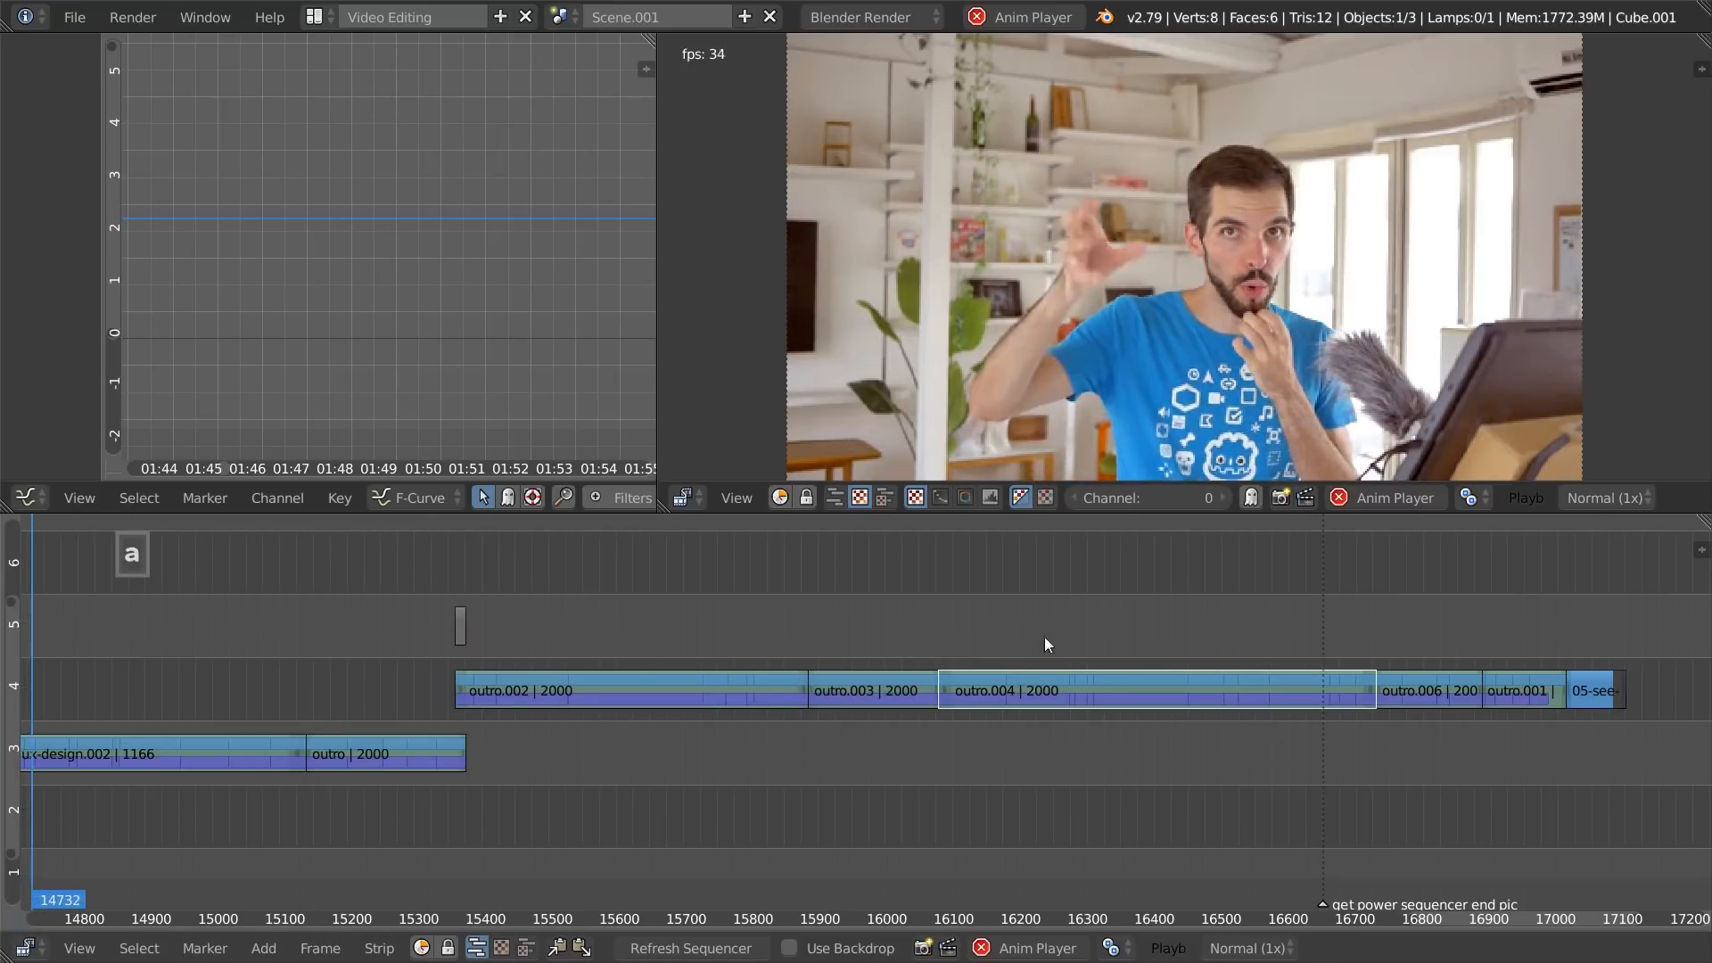
Step: Slide the outro.004 strip left so it overlaps the end of outro.003
key(g)
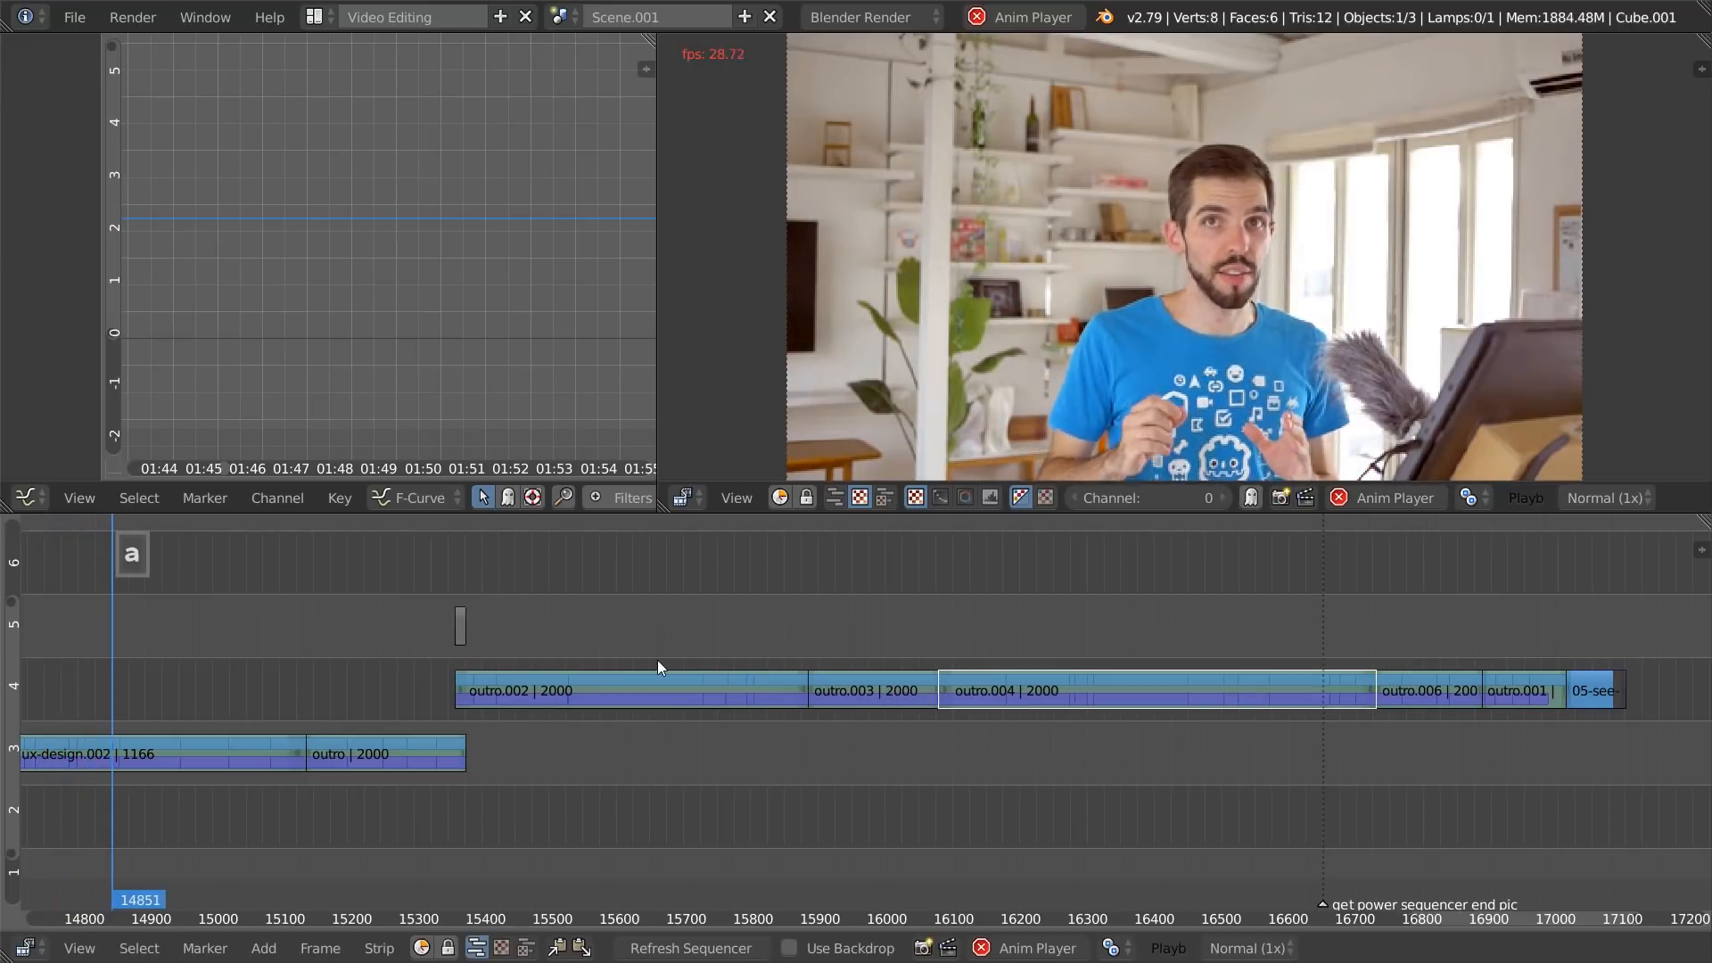
key(g)
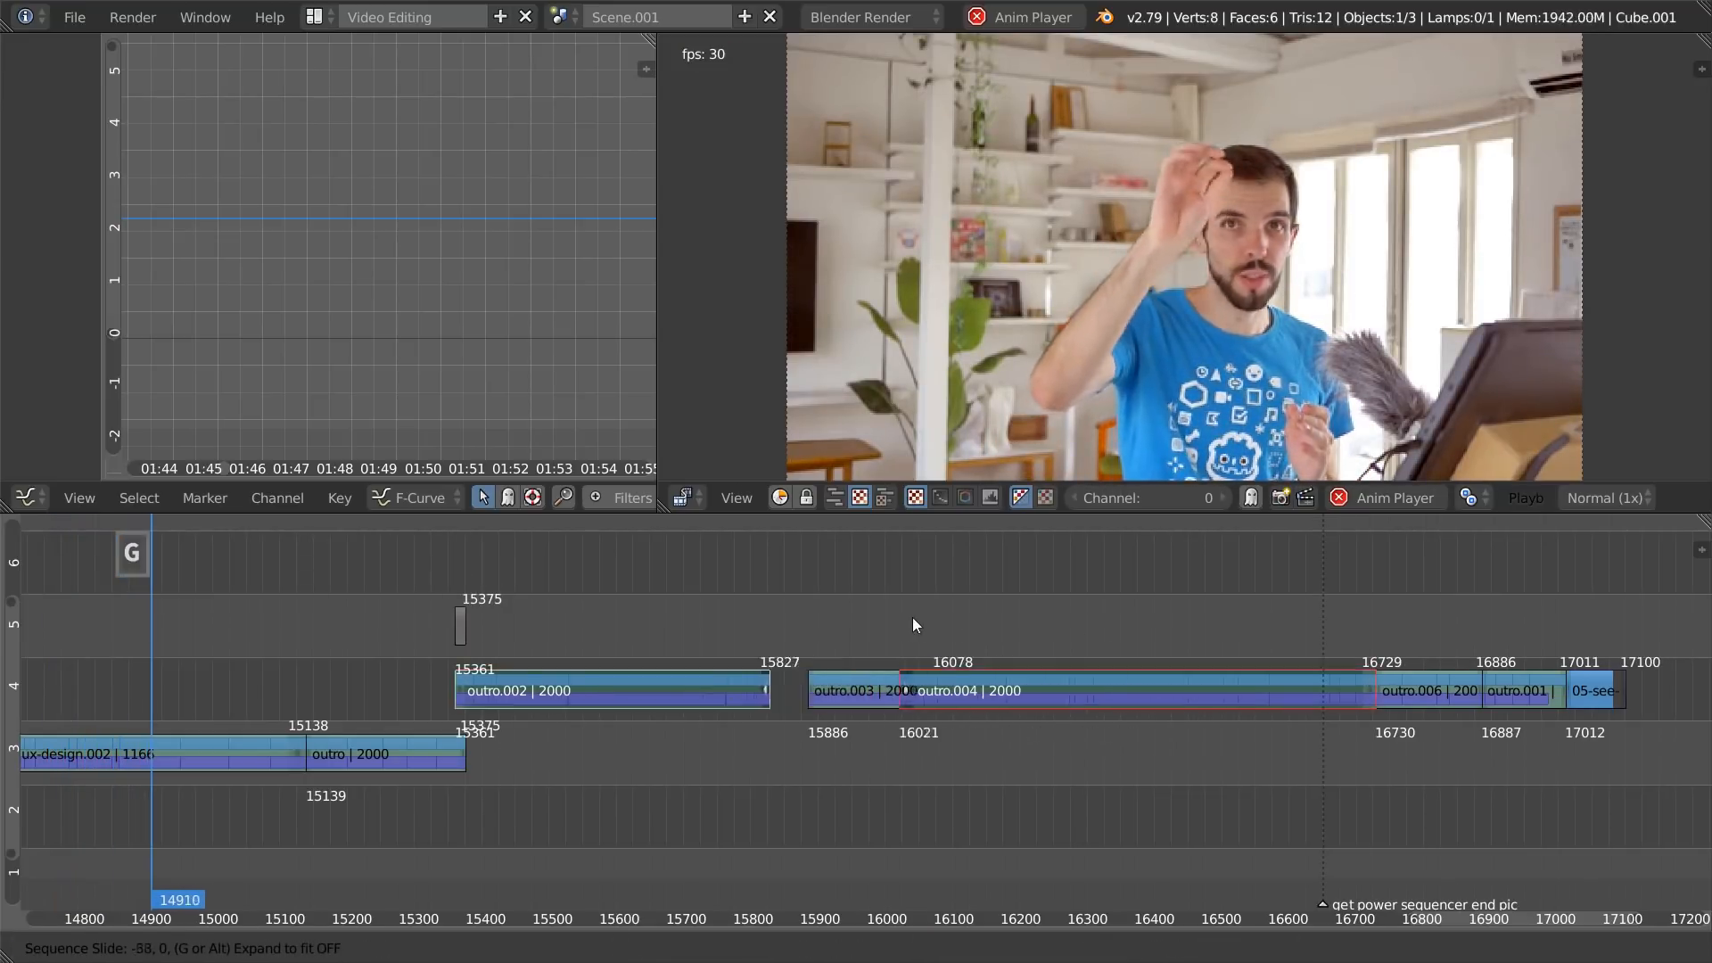
key(alt+shift+g)
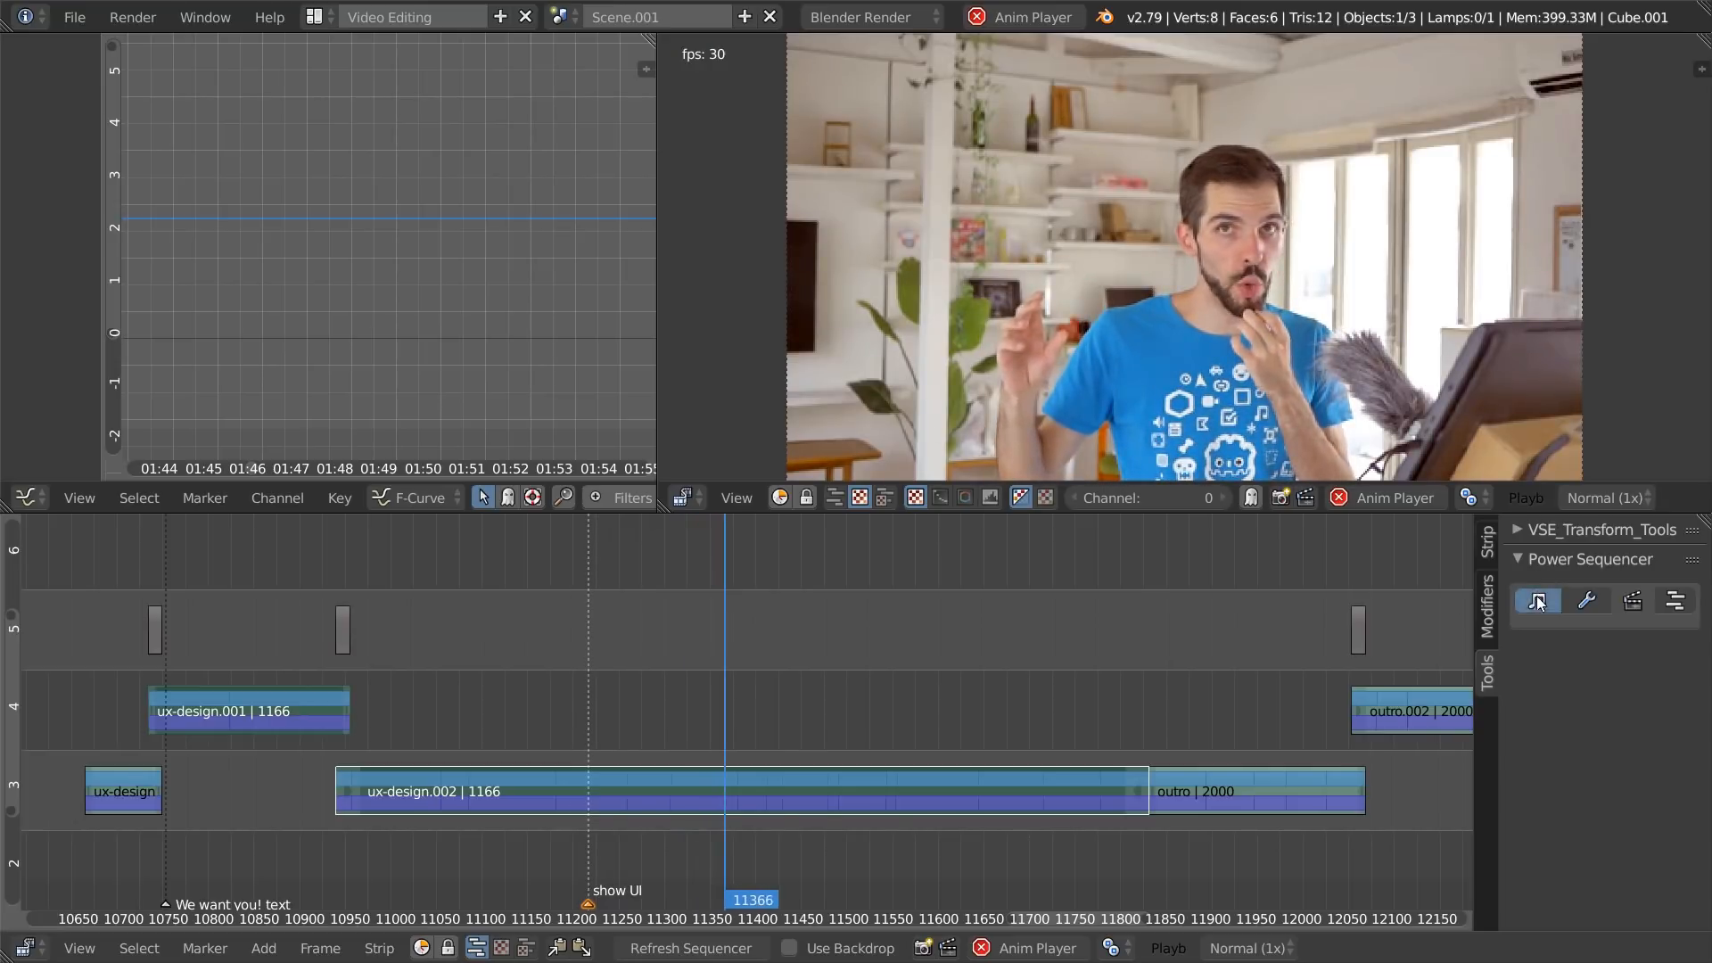
mouse_move(1675, 599)
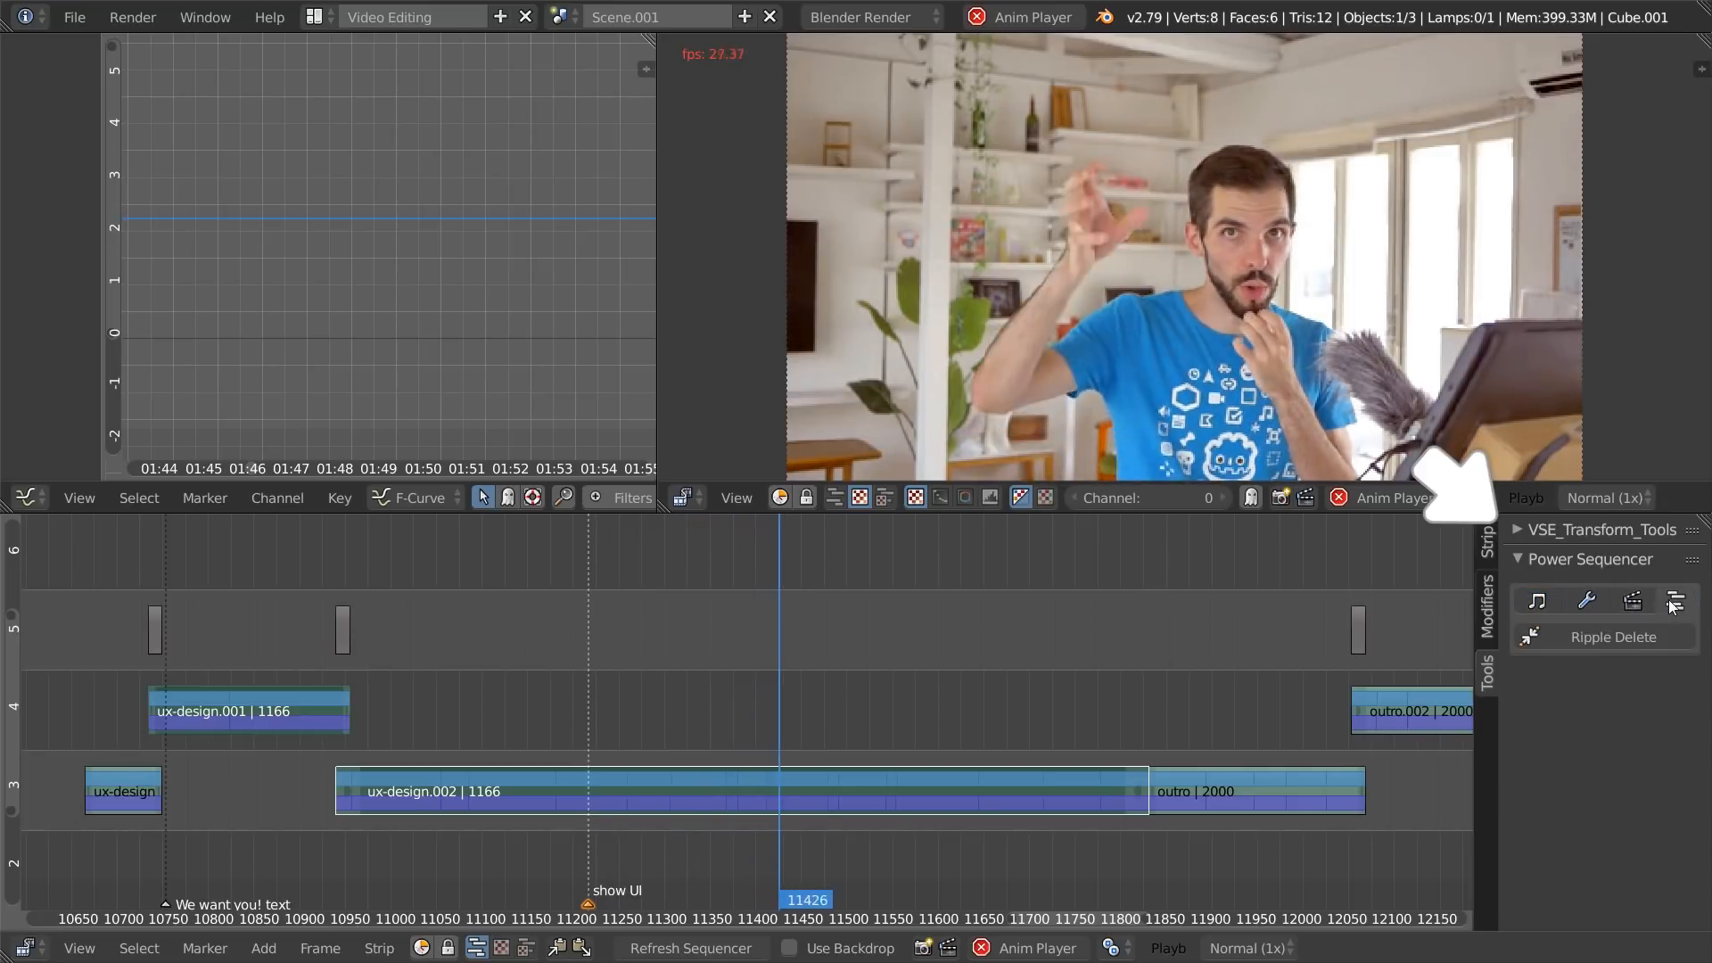
Step: Switch the Power Sequencer sidebar to its editing tools, revealing Ripple Delete
click(1534, 600)
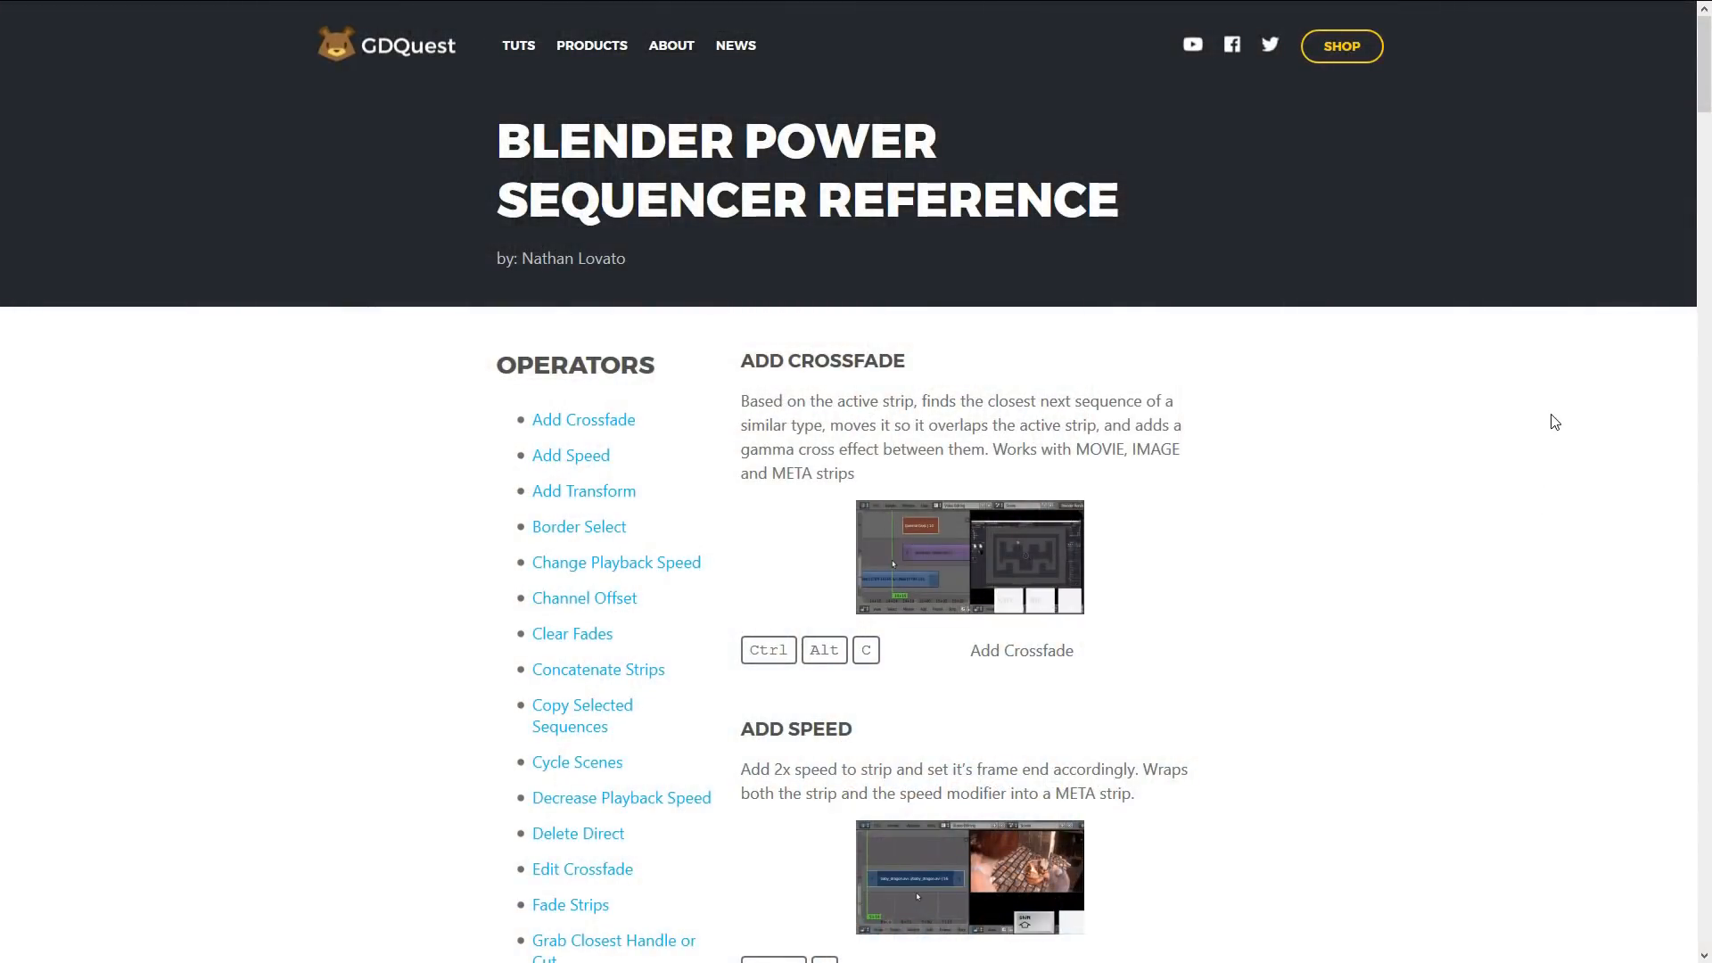
Step: Scroll the operators list down to Change Playback Speed, Channel Offset and Clear Fades
scroll(down, 3)
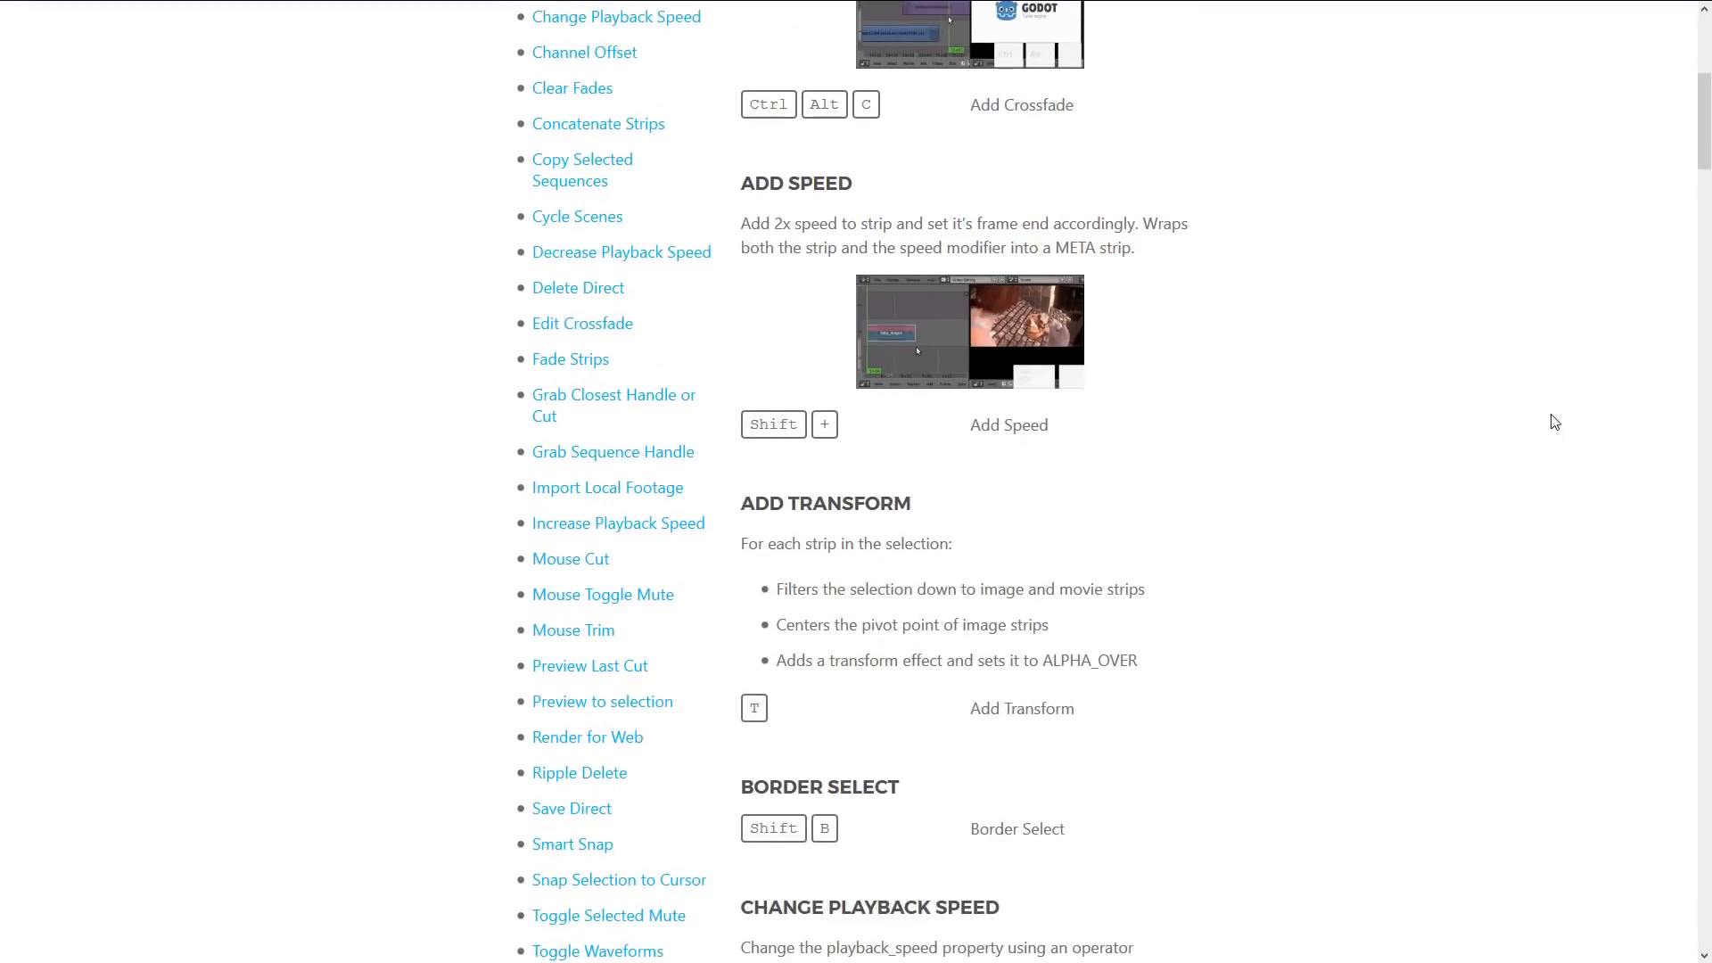
scroll(down, 3)
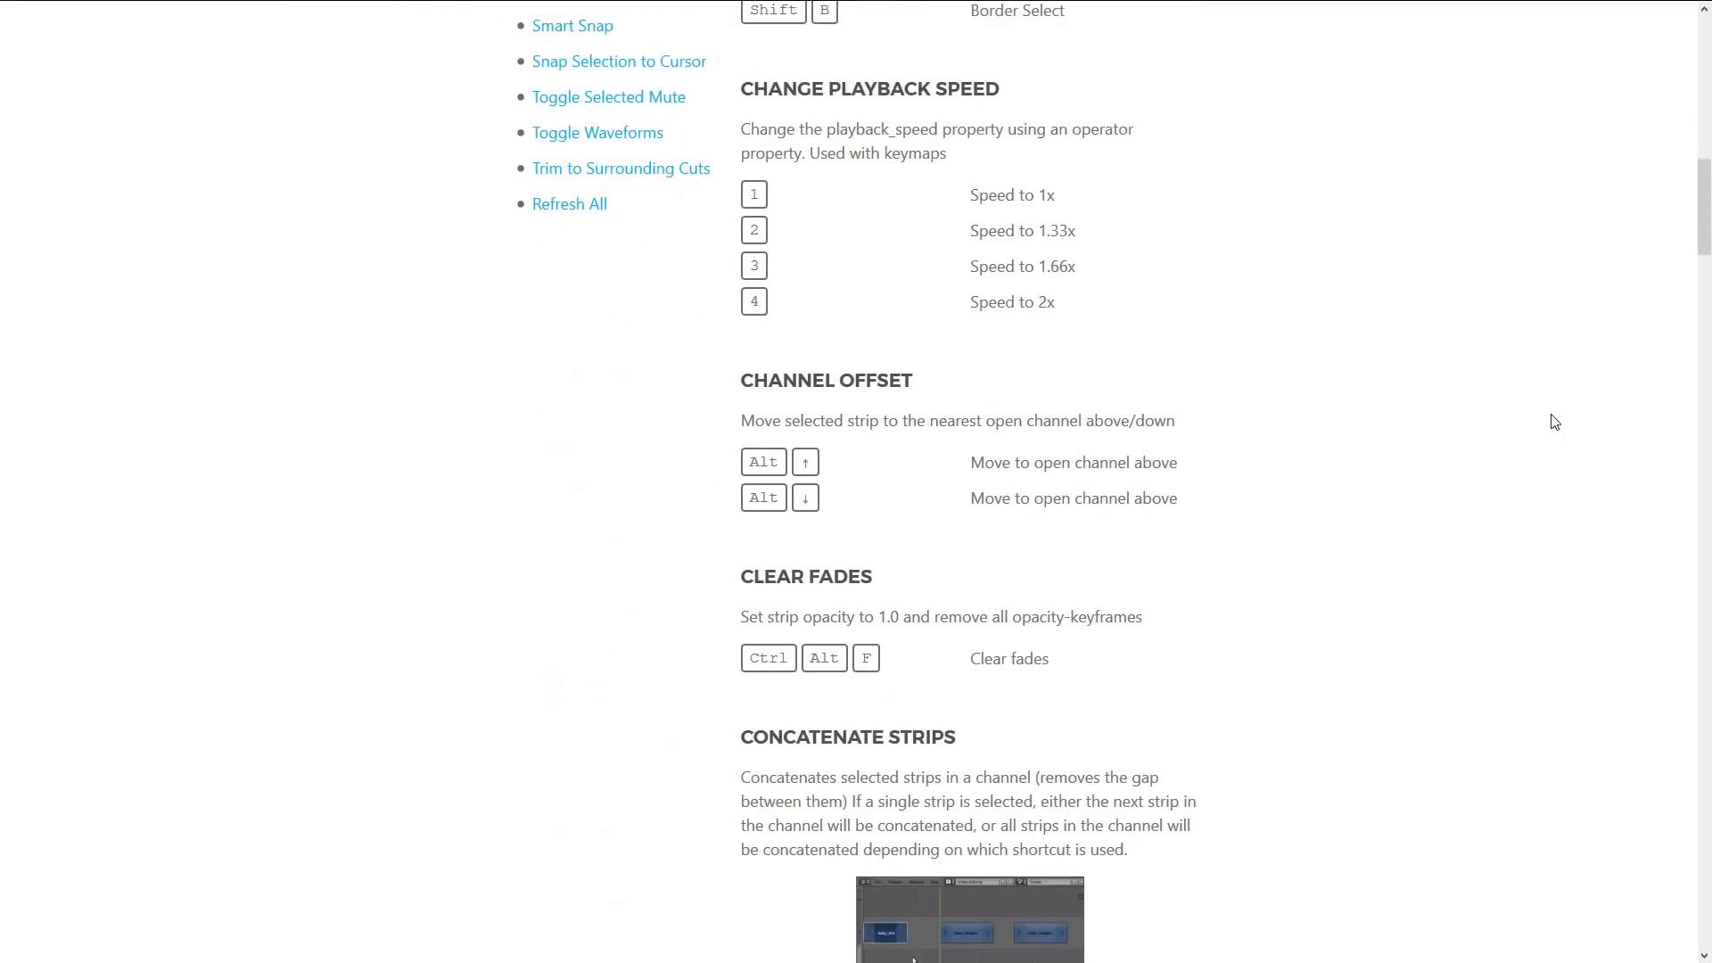